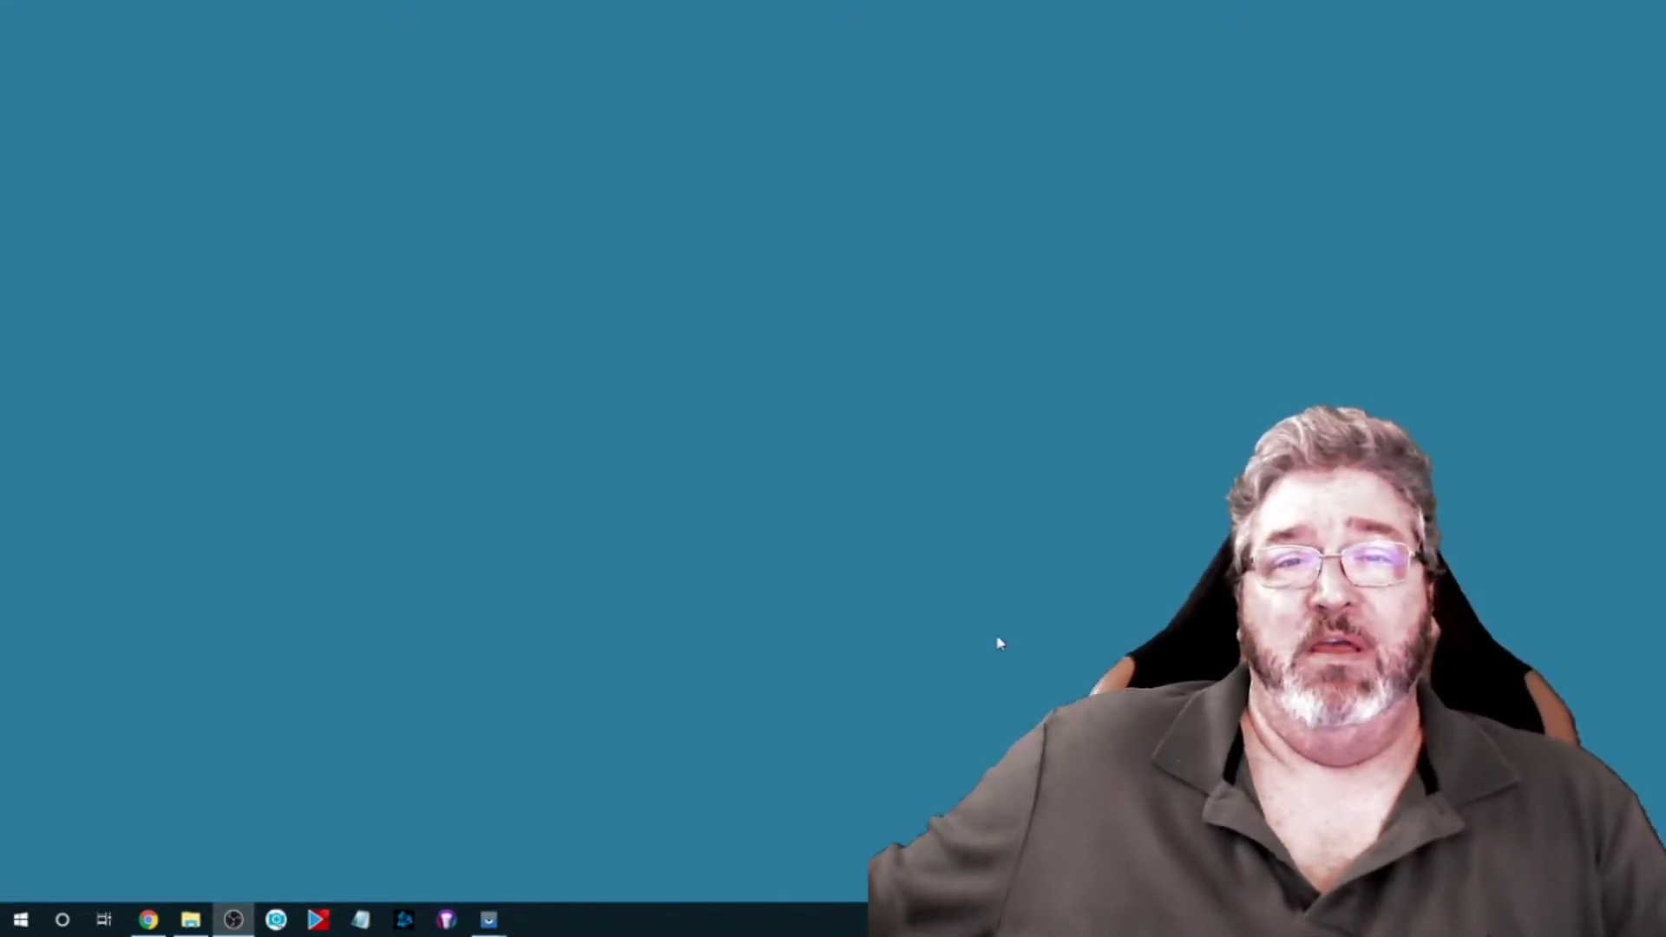
- Bring up the mirrored phone and install Smart Life - Smart Living from Play Store
click(484, 919)
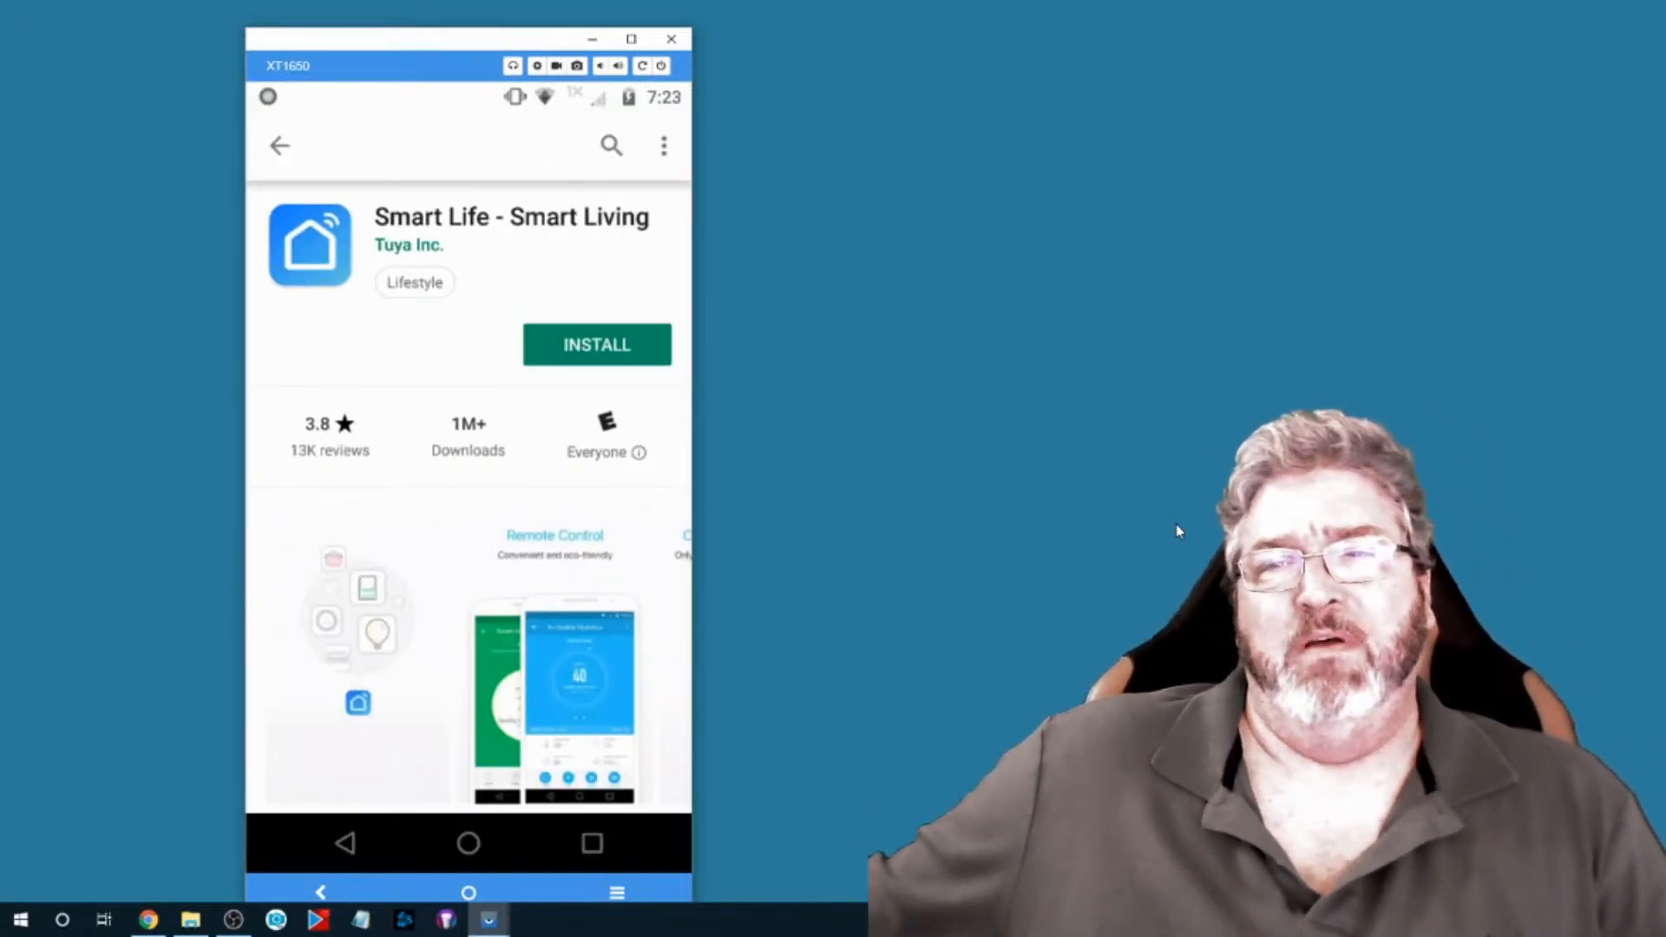
mouse_move(1167, 529)
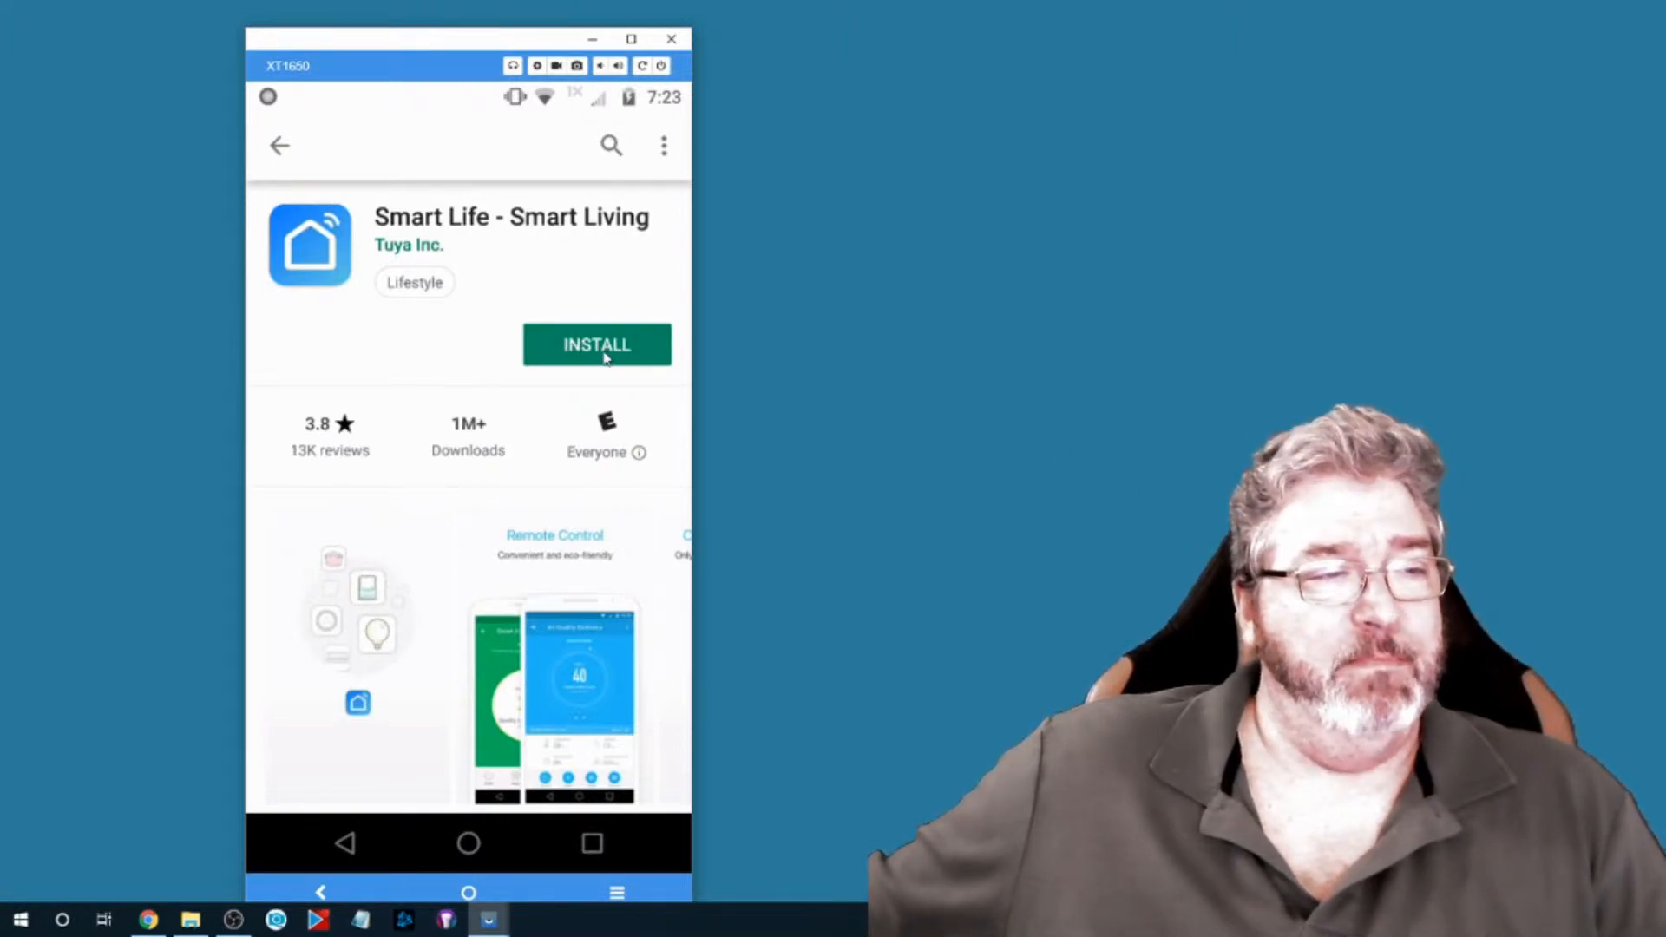
mouse_move(1020, 402)
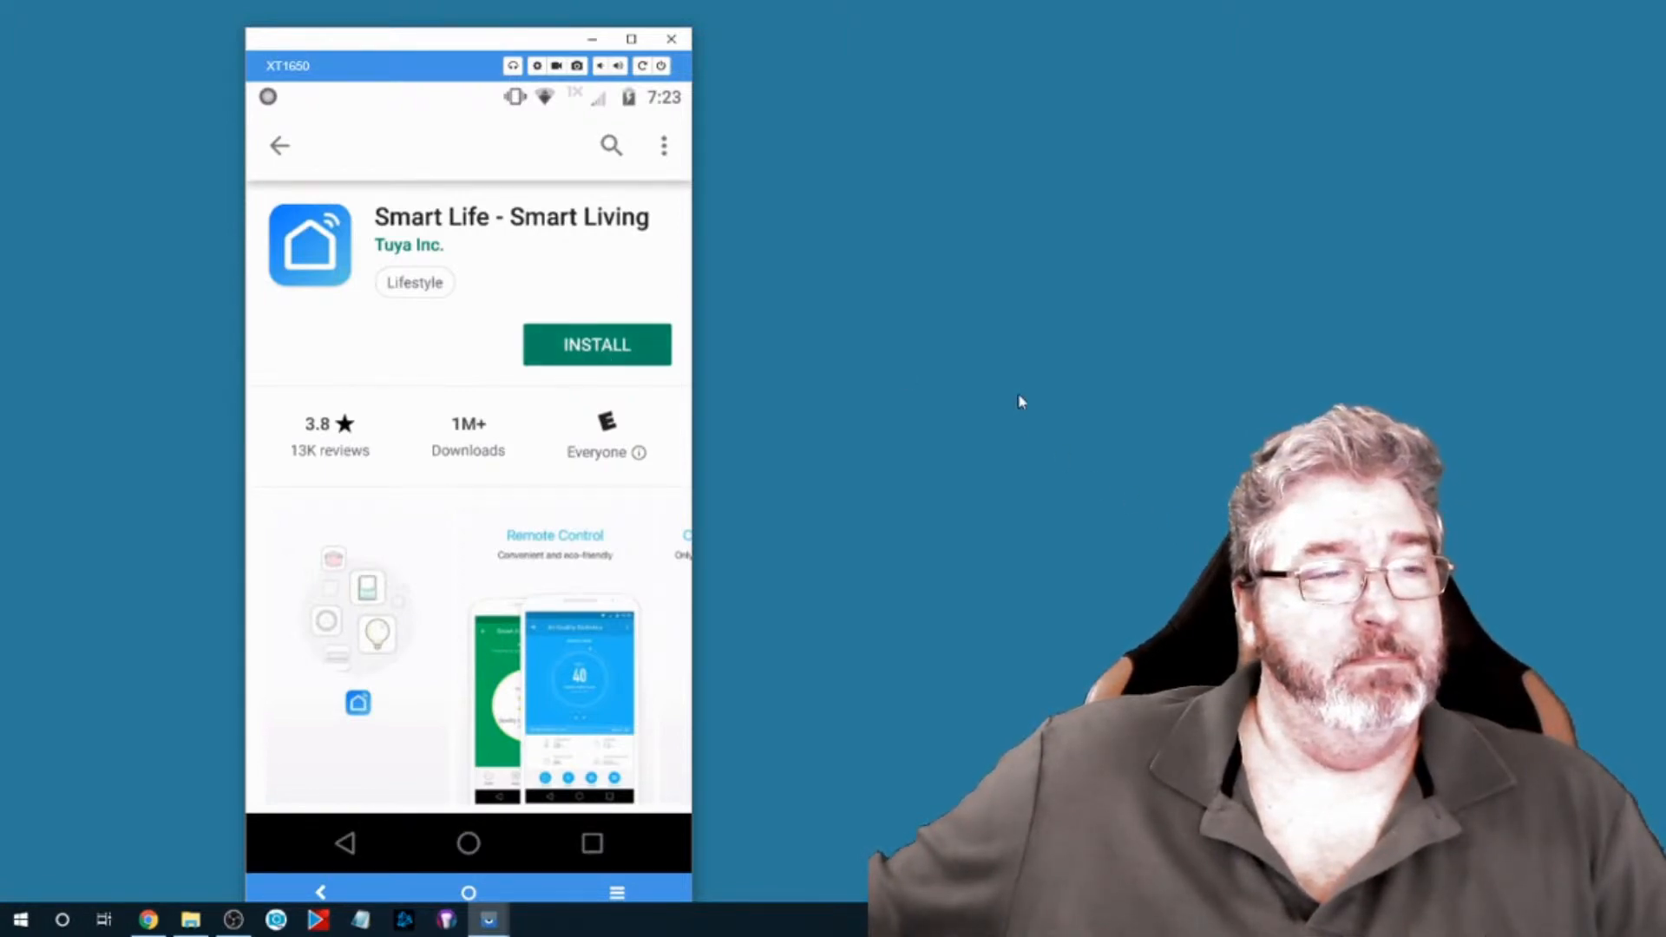
click(597, 344)
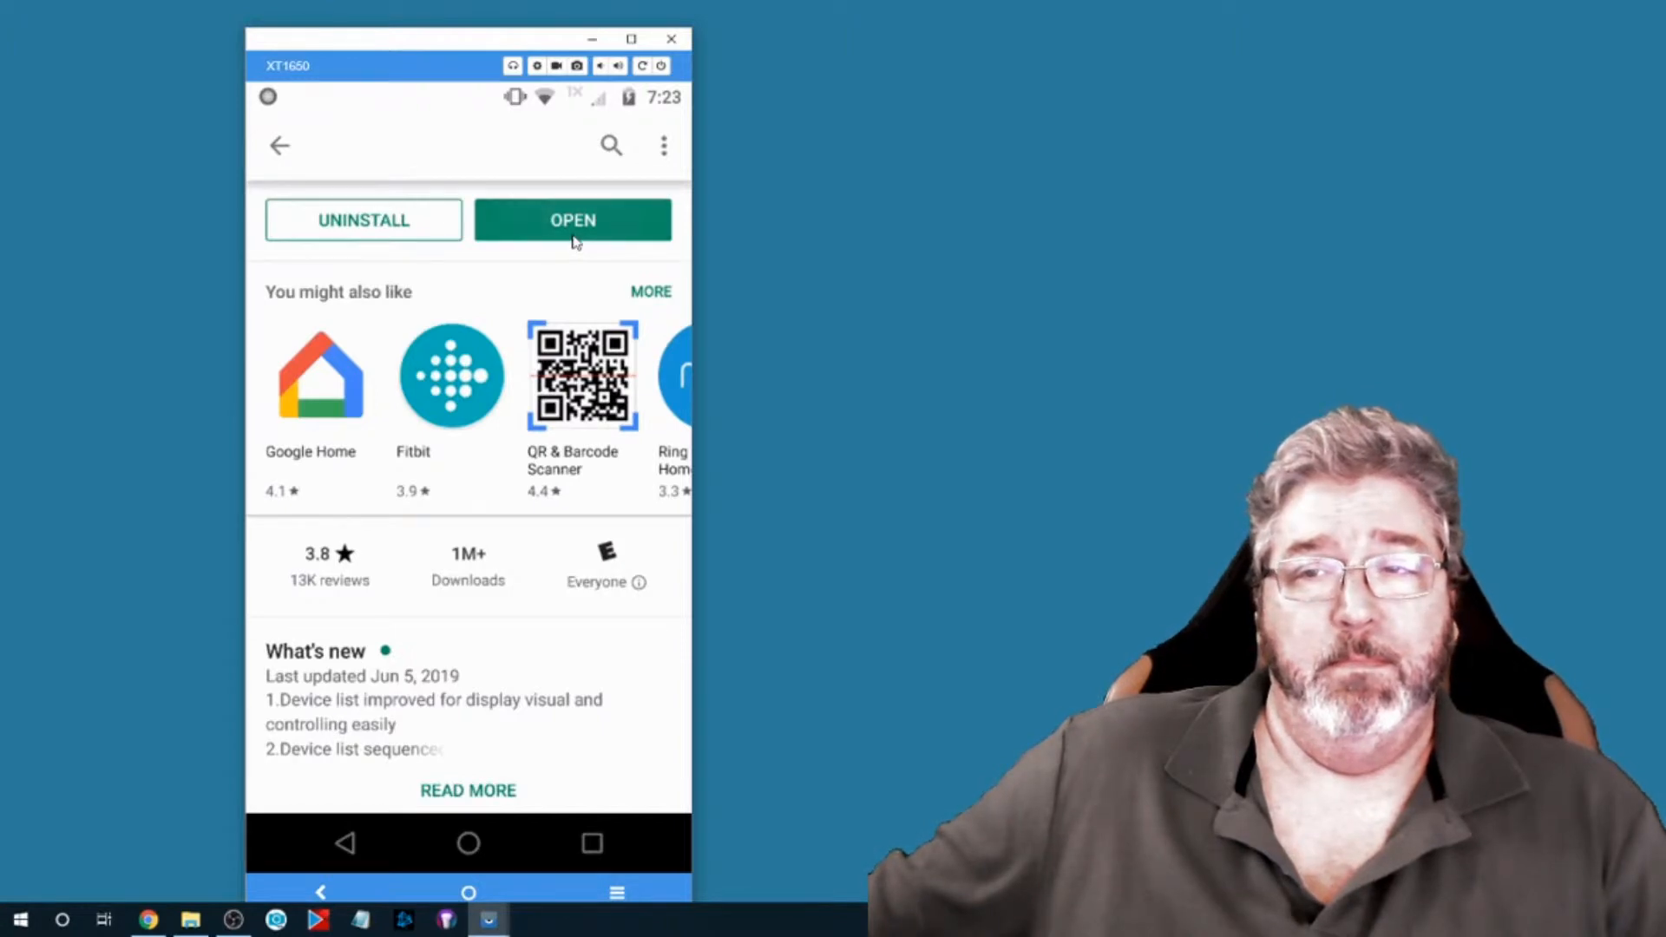
- Launch the newly installed Smart Life app from the Play Store page
click(573, 220)
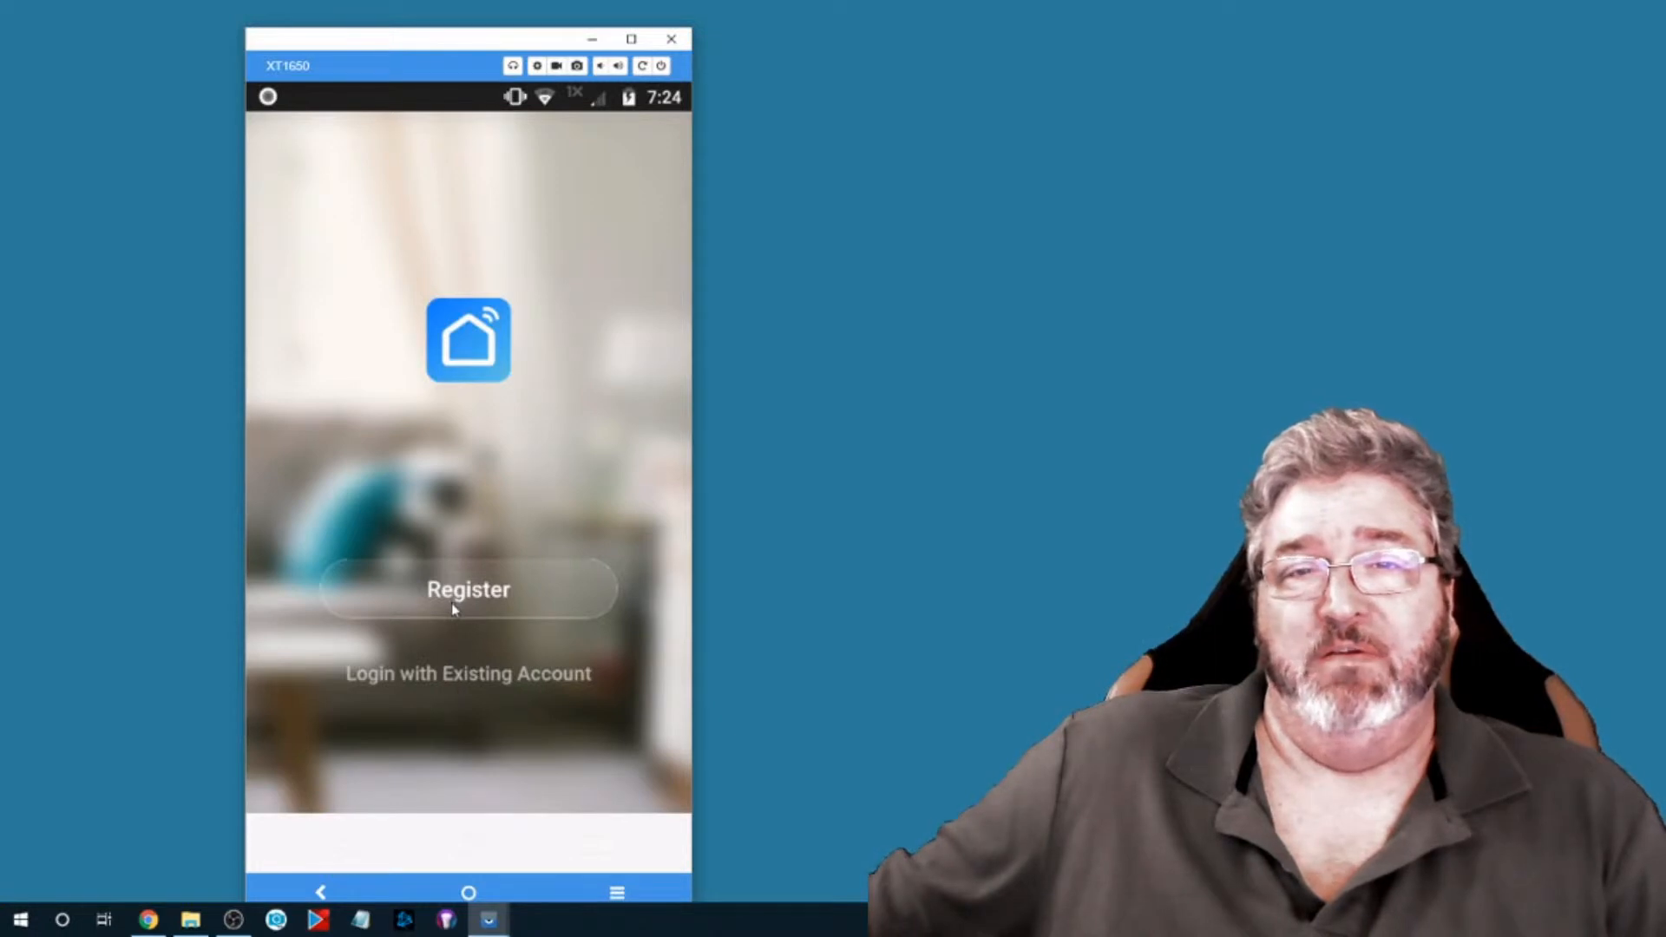
mouse_move(448, 614)
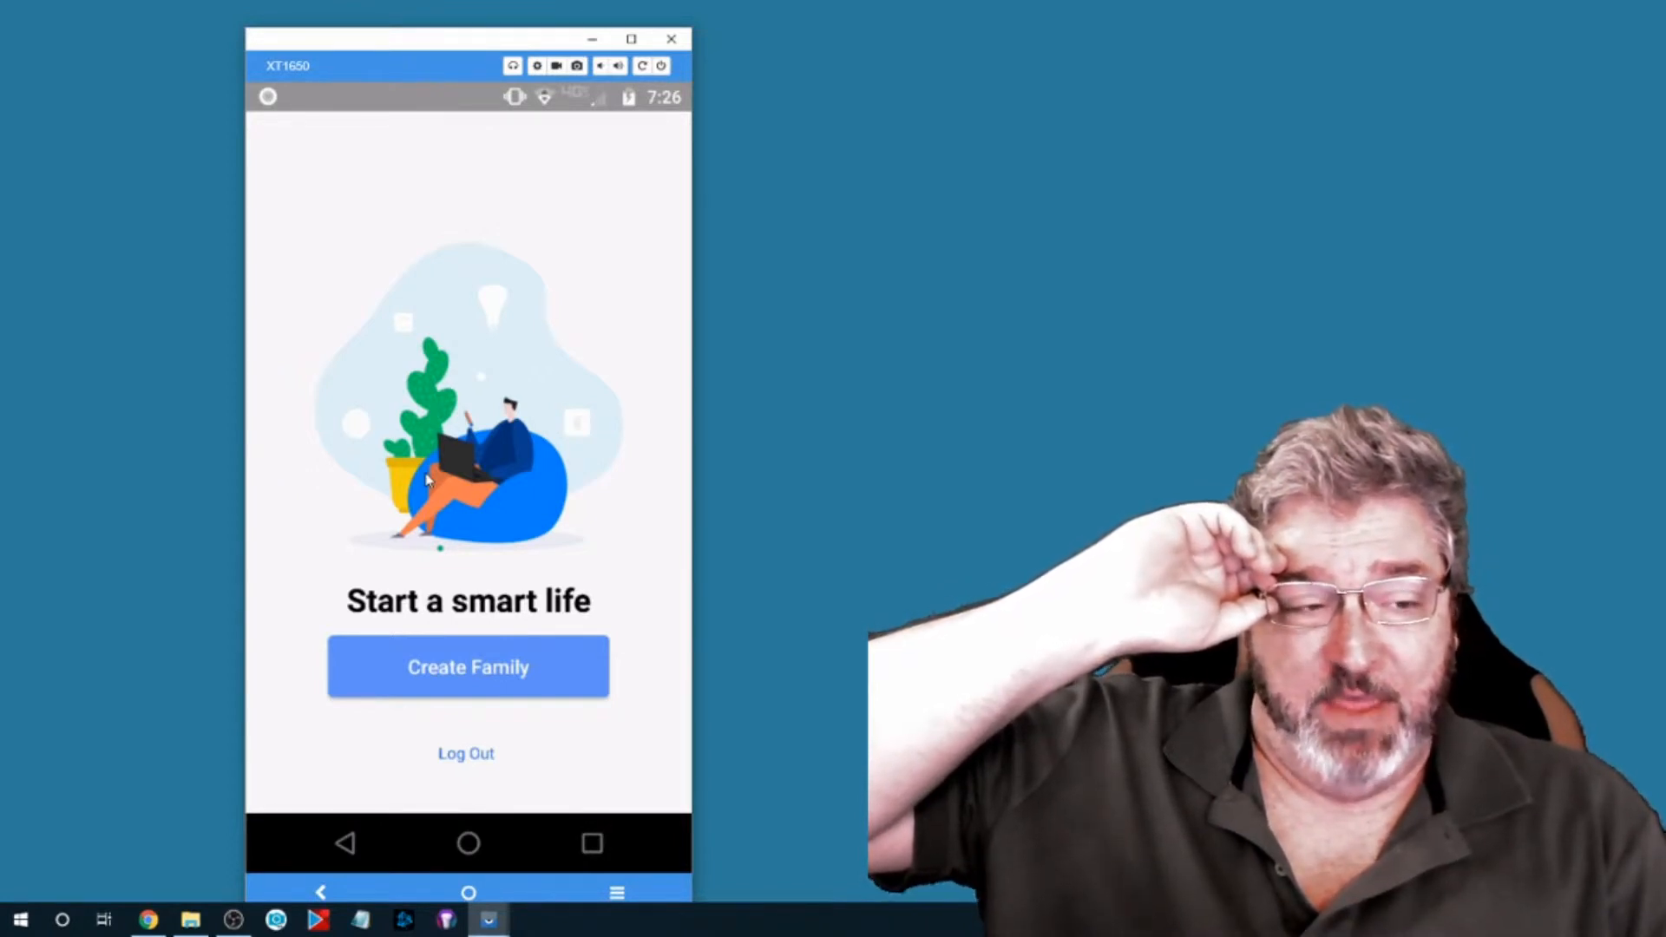
mouse_move(286, 664)
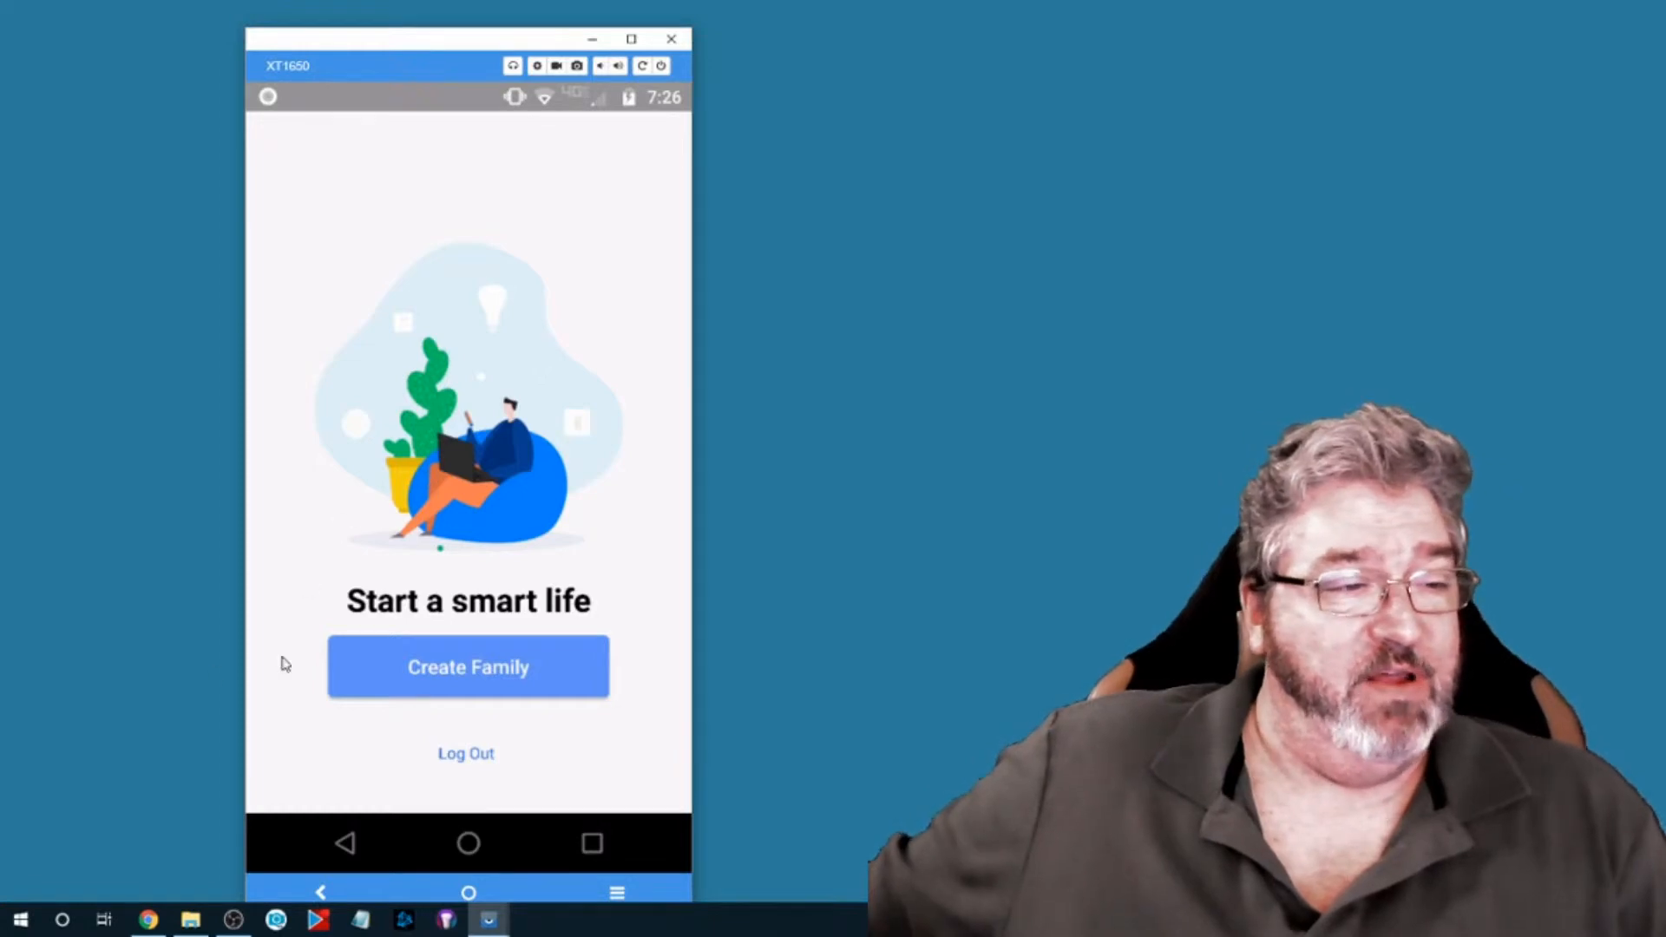
- Start a new family named 'Rico', leaving its location unset
click(469, 667)
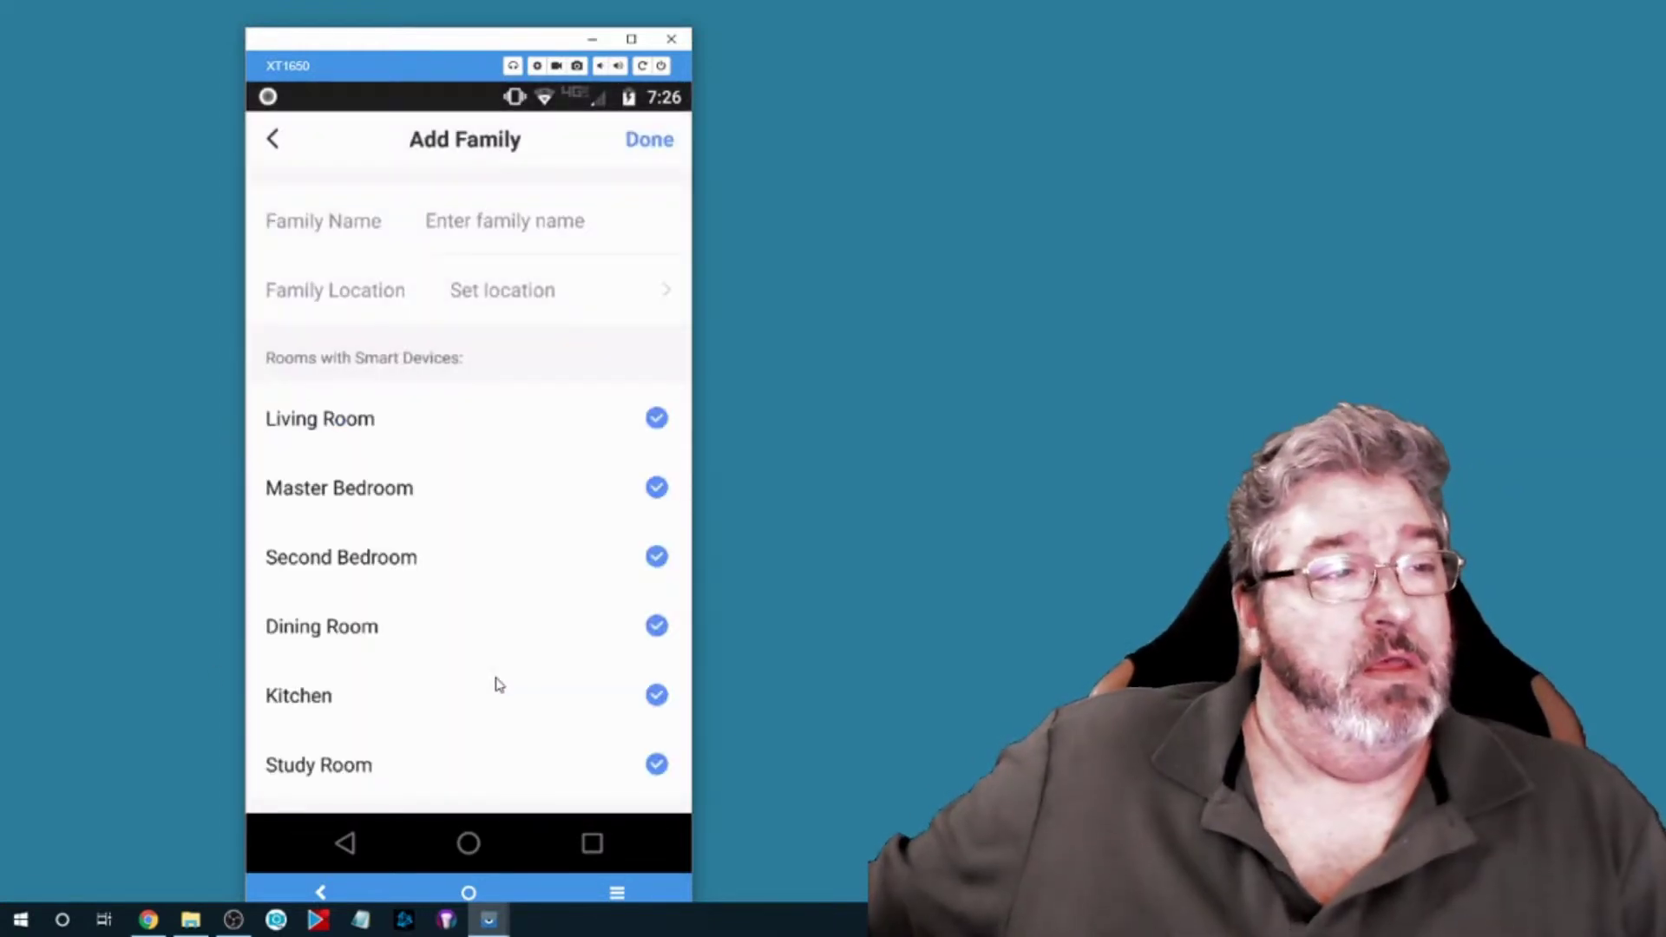
mouse_move(502, 679)
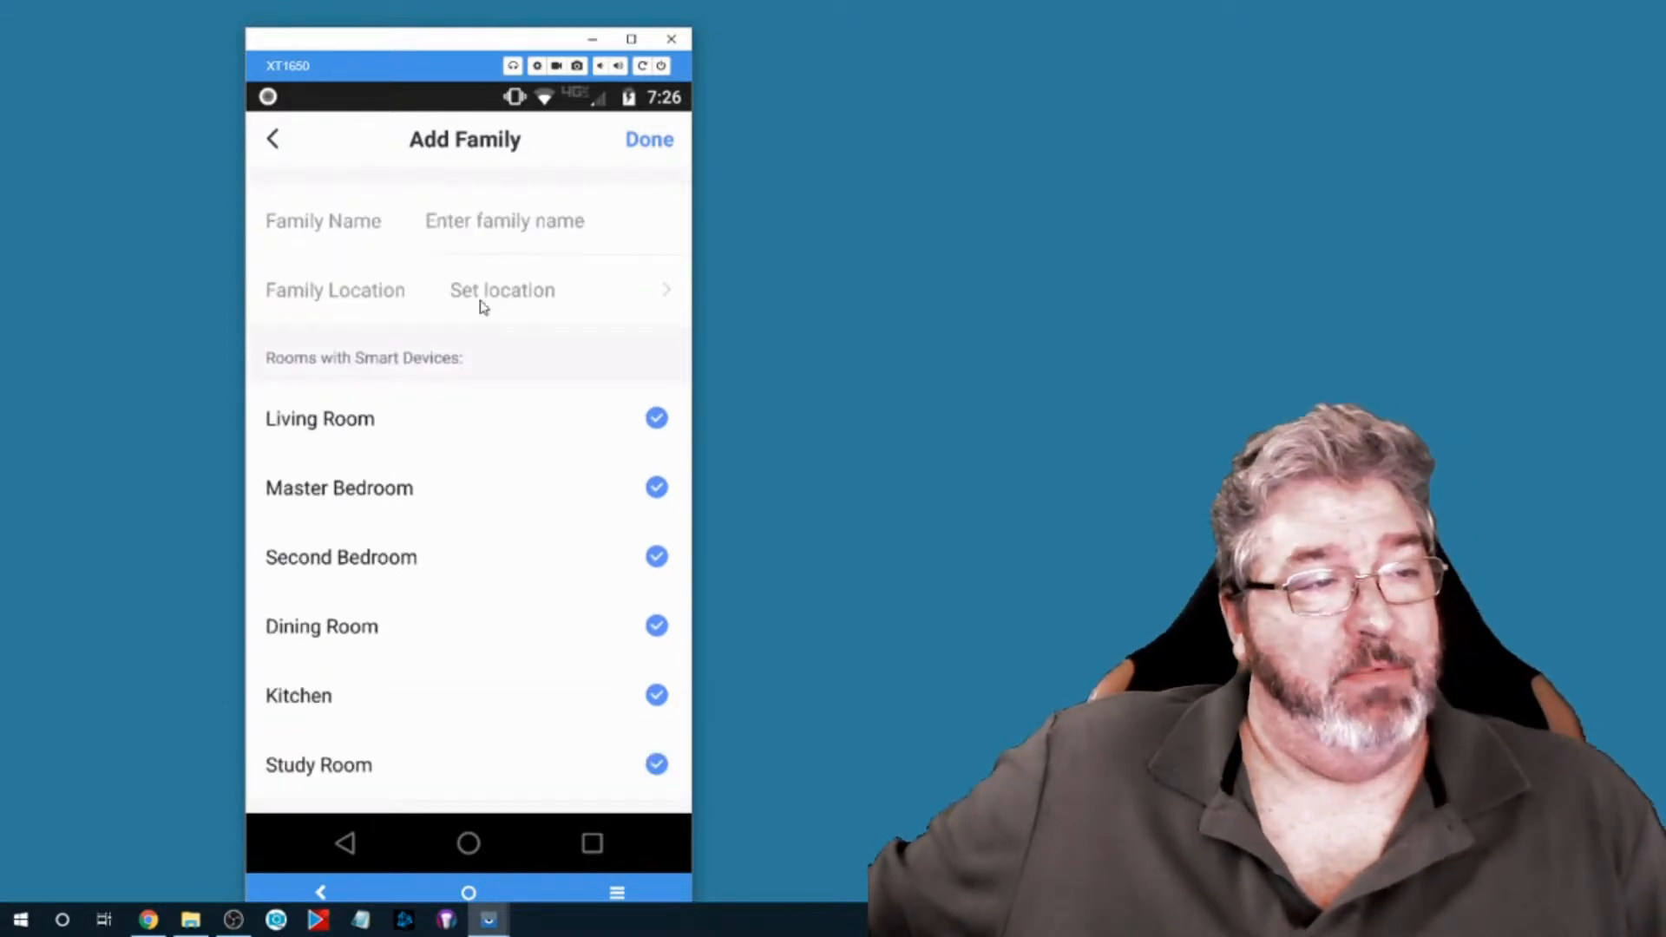
text(Rico)
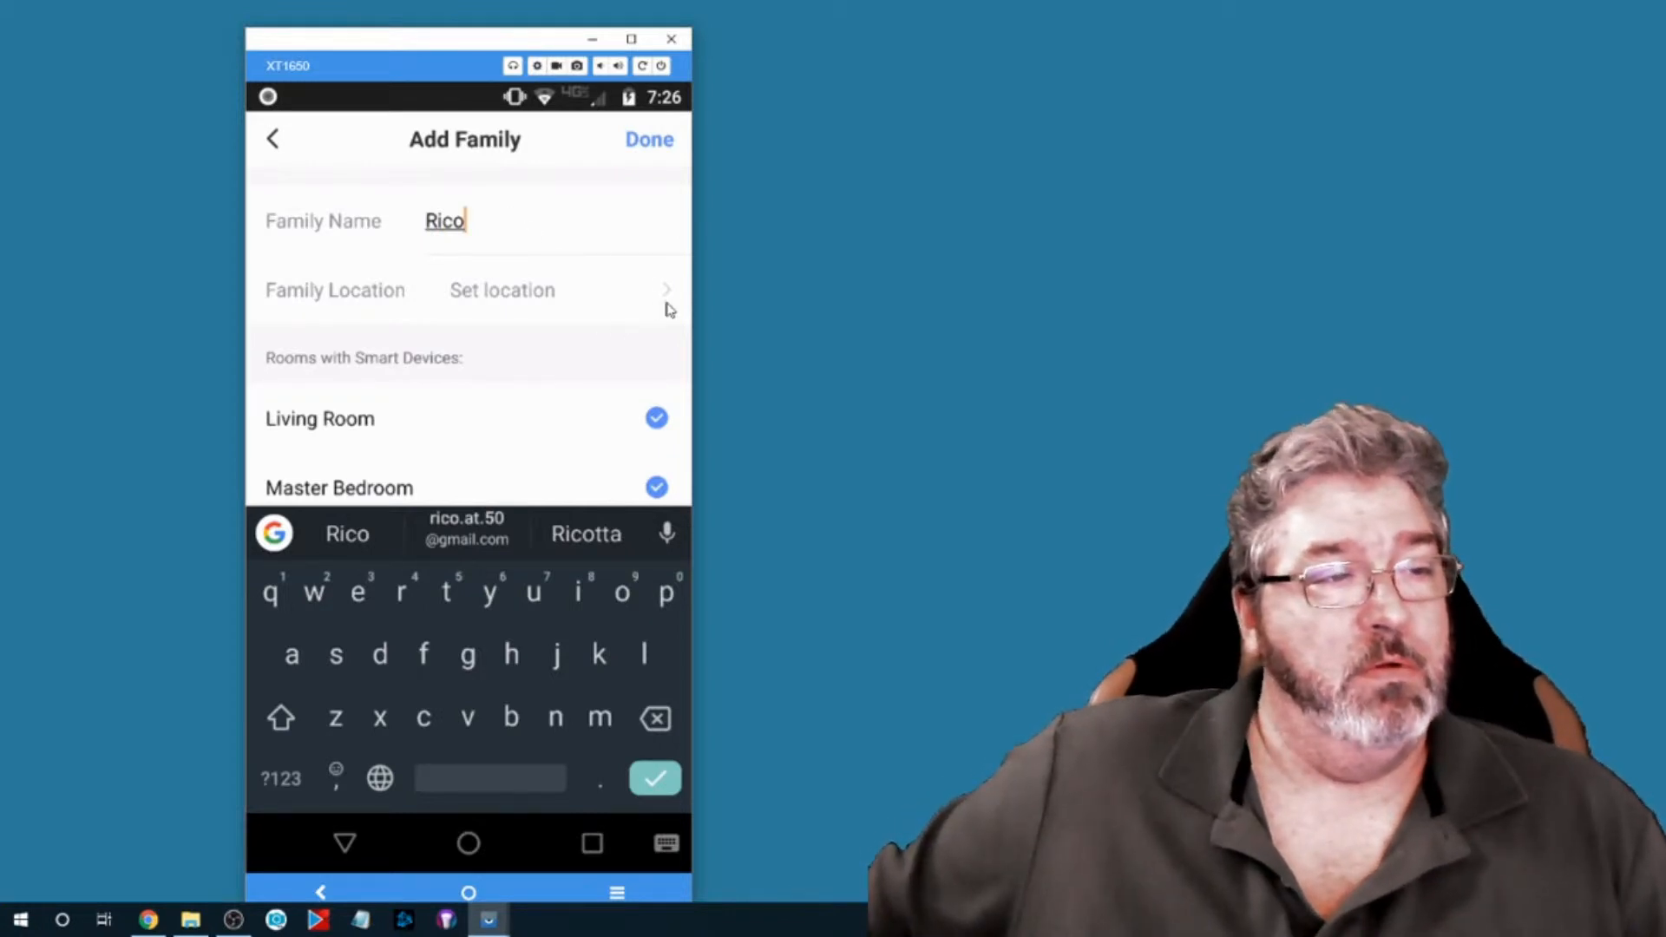
click(501, 290)
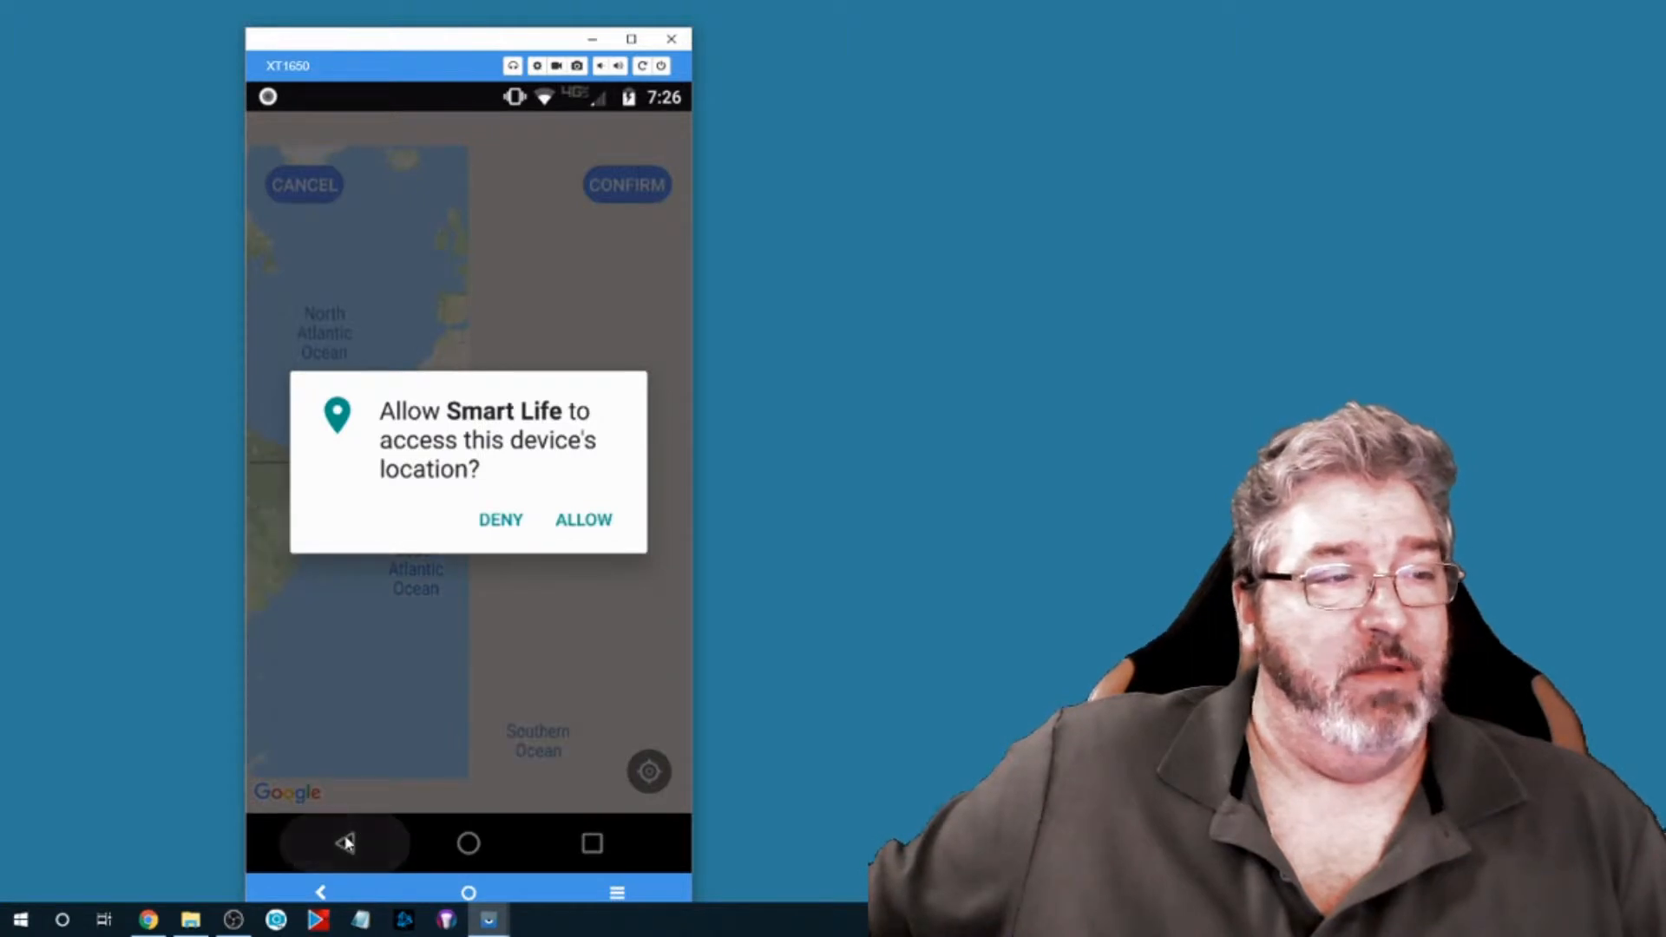
click(501, 520)
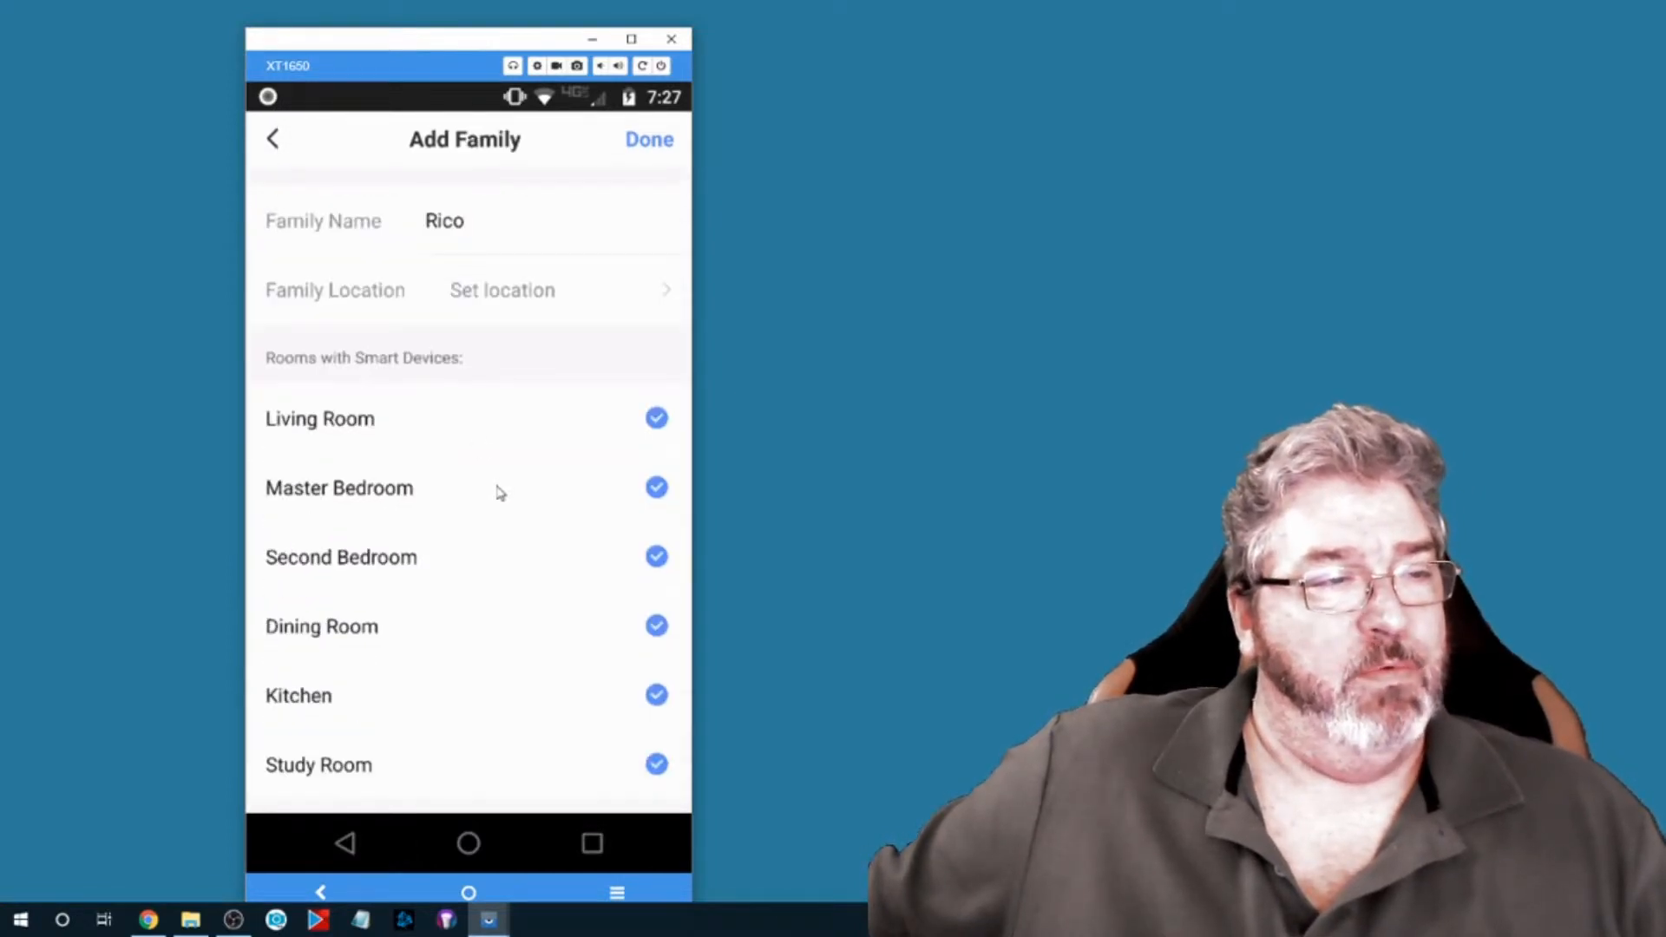
mouse_move(427, 436)
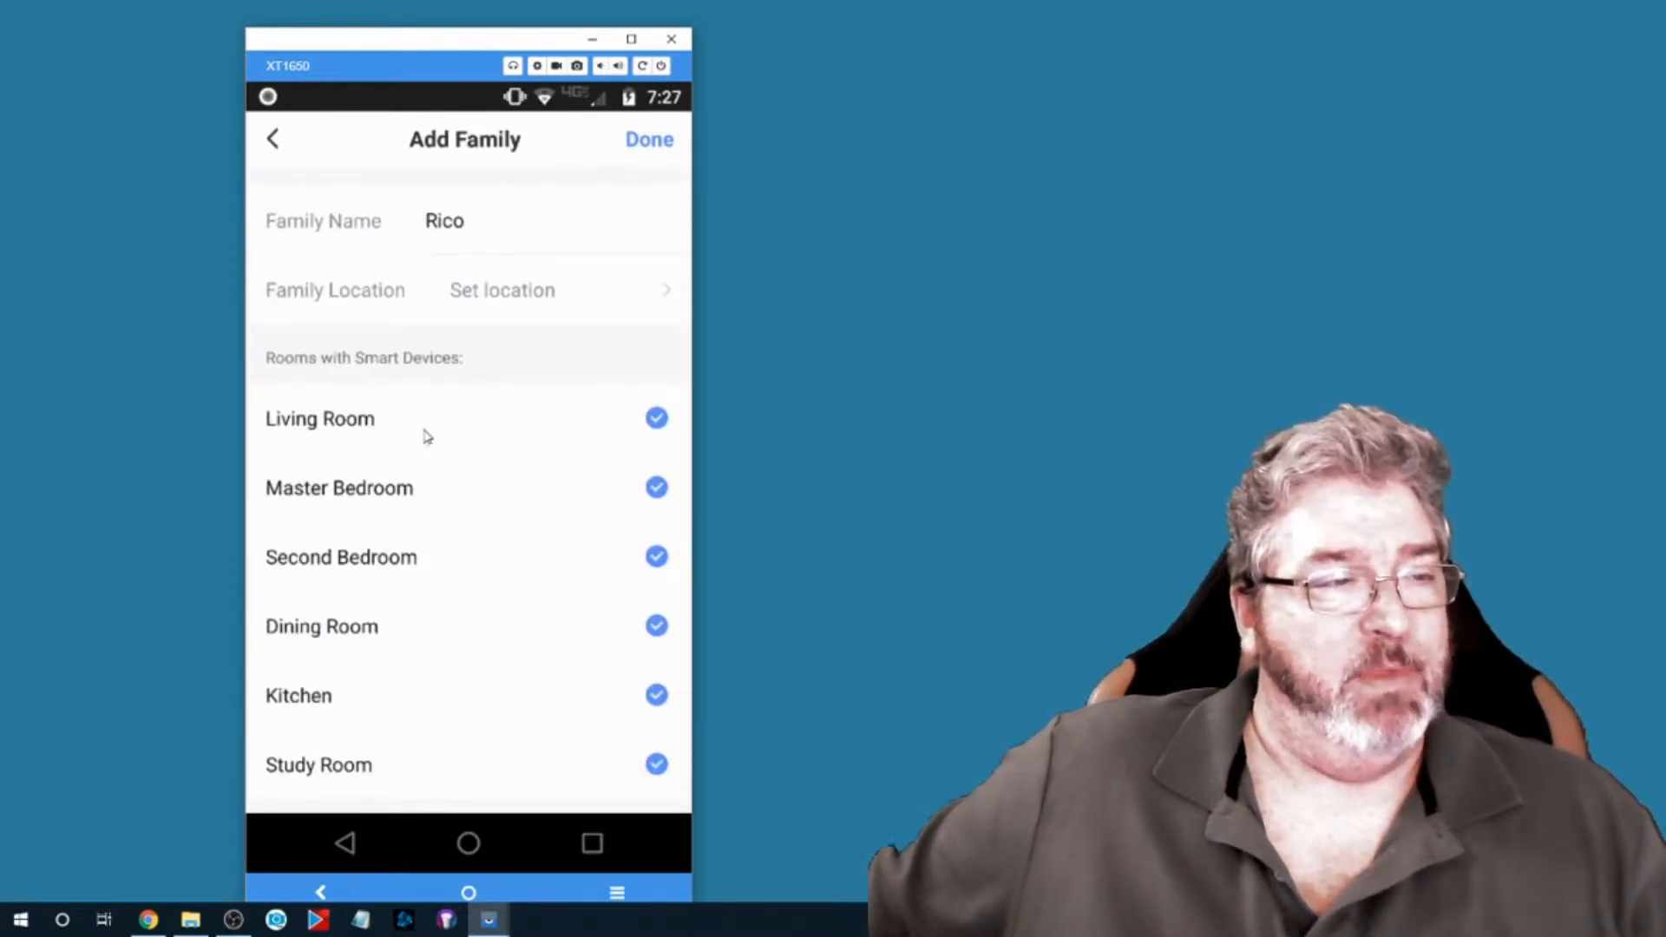
- Untick the Living Room, Master Bedroom and Second Bedroom suggested rooms
click(657, 419)
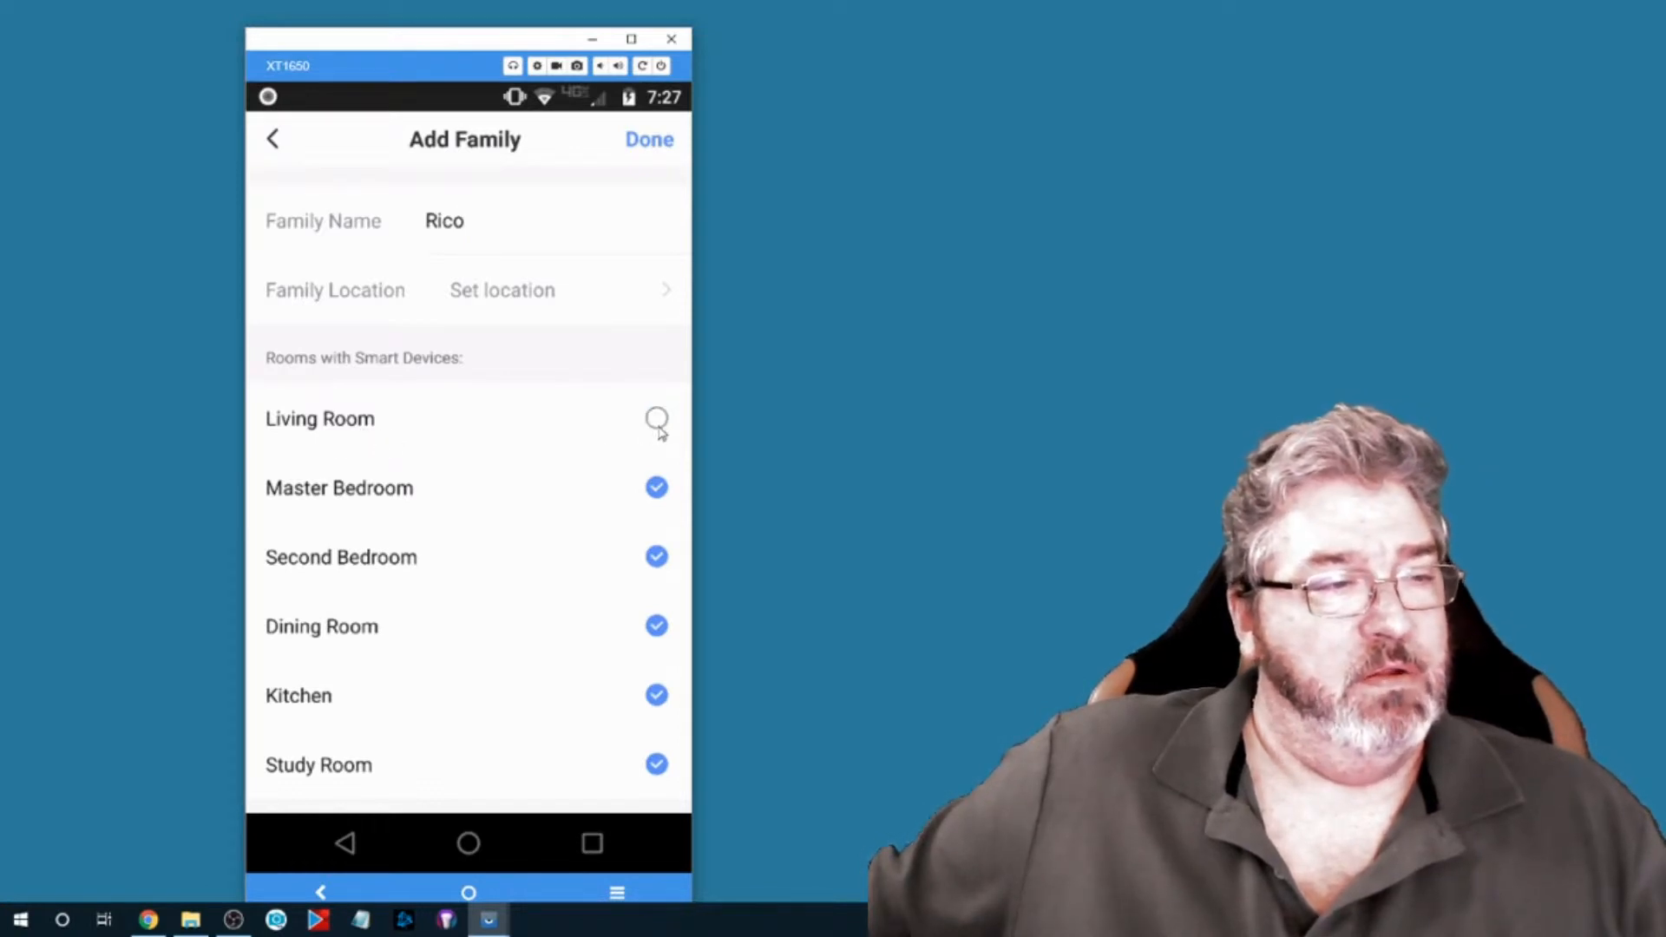
click(657, 420)
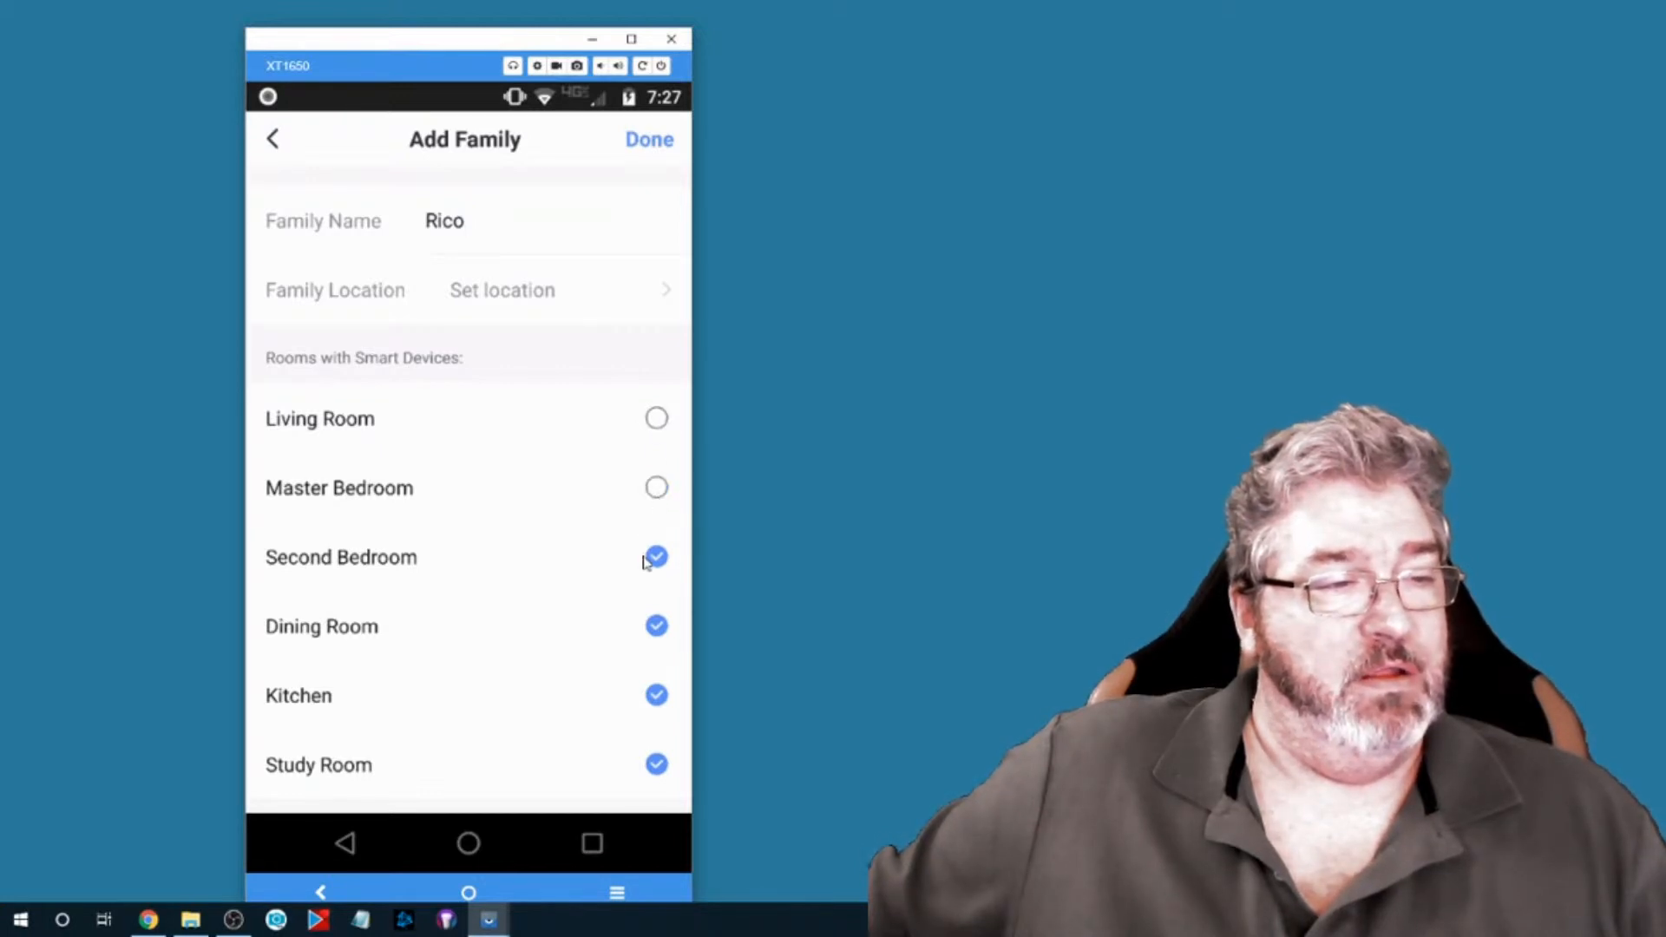
click(656, 558)
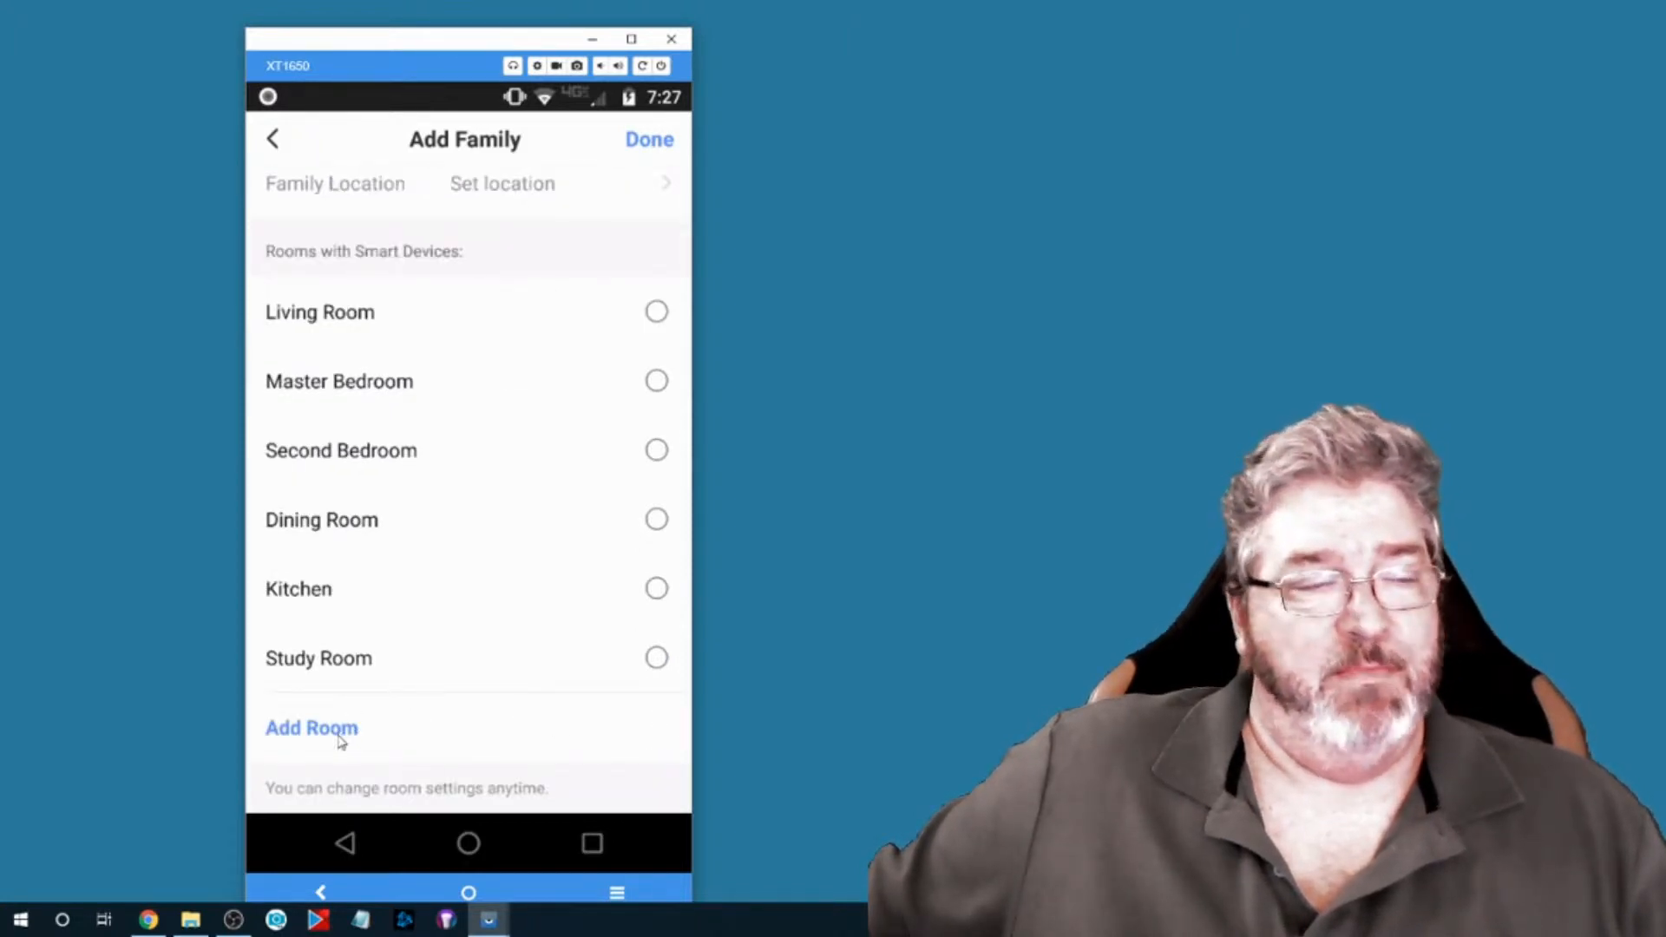
- Add a custom room named 'Office' to the family
click(310, 728)
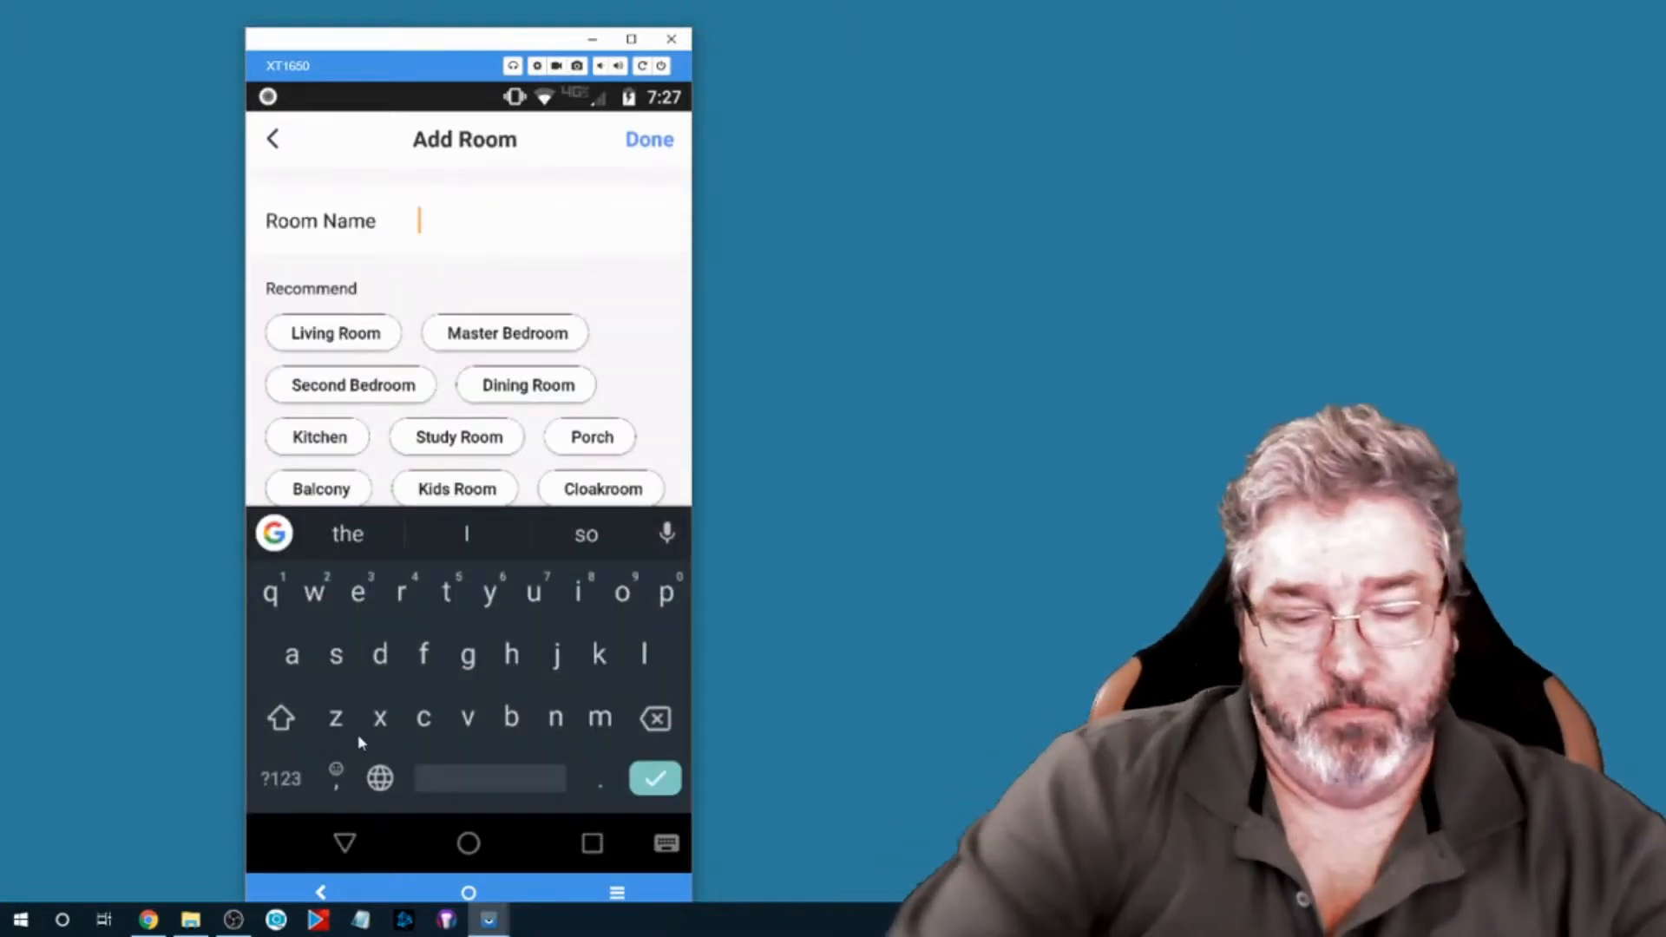
text(Office)
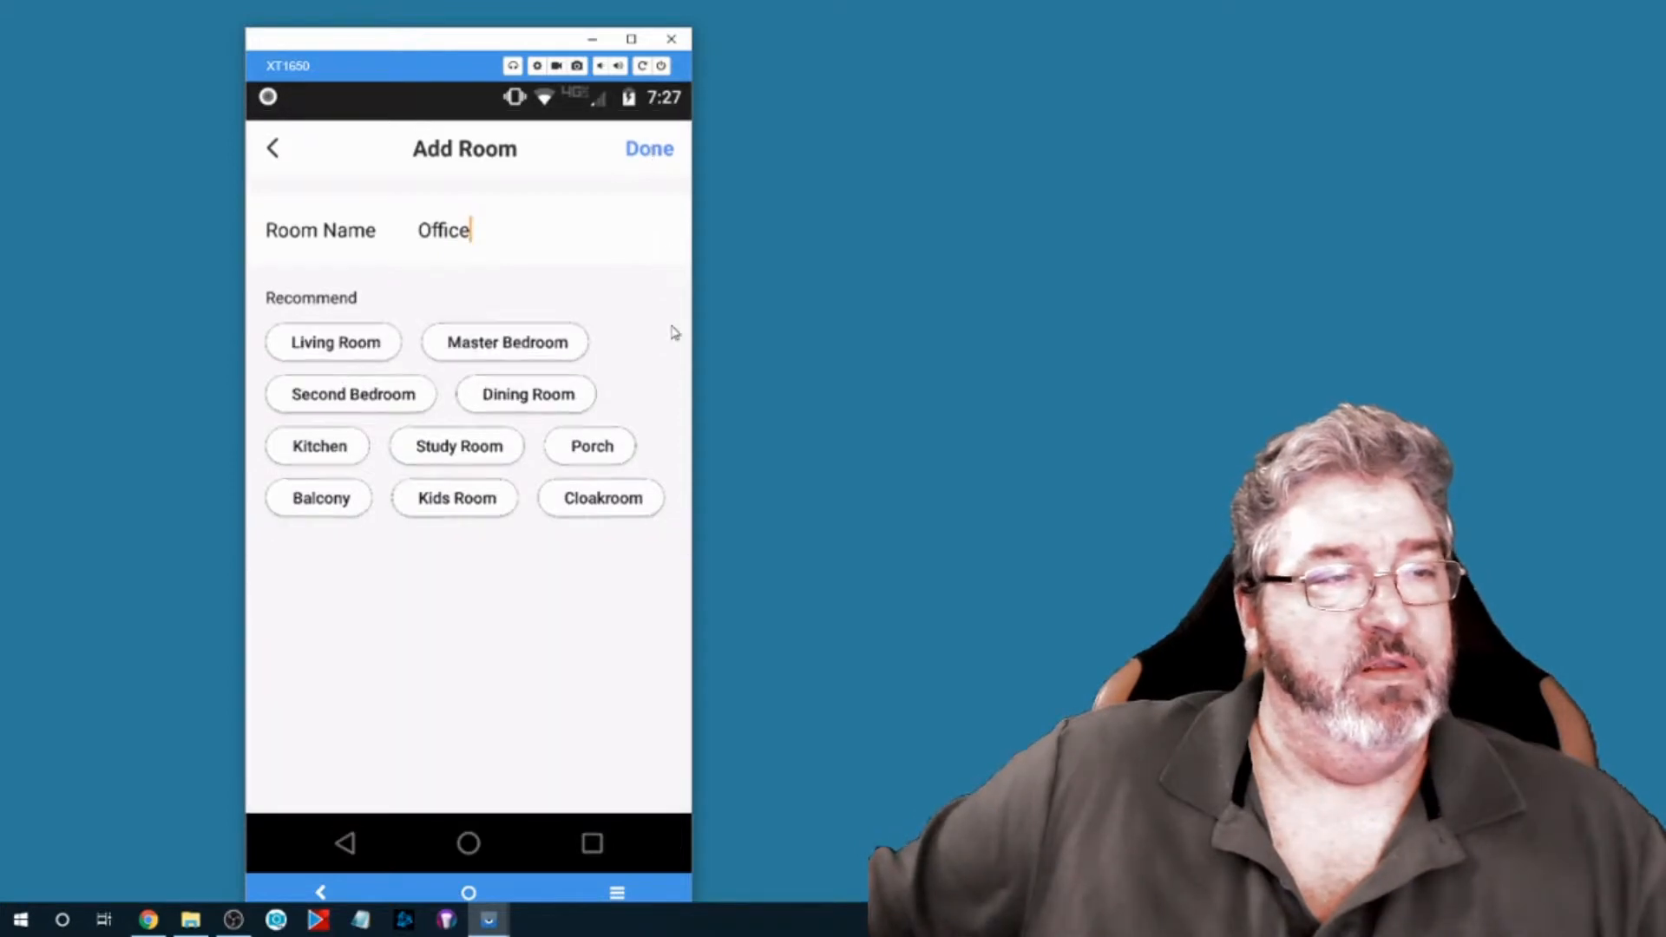
click(650, 148)
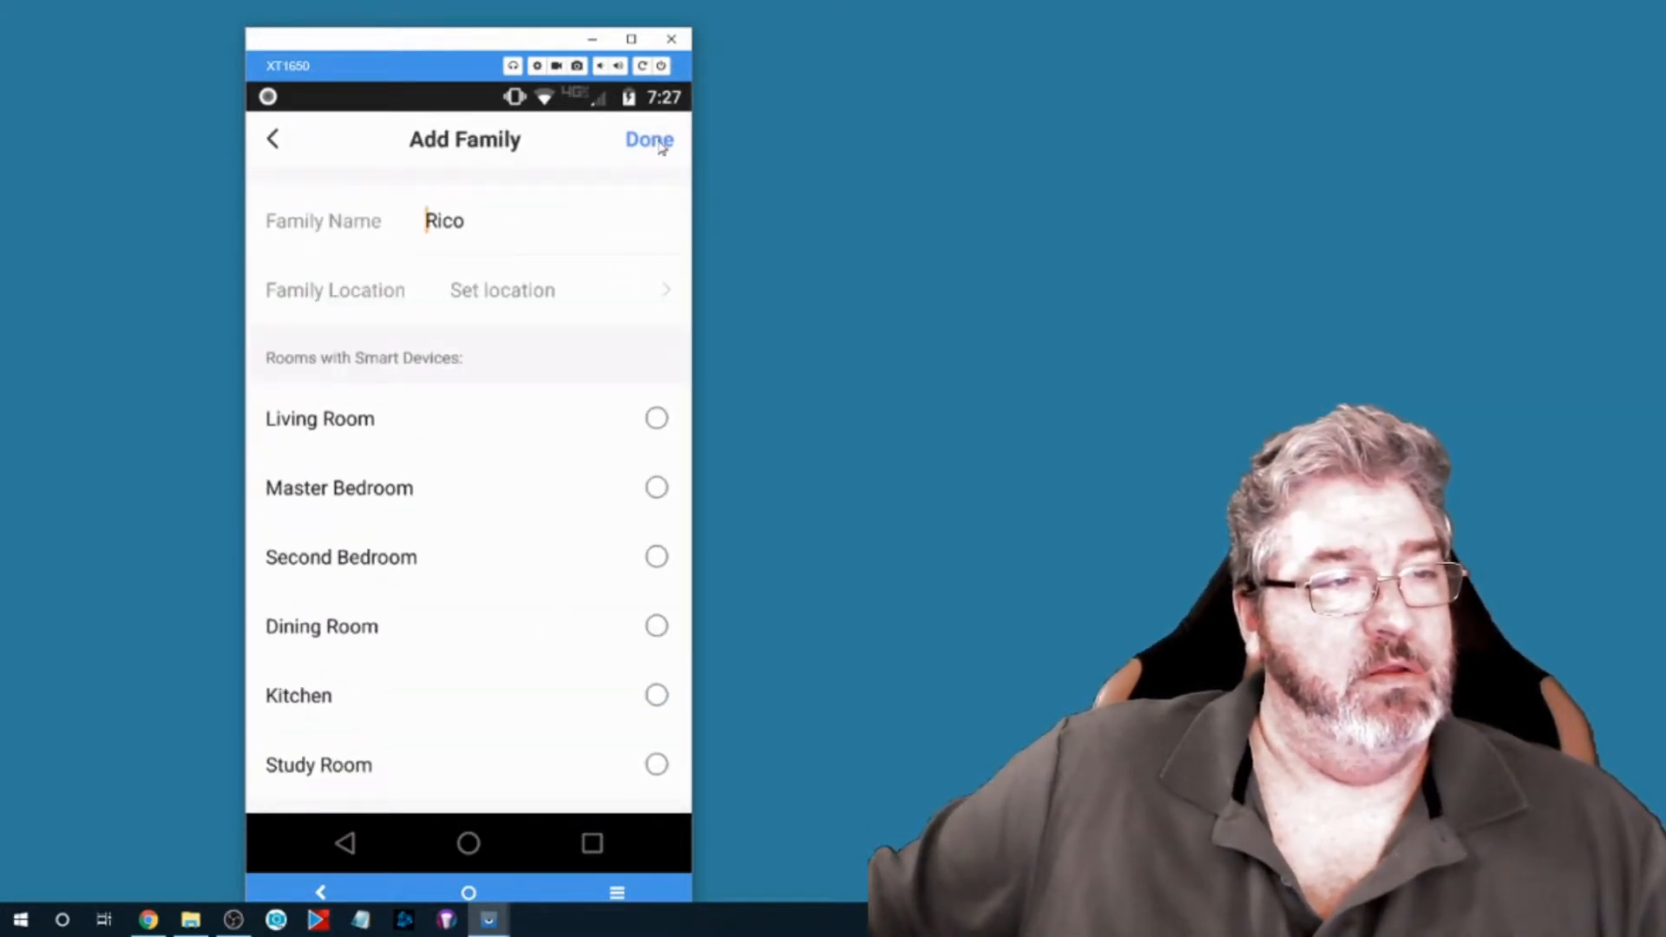
- Finish creating the Rico family and dismiss the success popup
click(649, 140)
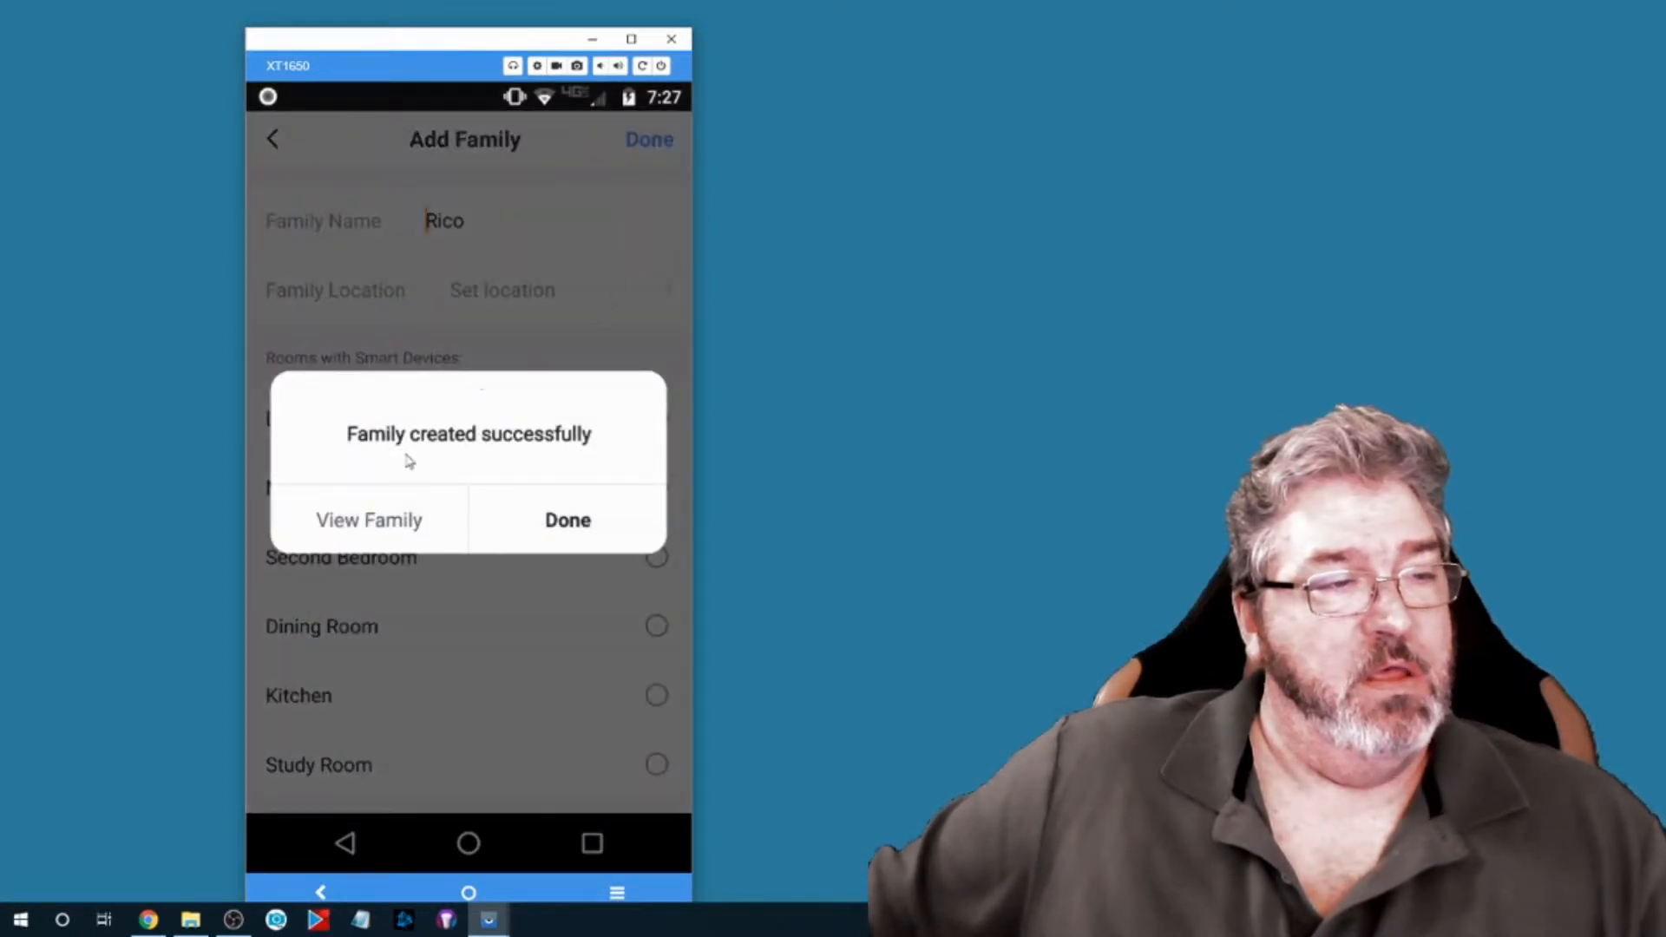
click(567, 520)
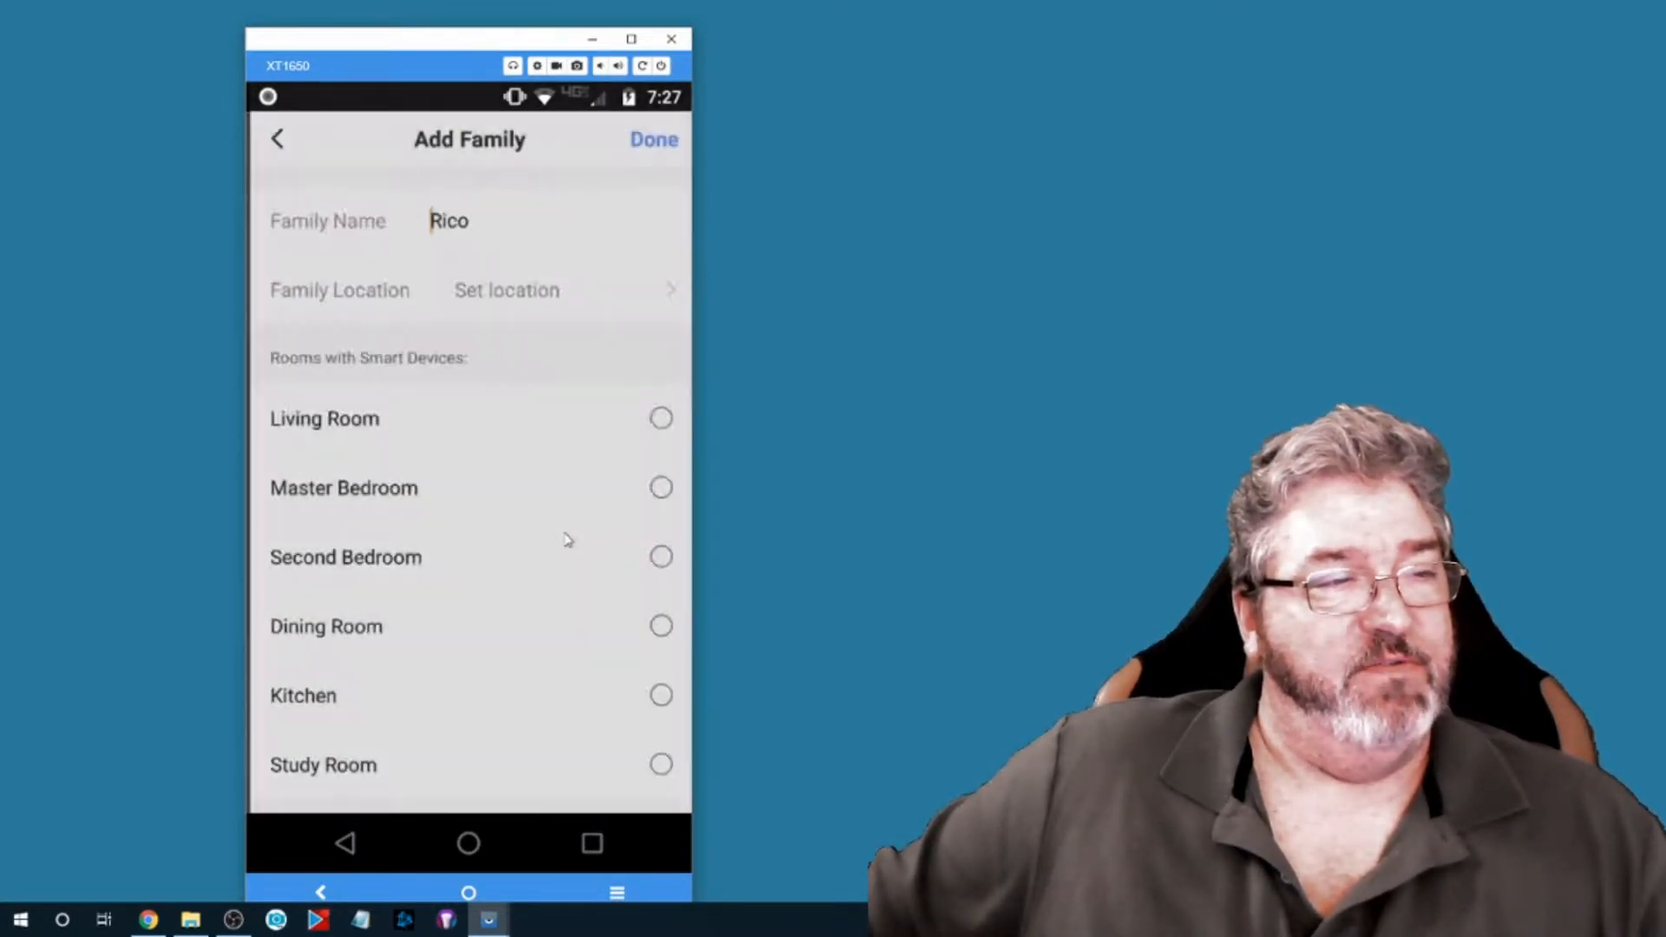
click(653, 140)
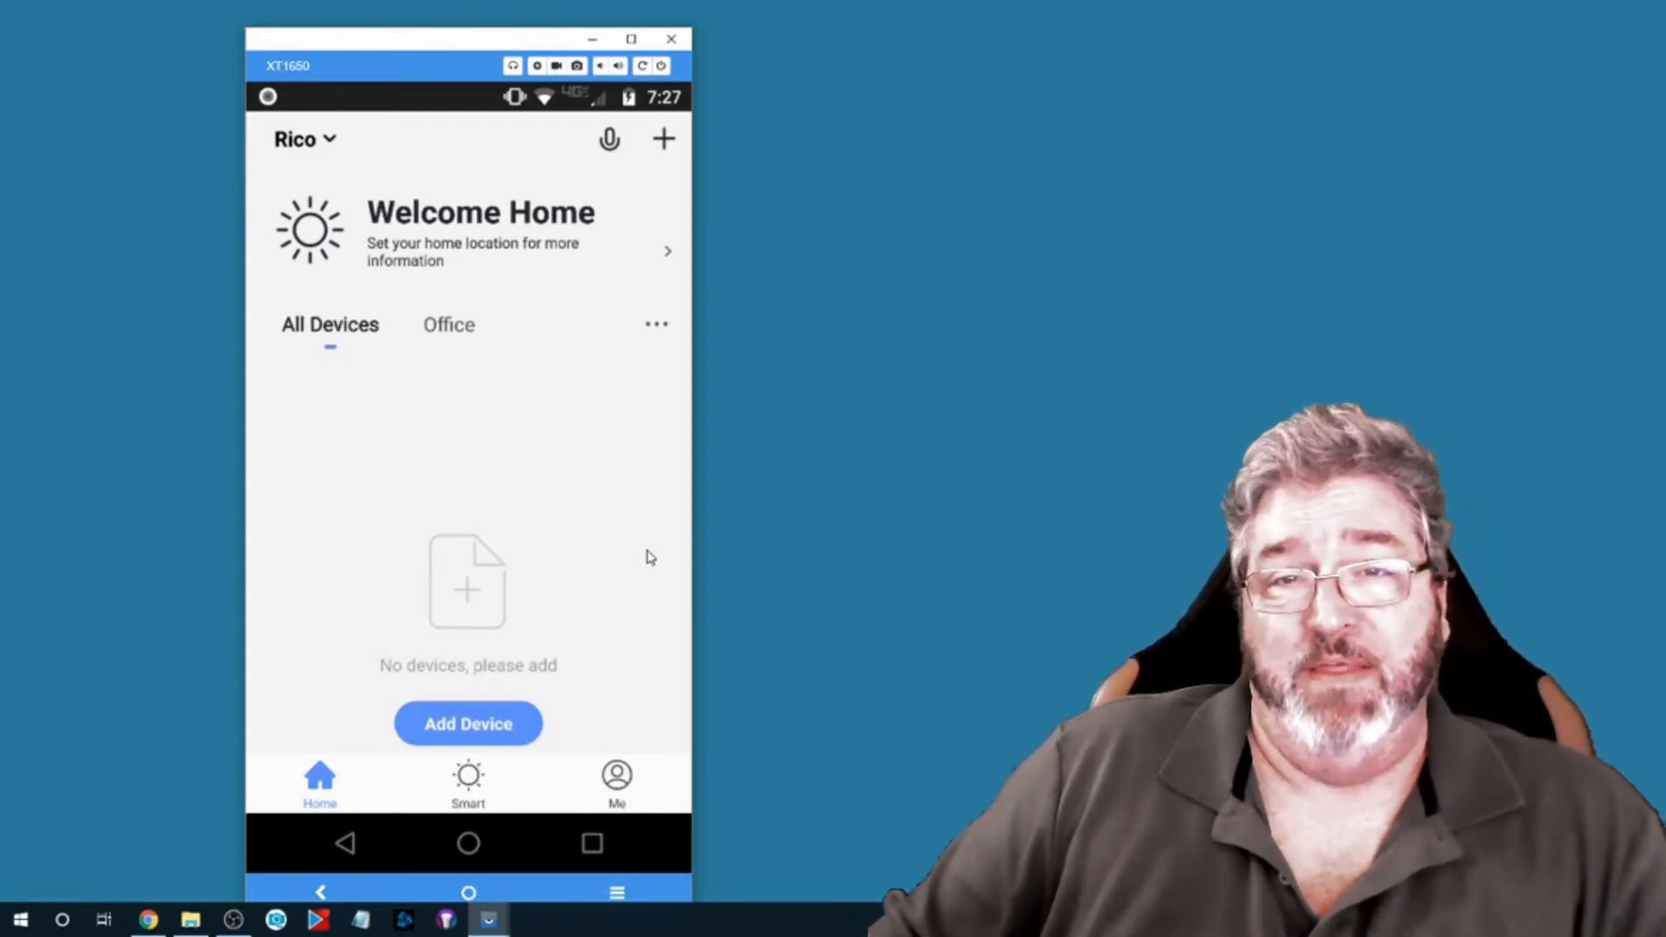
mouse_move(504, 705)
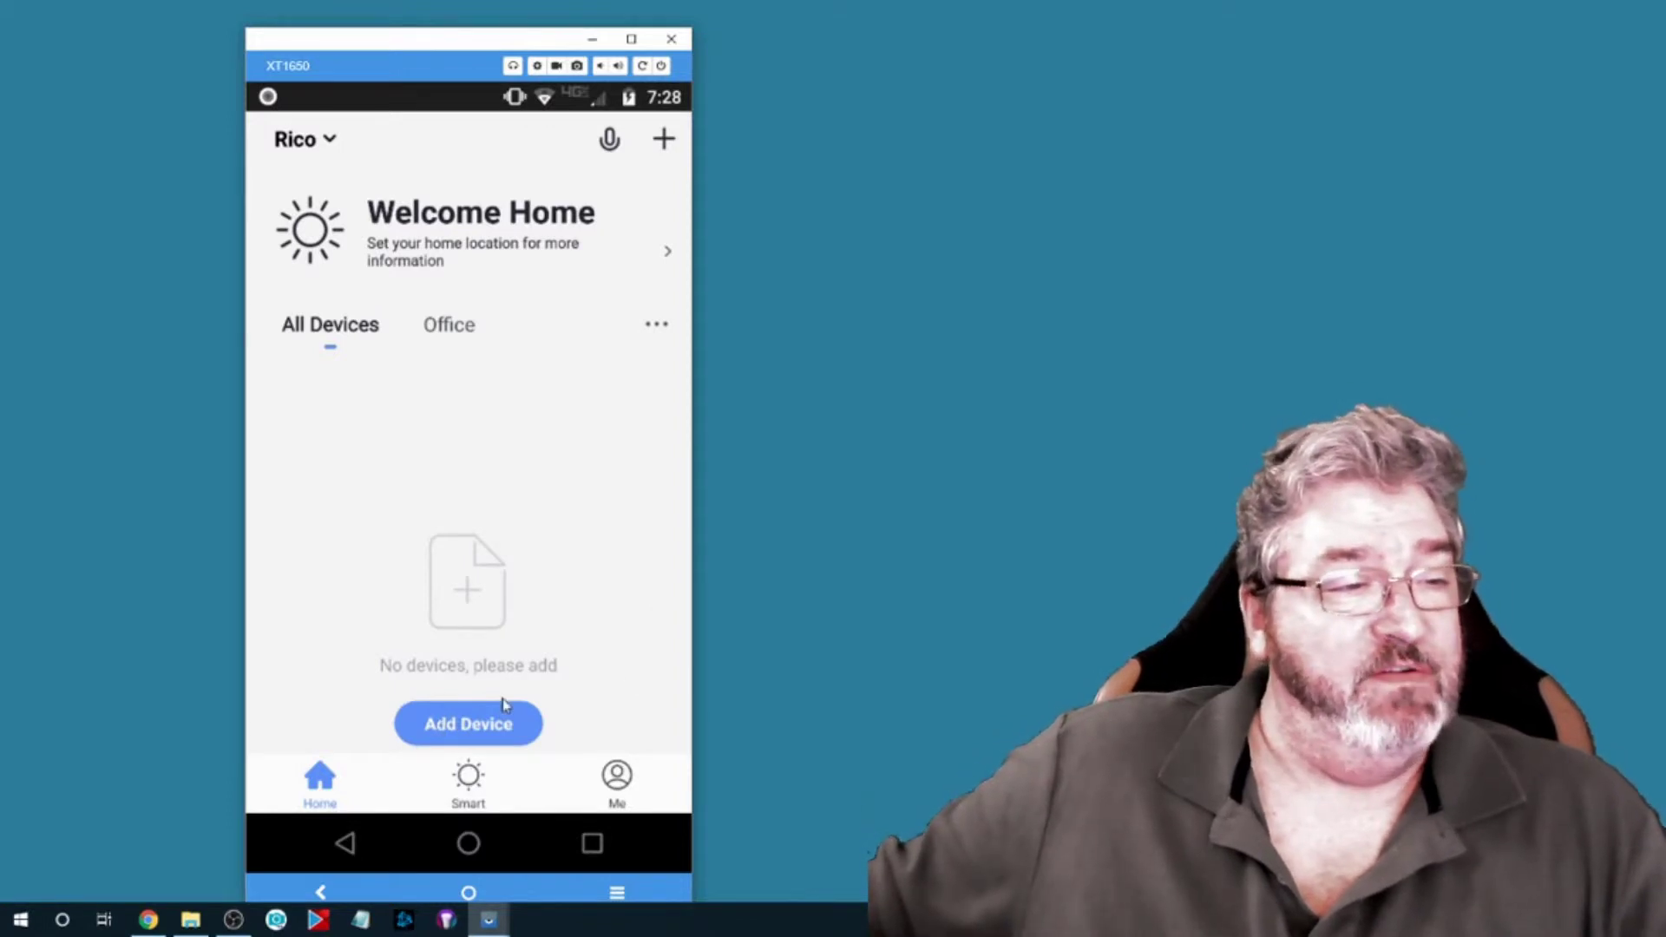
- Open Add Device to reach the manual device catalogue
click(468, 723)
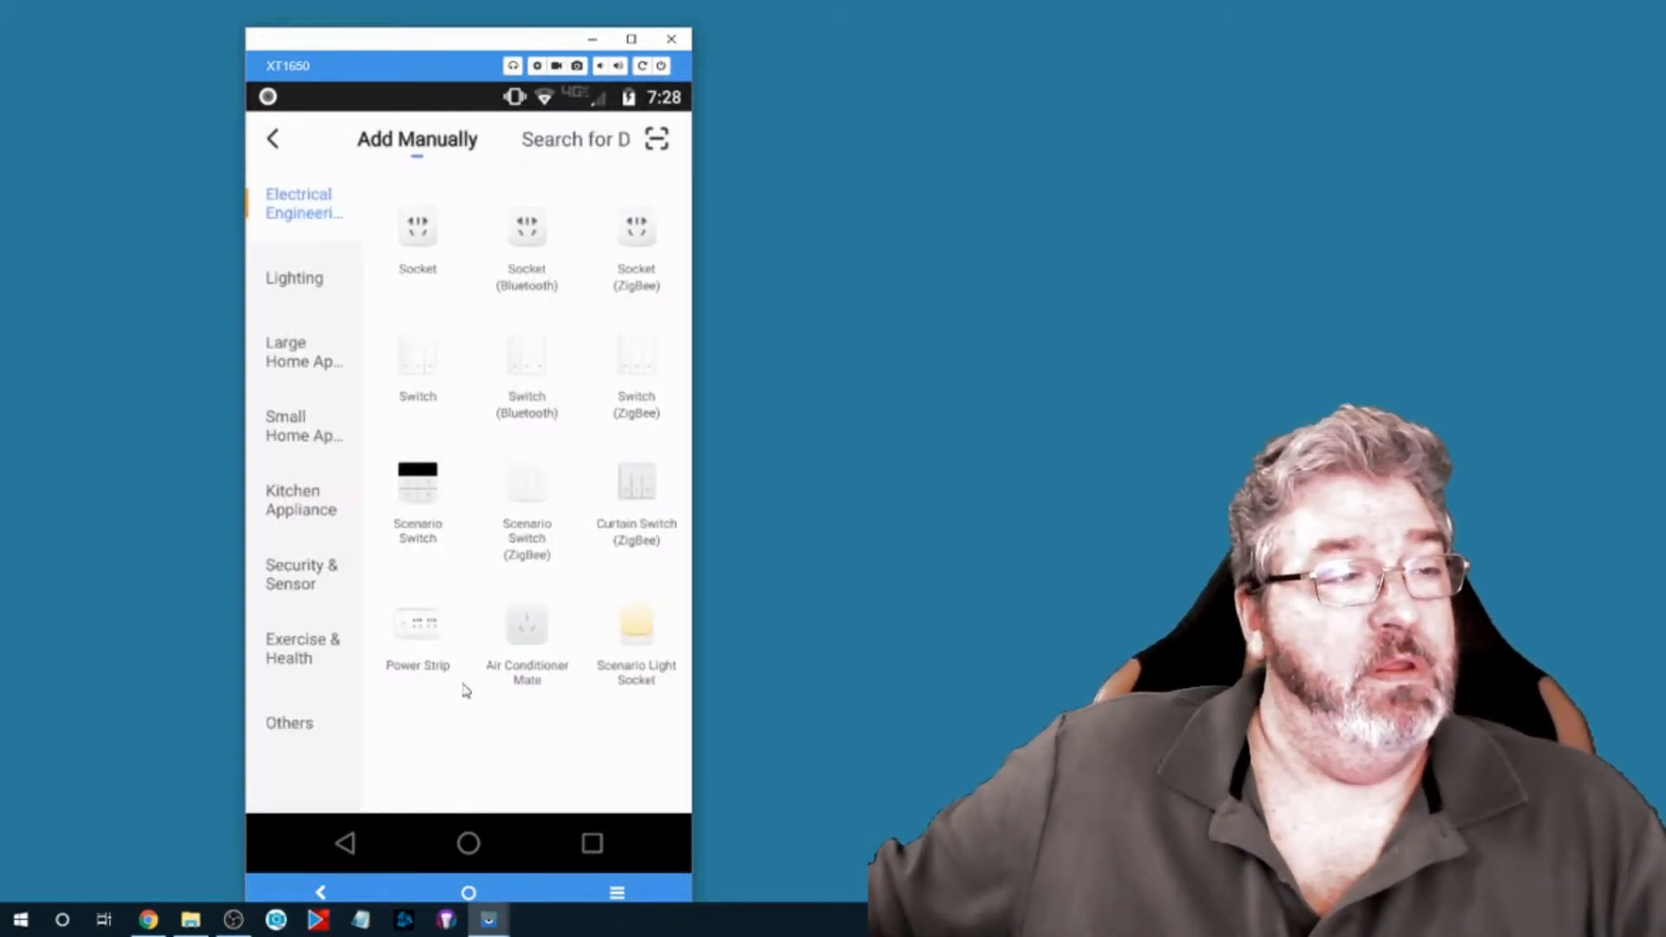
mouse_move(598, 352)
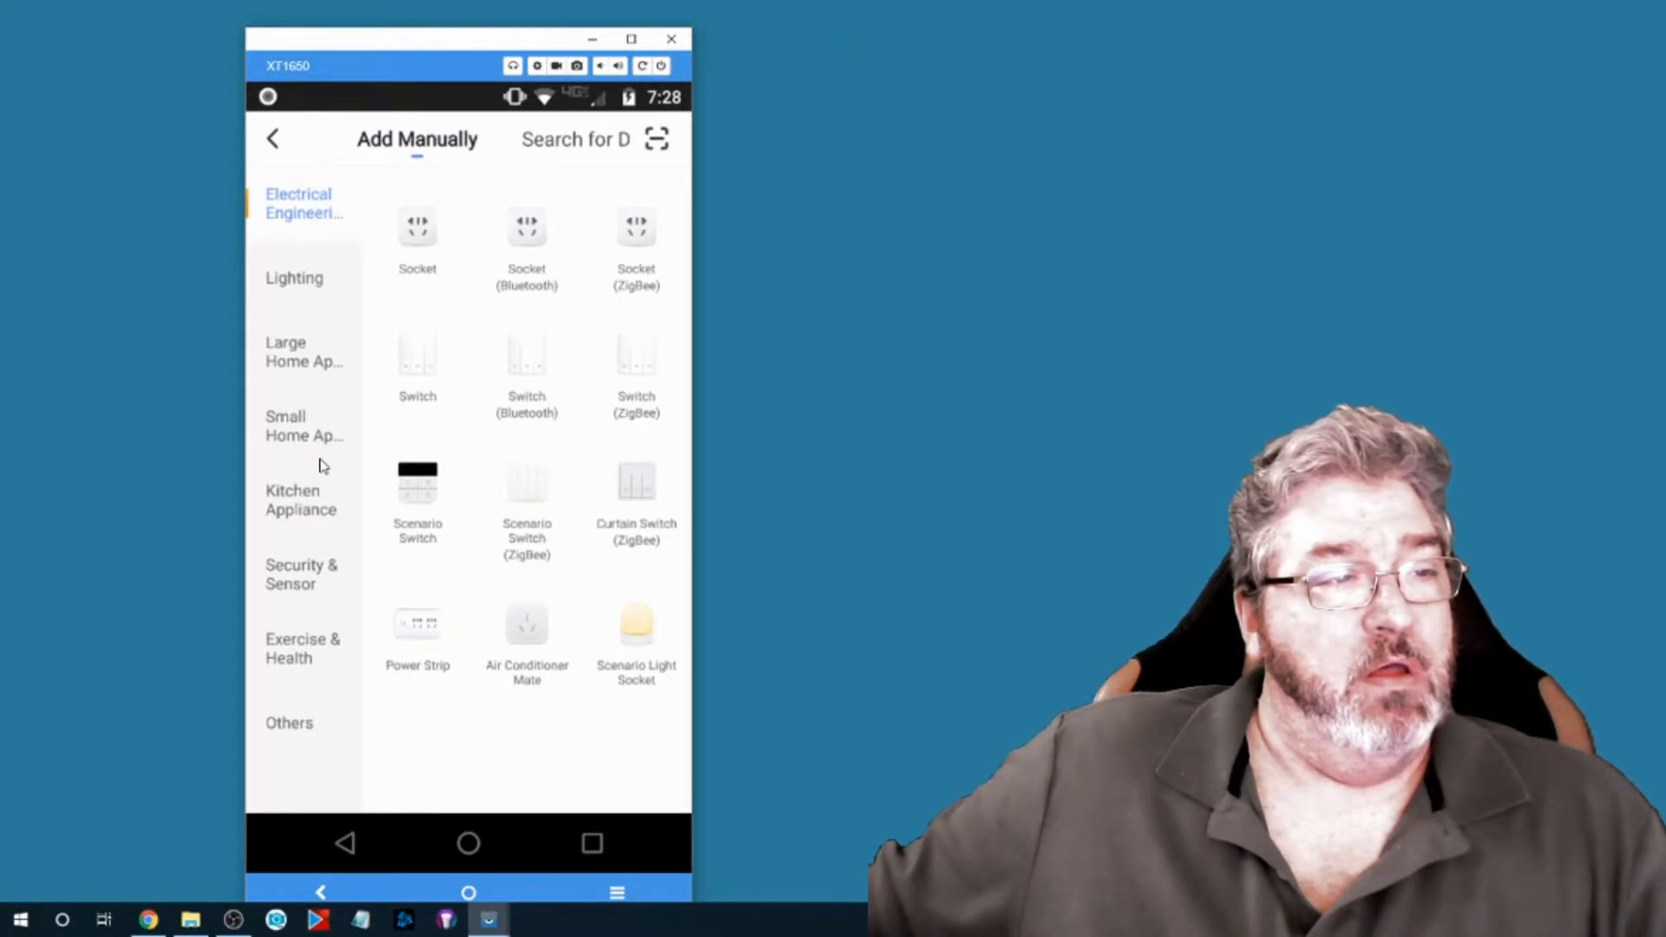
mouse_move(483, 436)
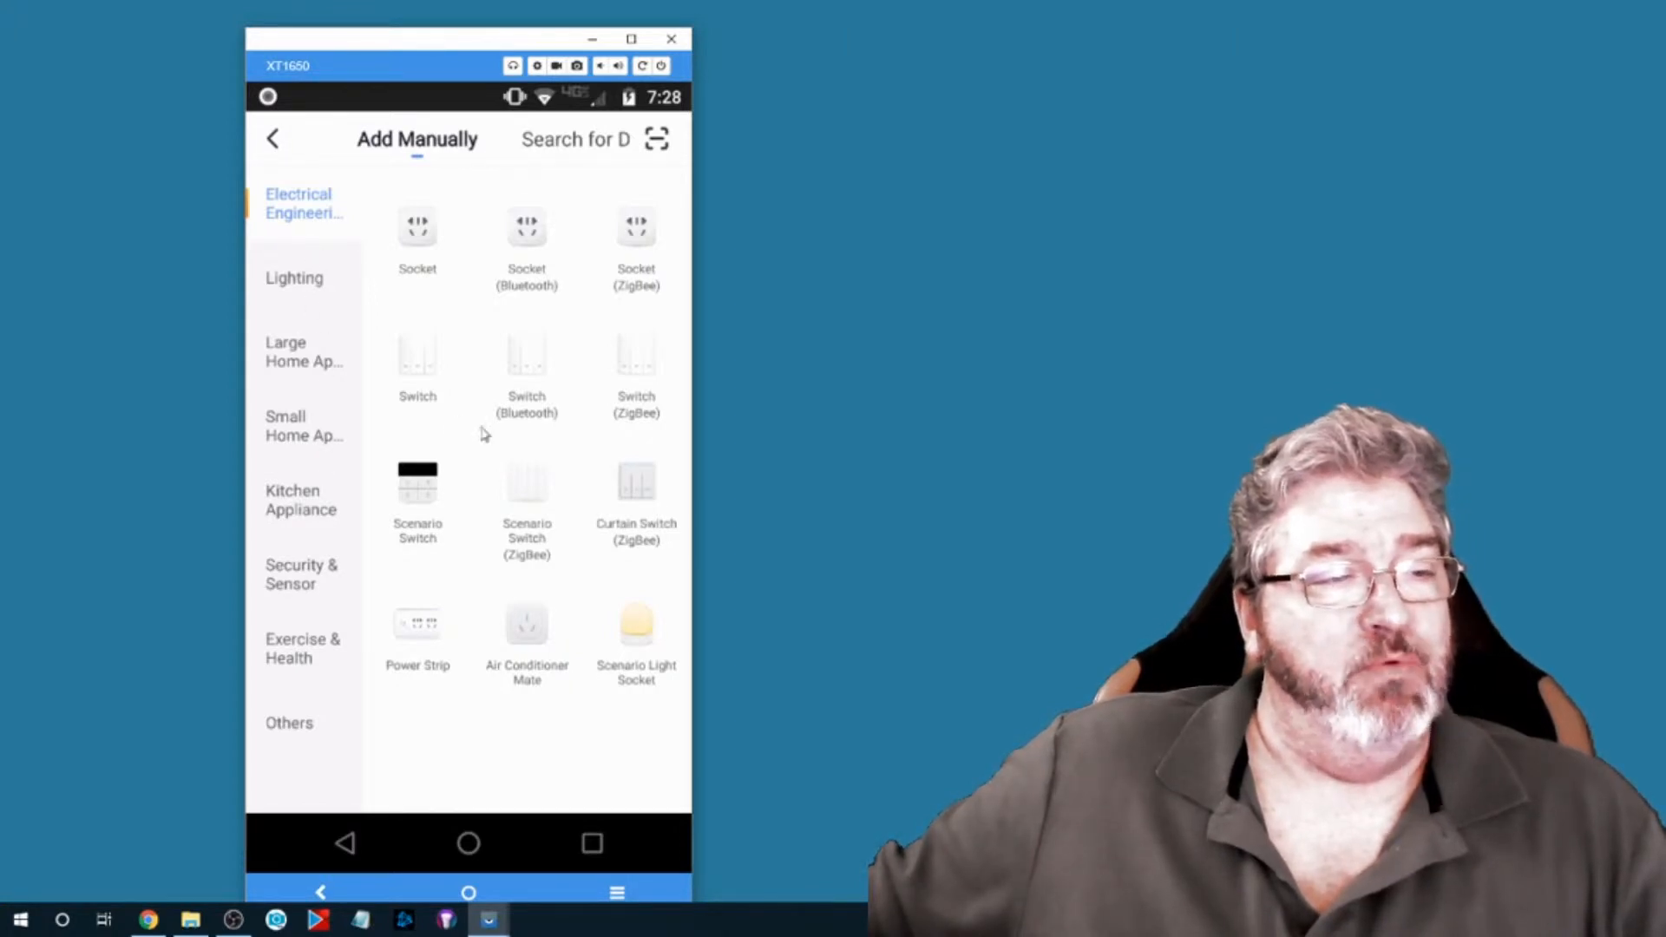
mouse_move(568, 604)
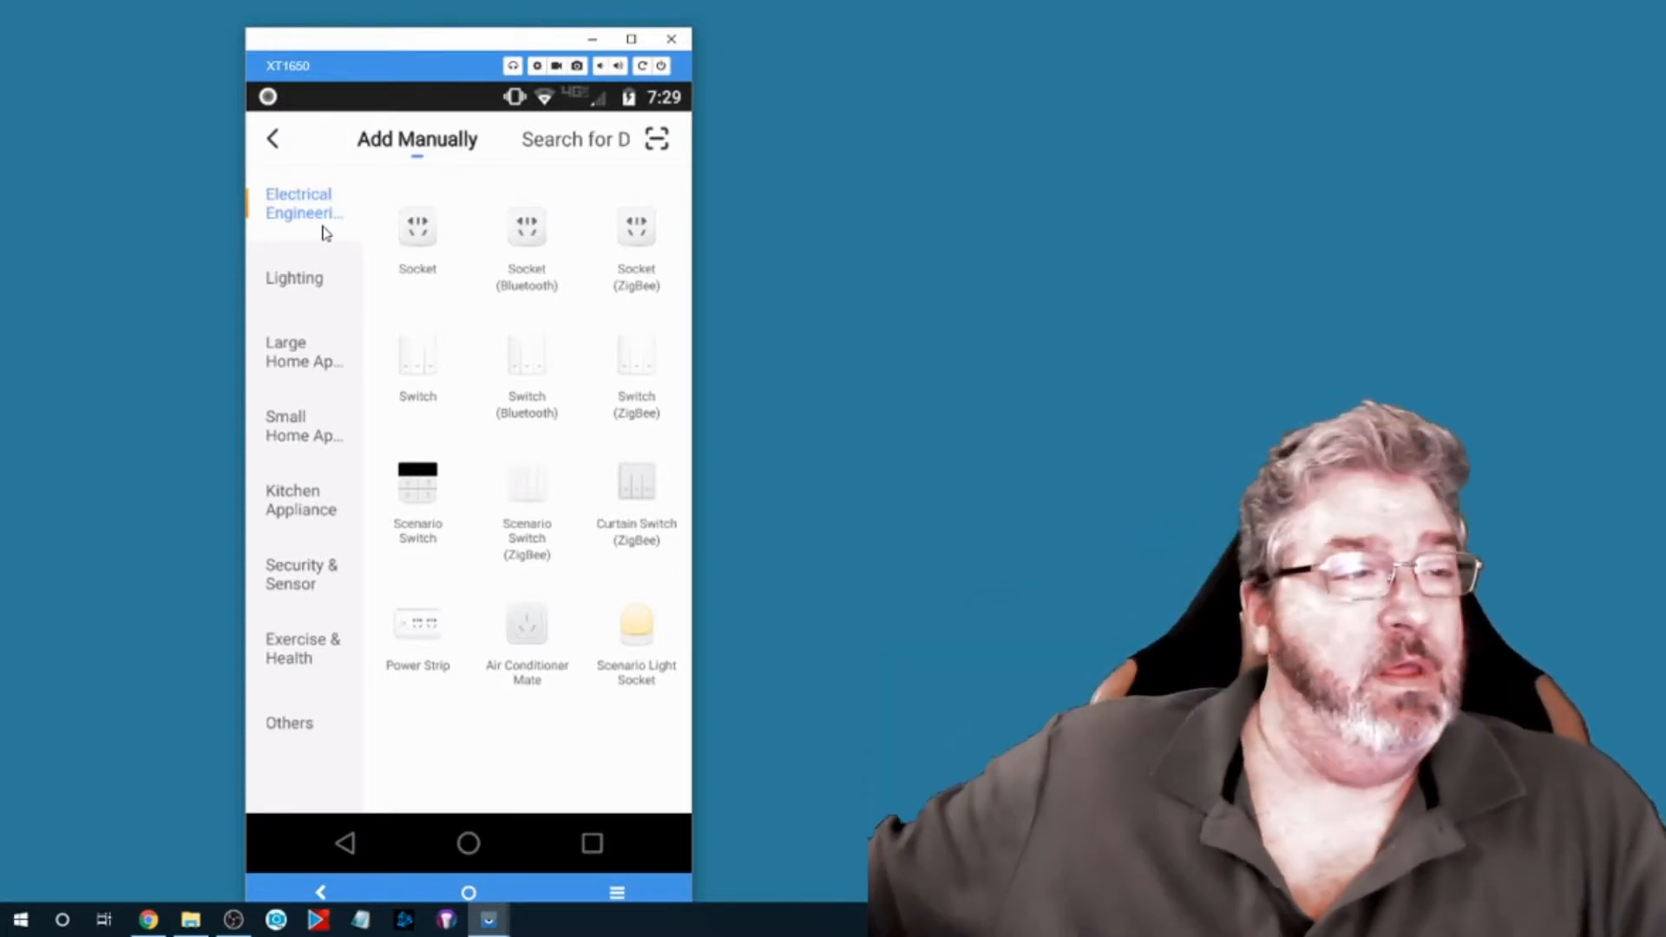
mouse_move(417, 355)
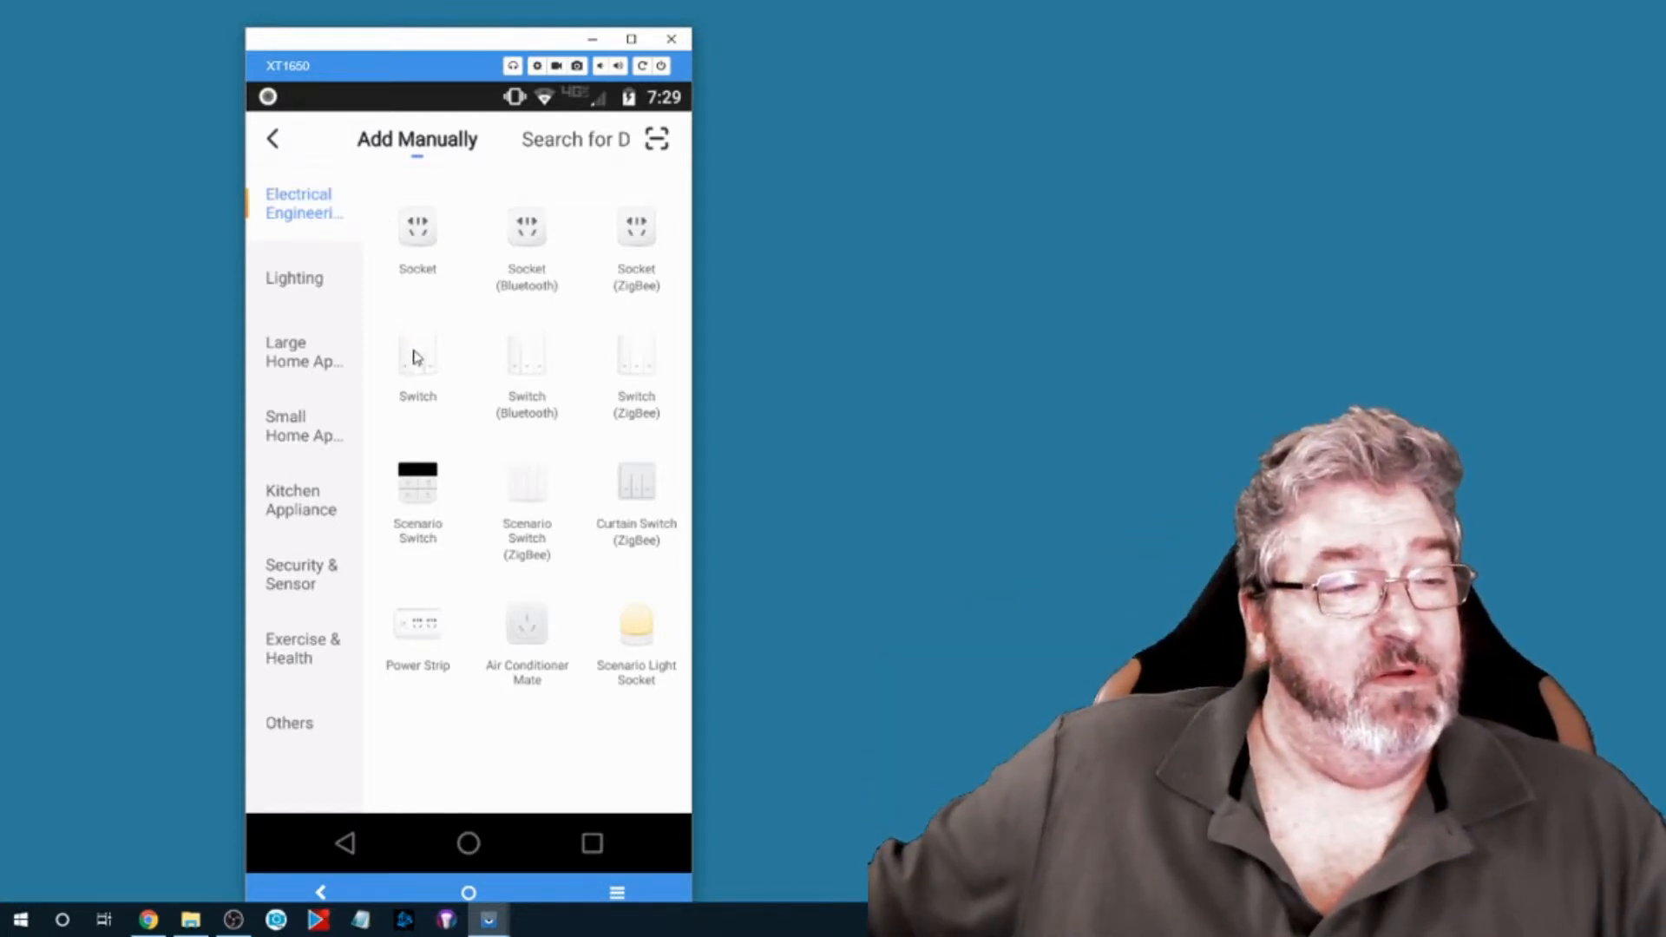
mouse_move(422, 243)
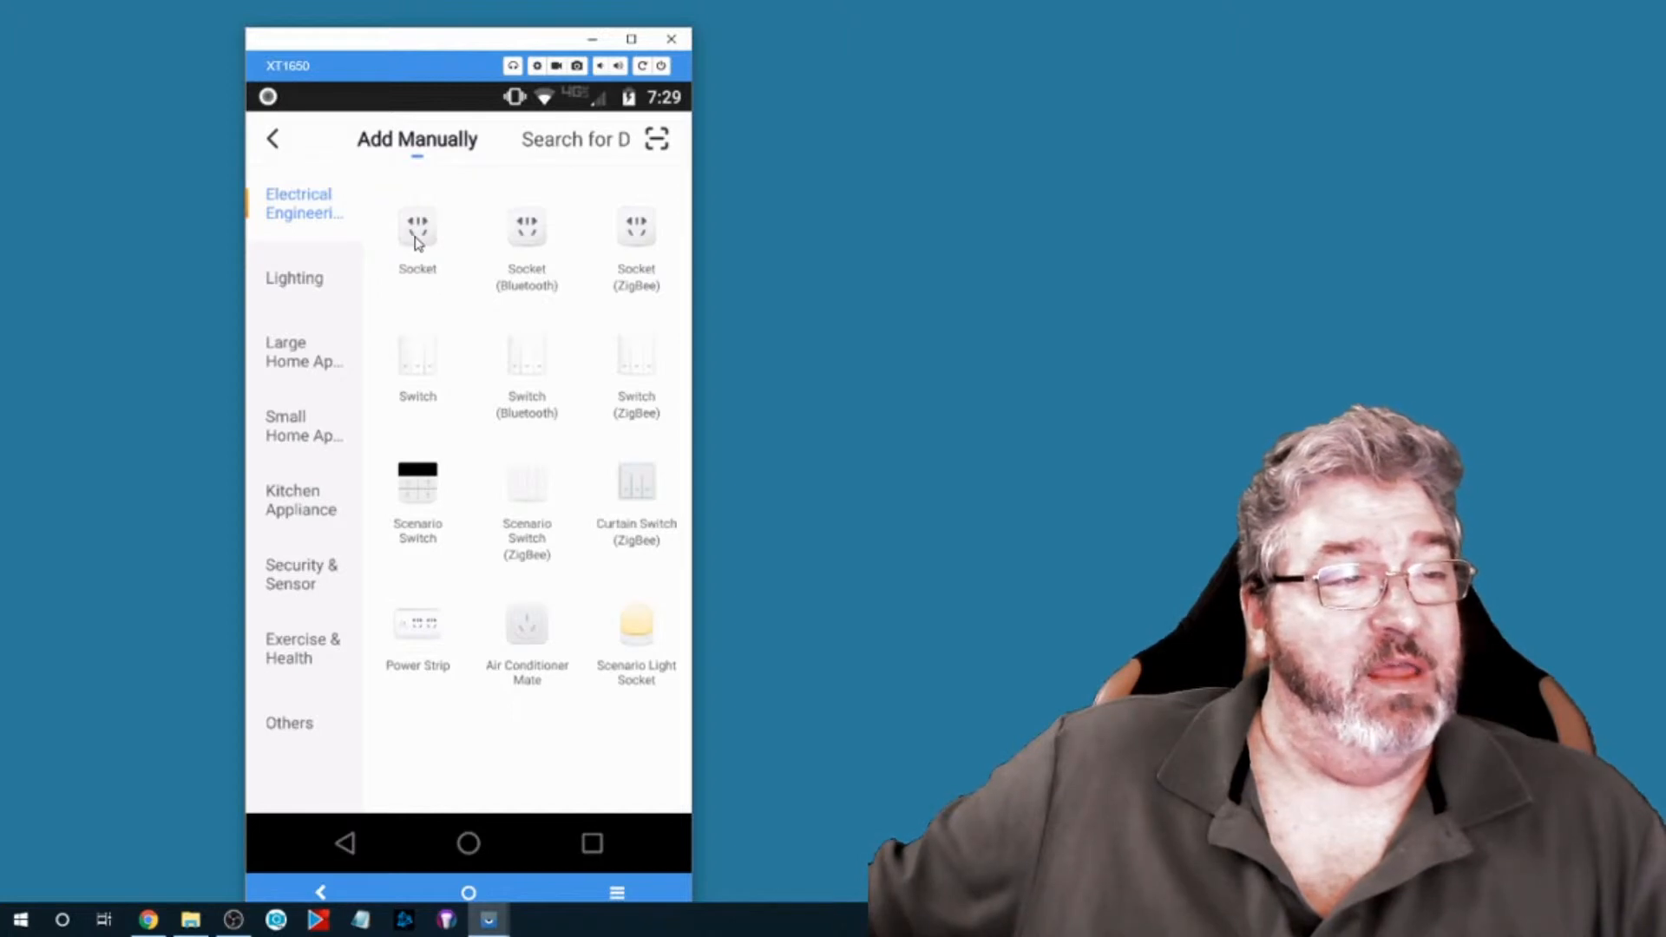
- Choose the Socket tile under Electrical Engineering
click(417, 229)
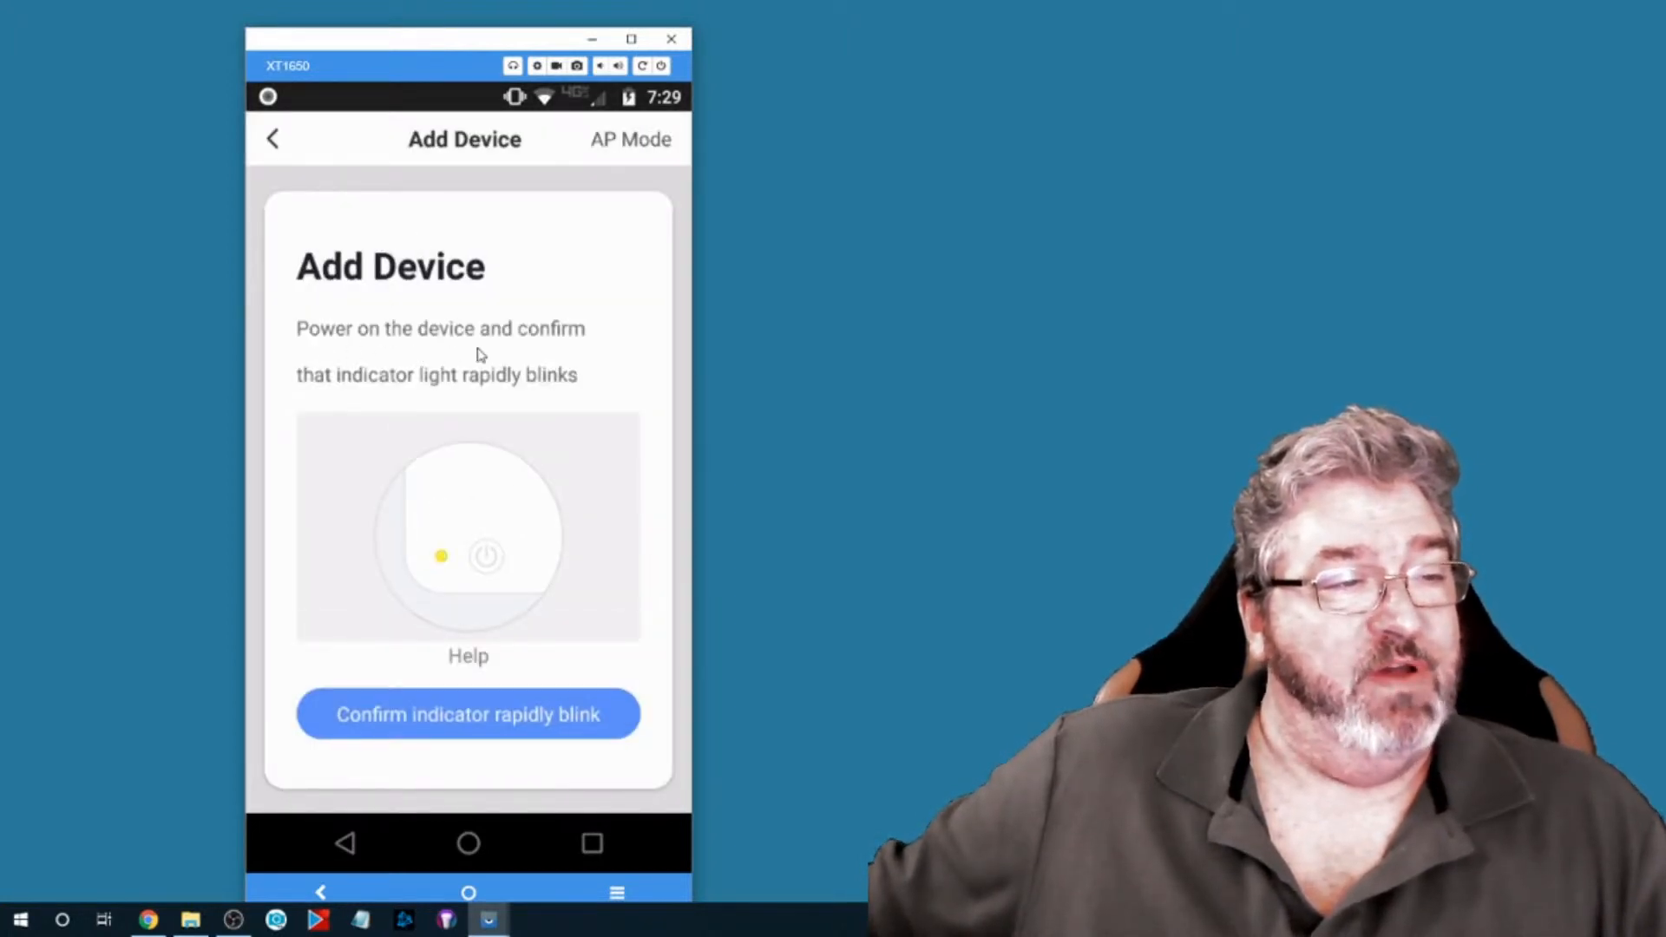
mouse_move(484, 408)
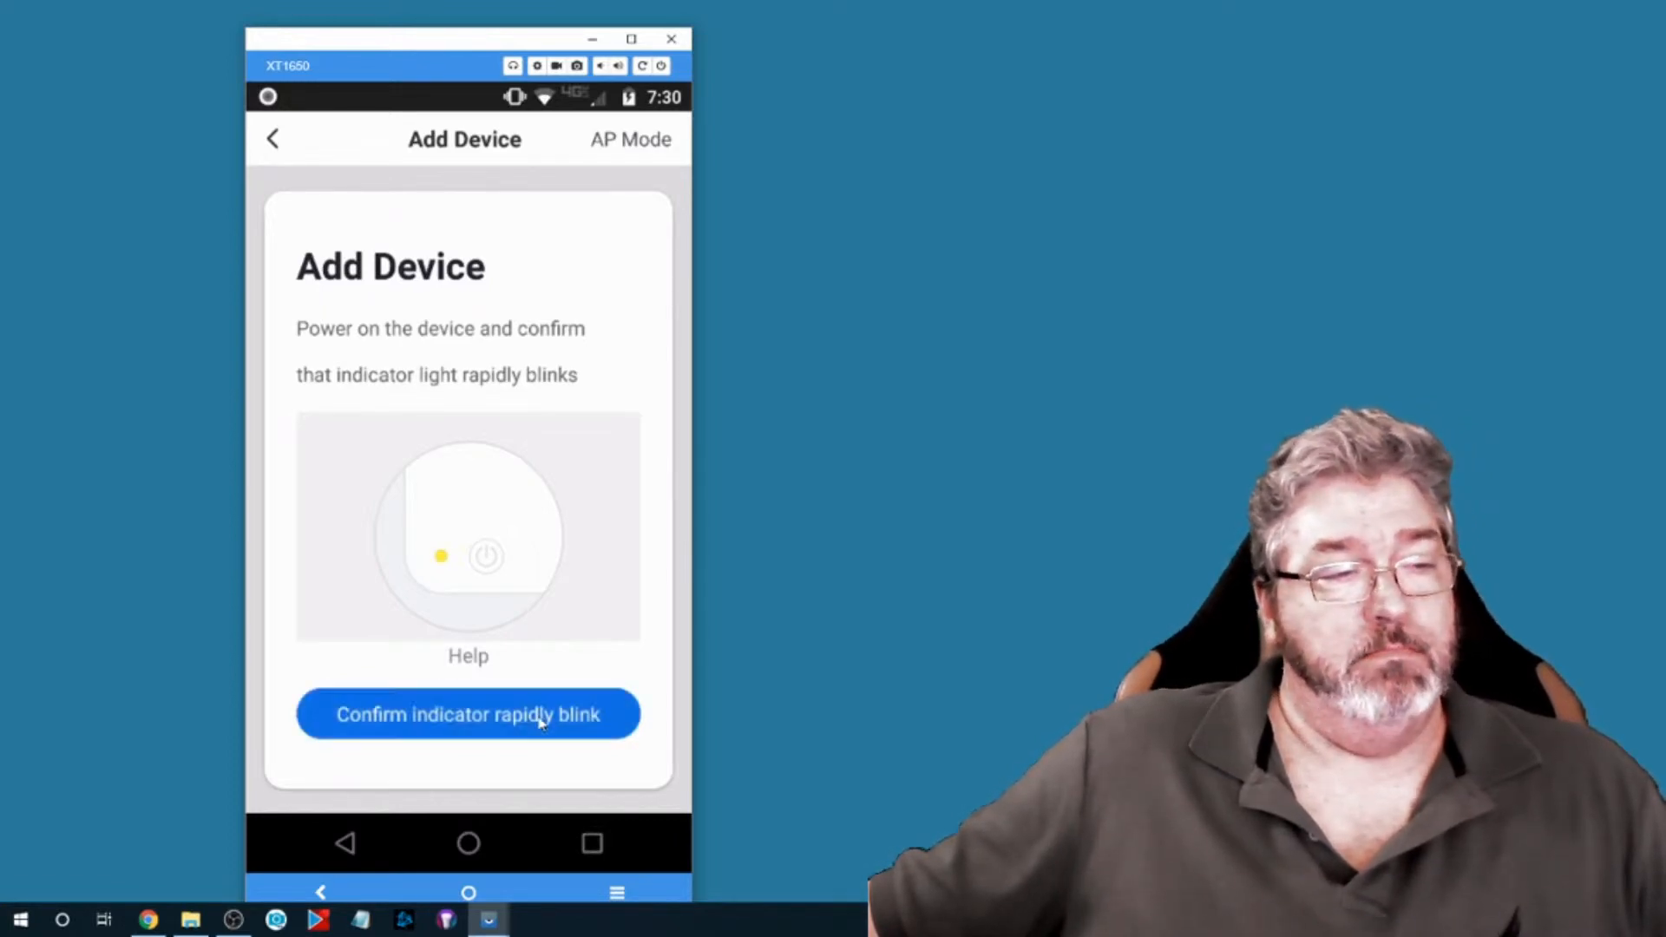
- Confirm the indicator blinks rapidly and let pairing run until it times out
click(467, 714)
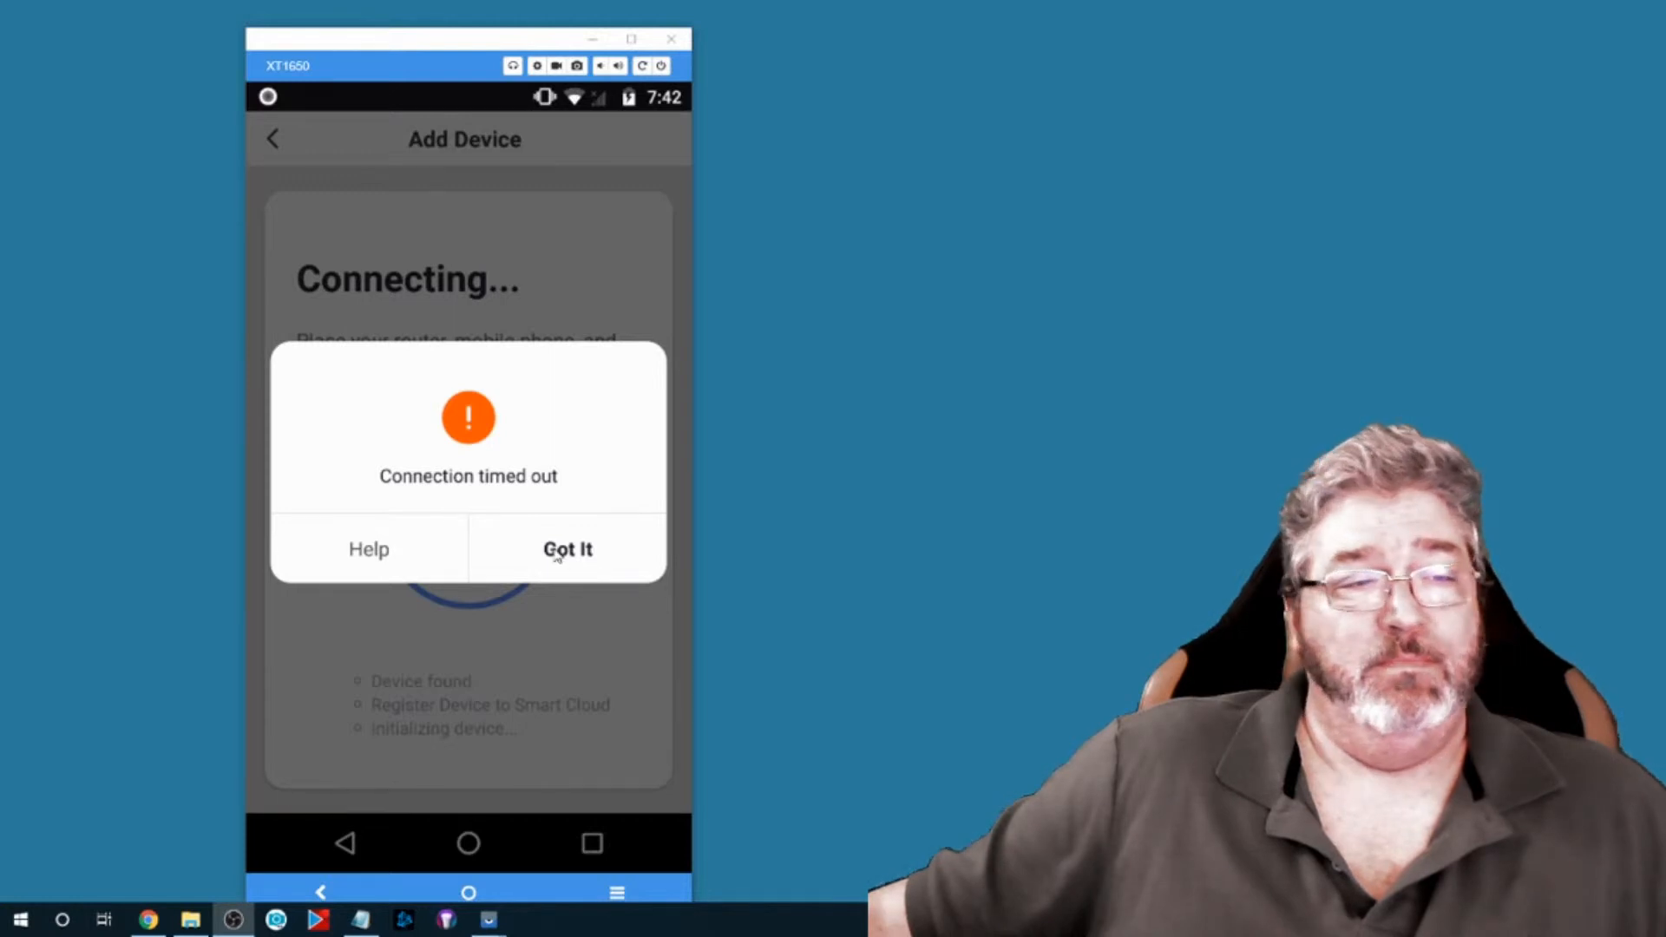
- Dismiss the timeout, reconfirm the rapid blink and Wi-Fi, and re-pair the plug
click(567, 549)
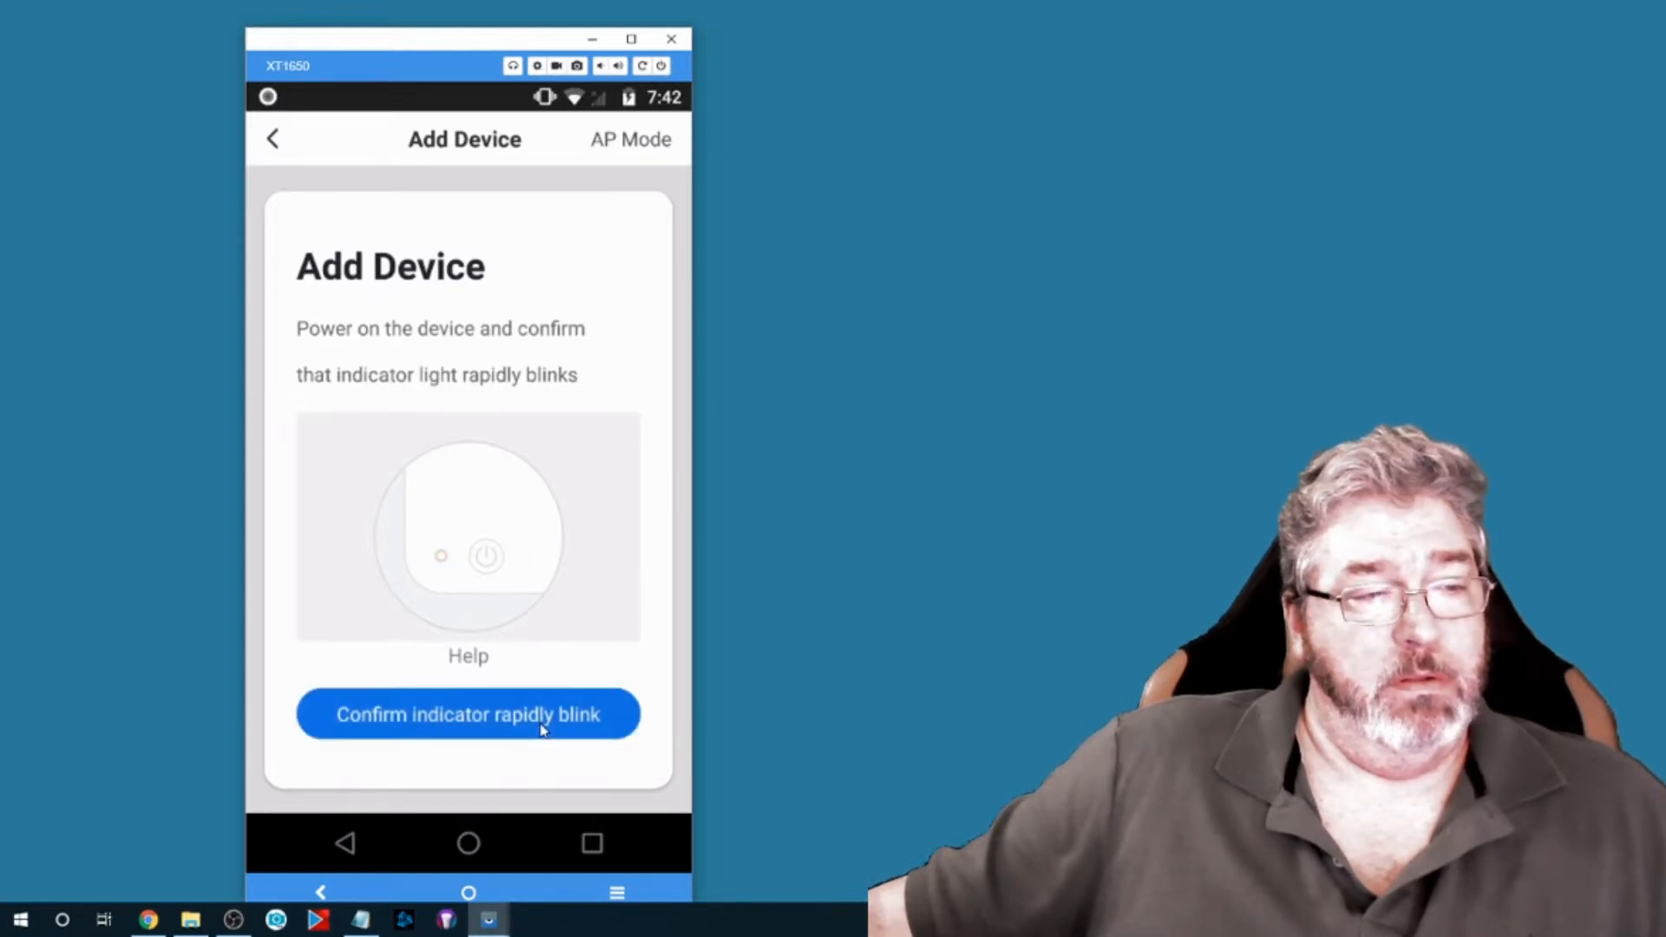
click(468, 714)
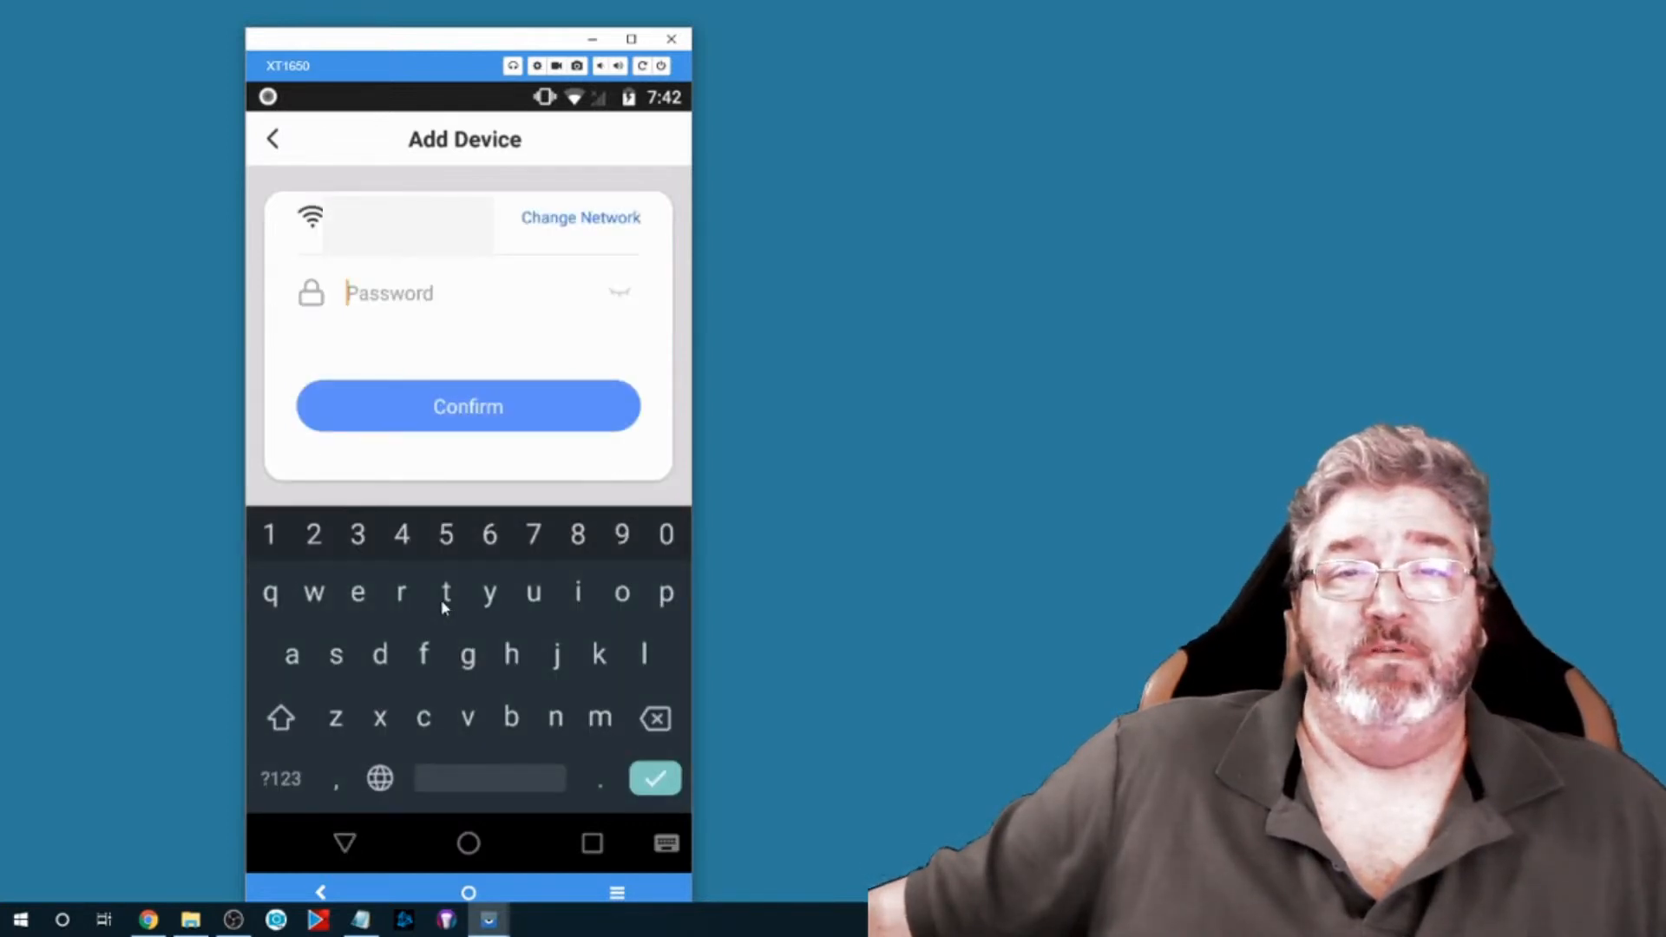
mouse_move(639, 317)
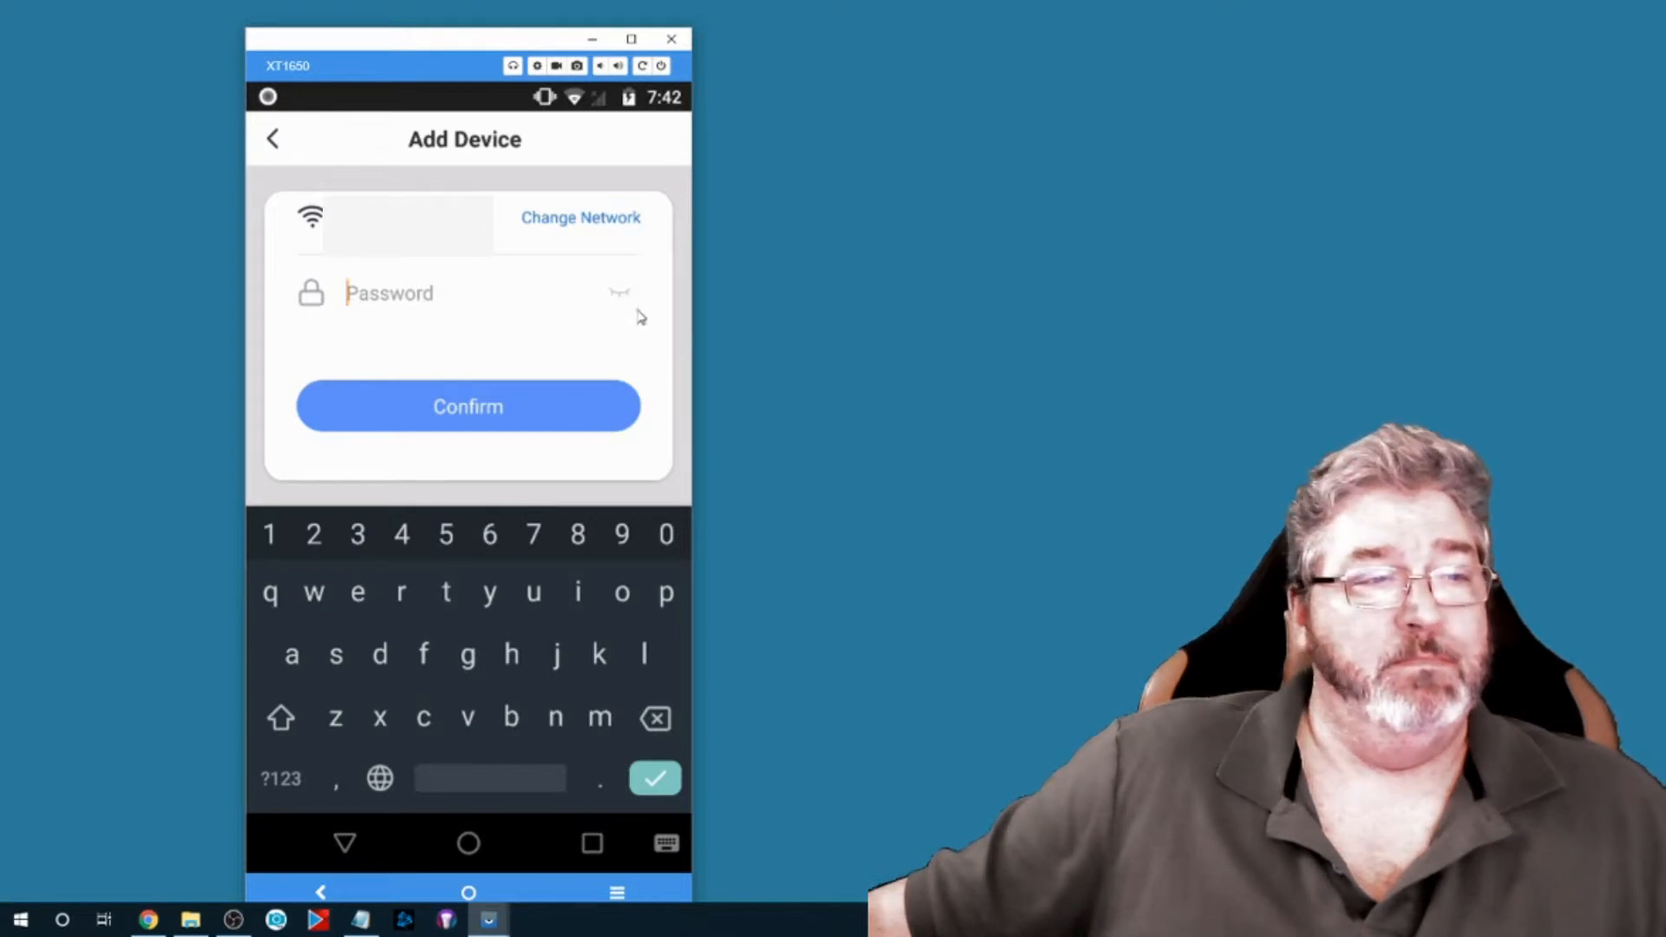
click(466, 406)
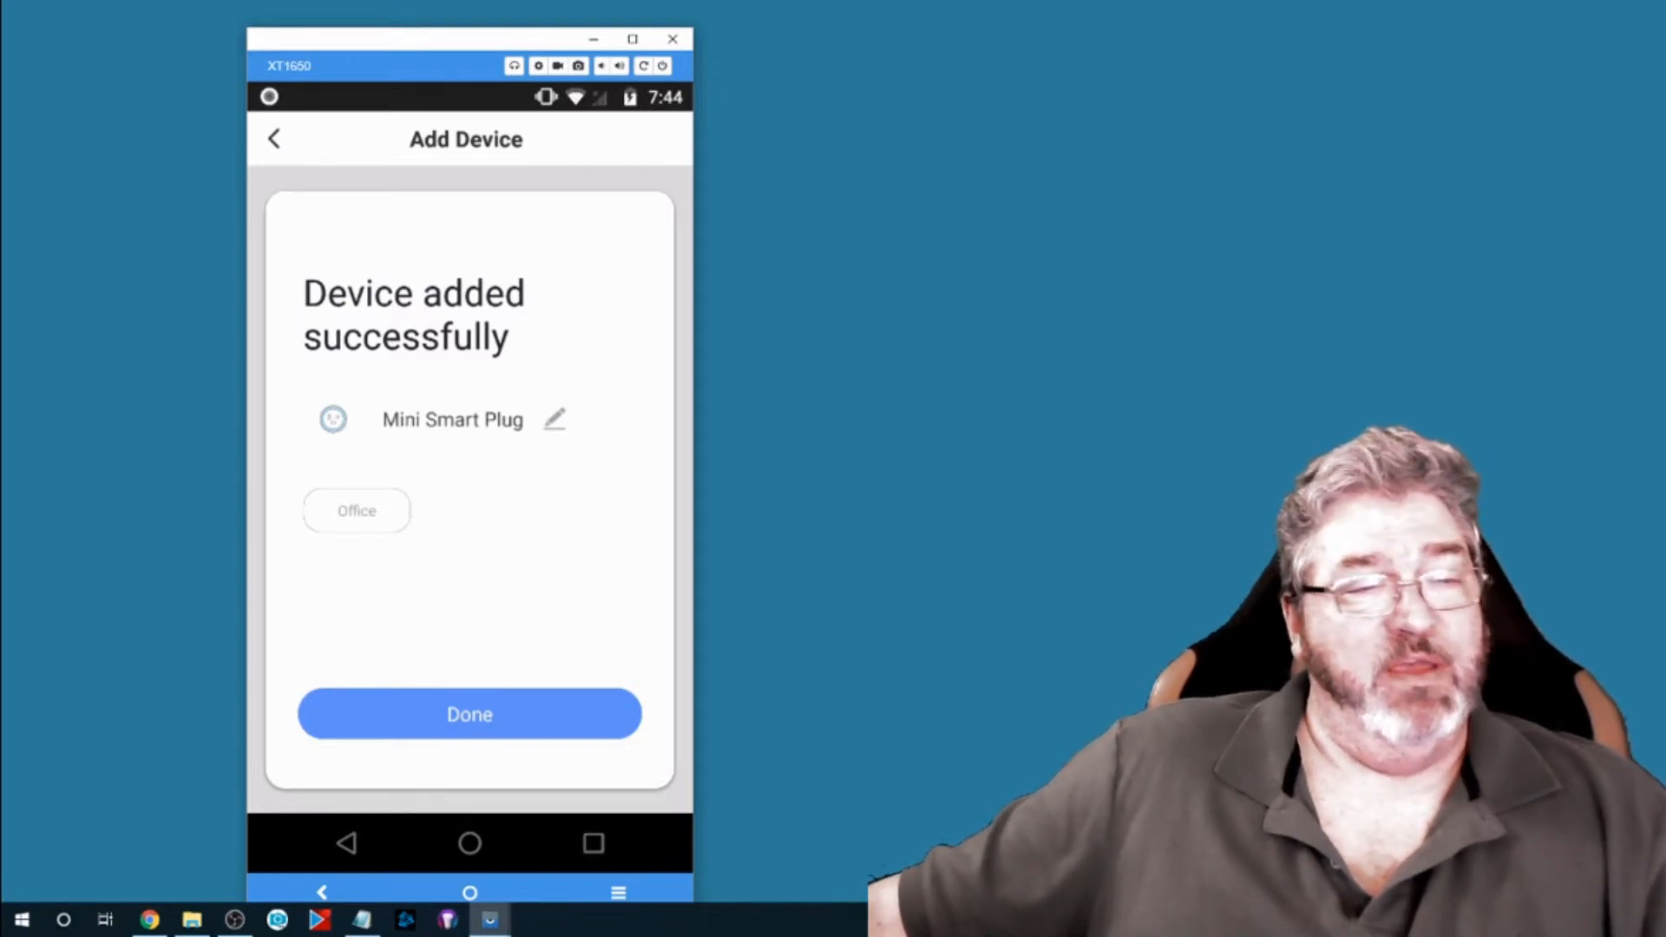
mouse_move(506, 715)
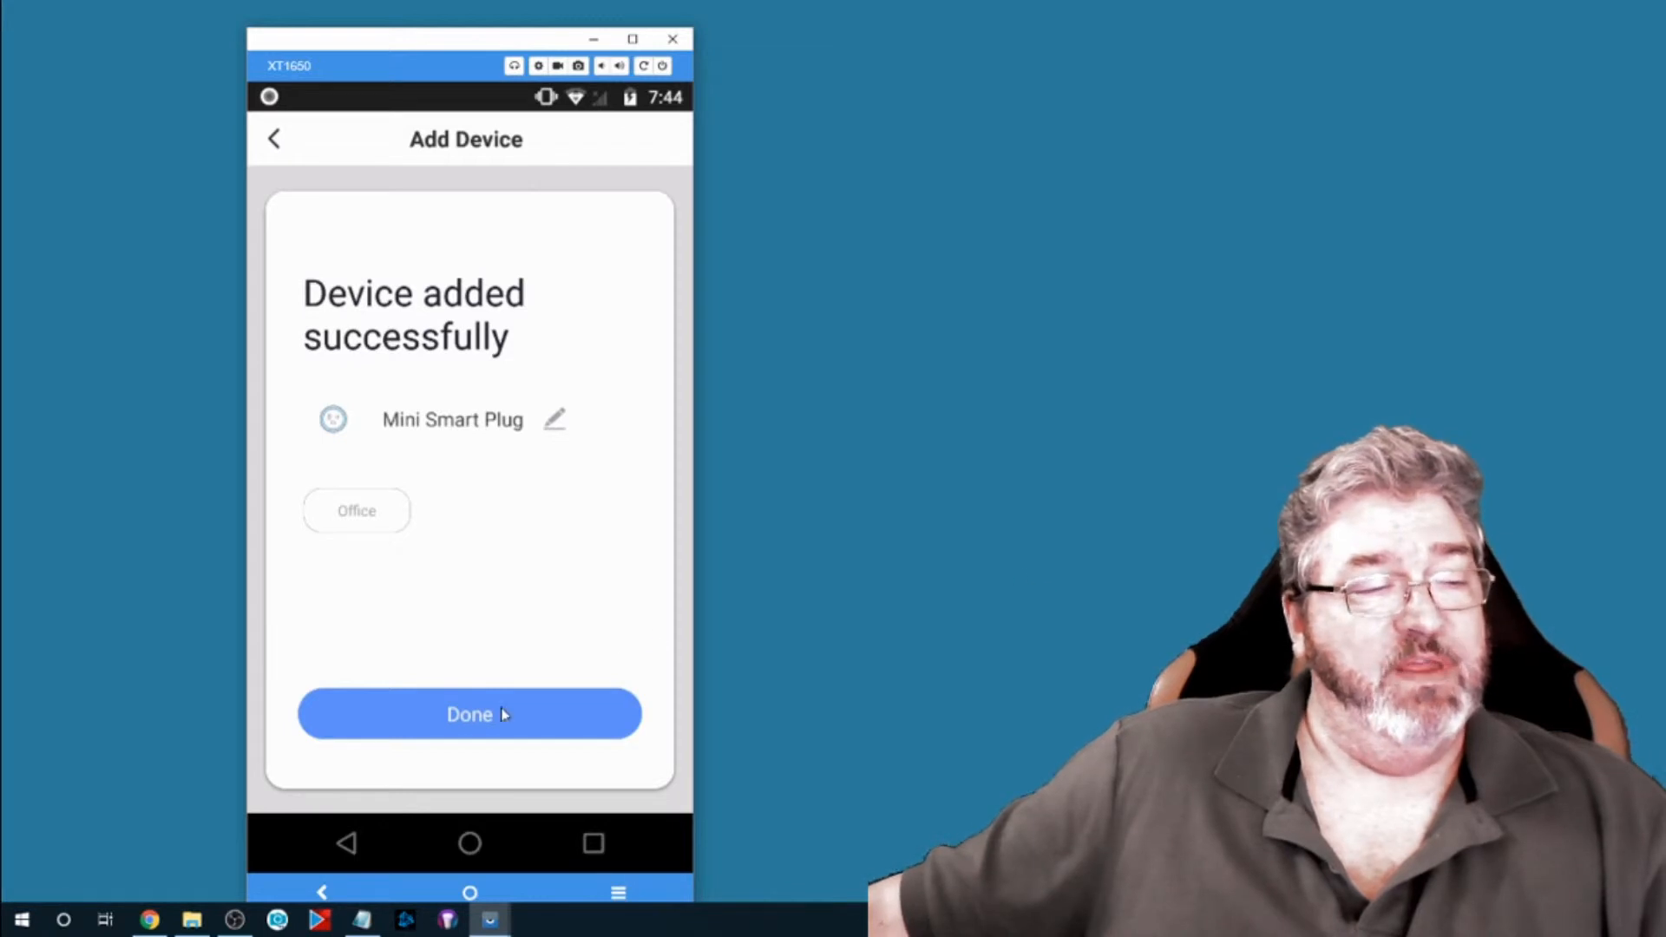
- Close the 'Device added successfully' screen to reach the Mini Smart Plug's control page
click(470, 714)
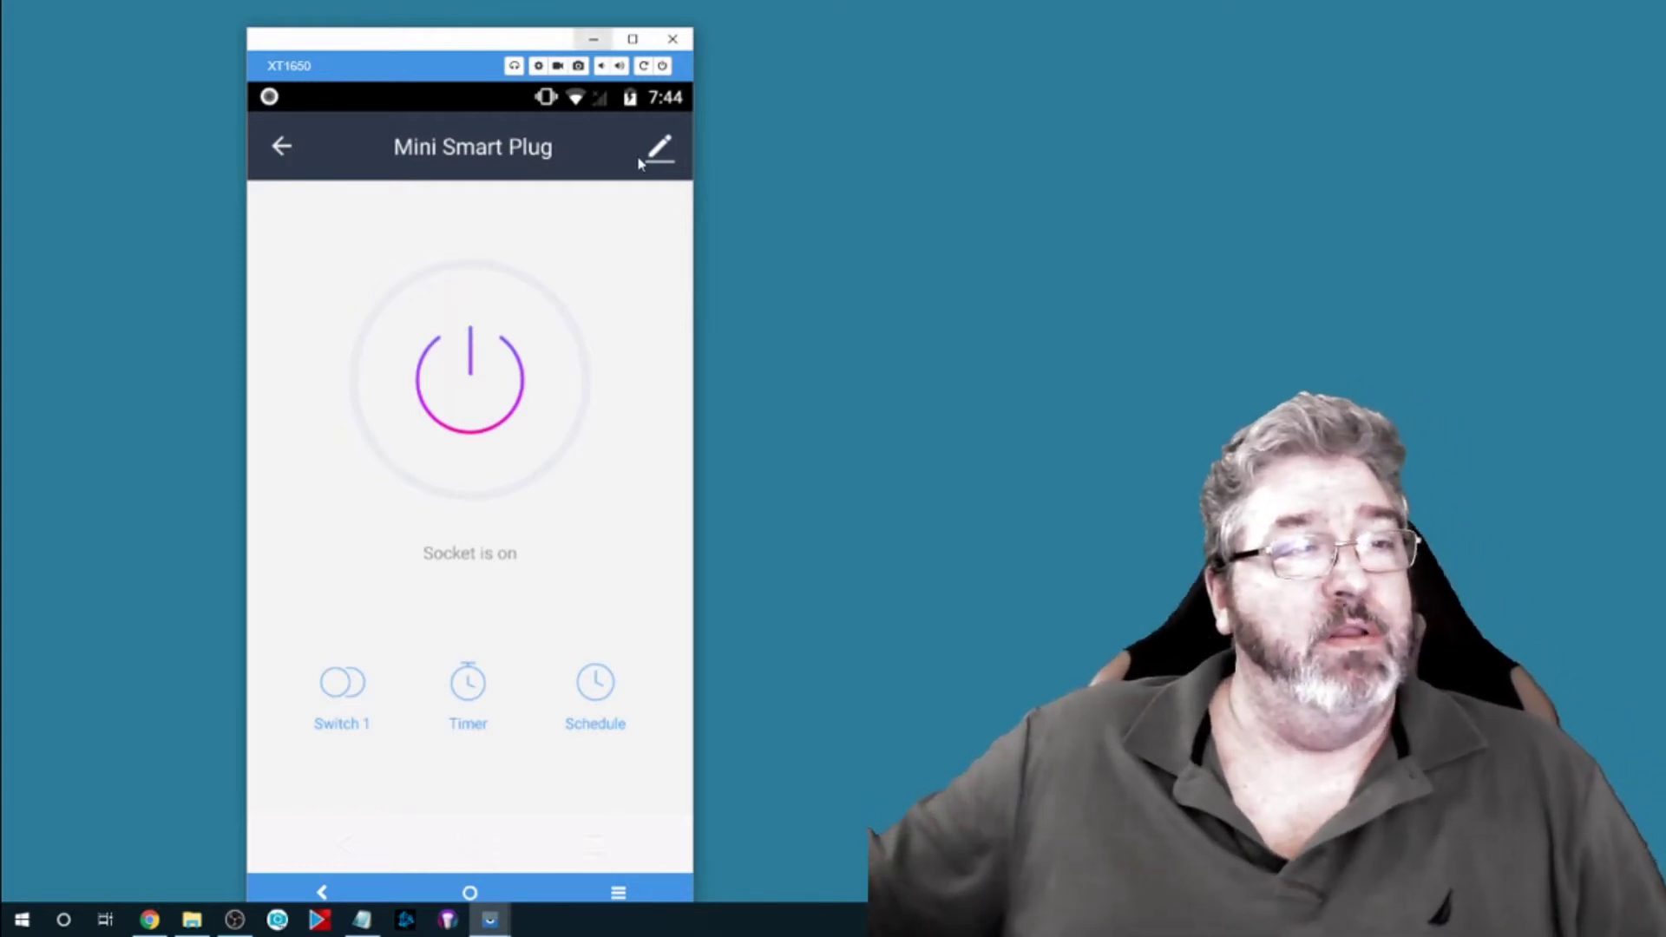
click(661, 150)
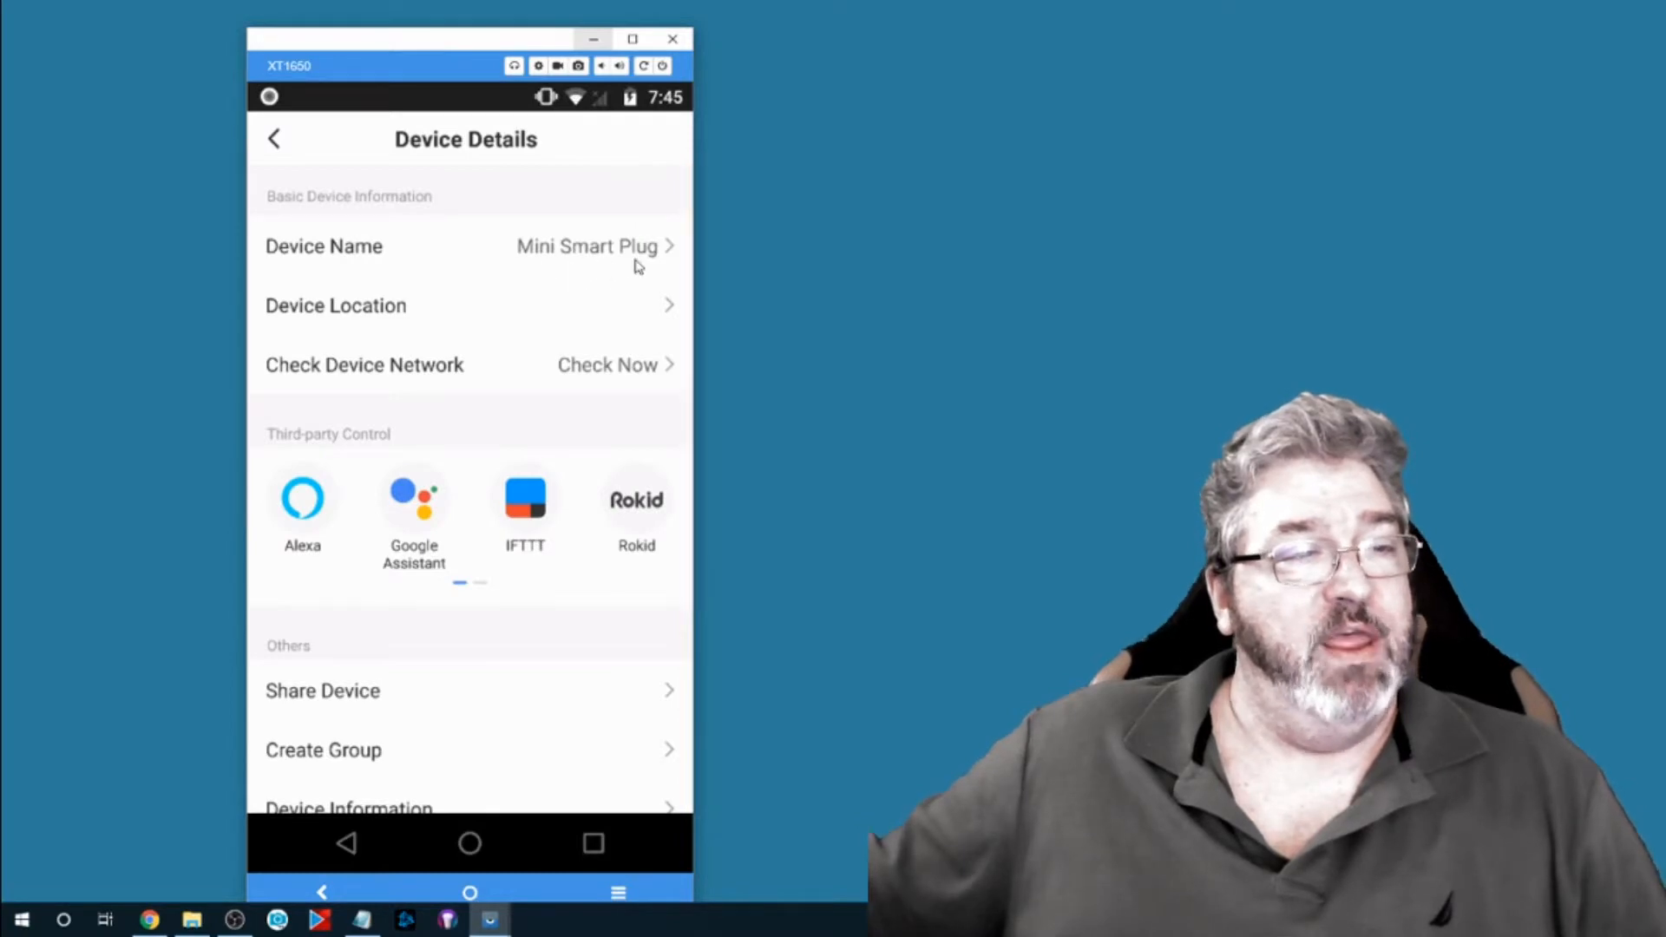
mouse_move(649, 262)
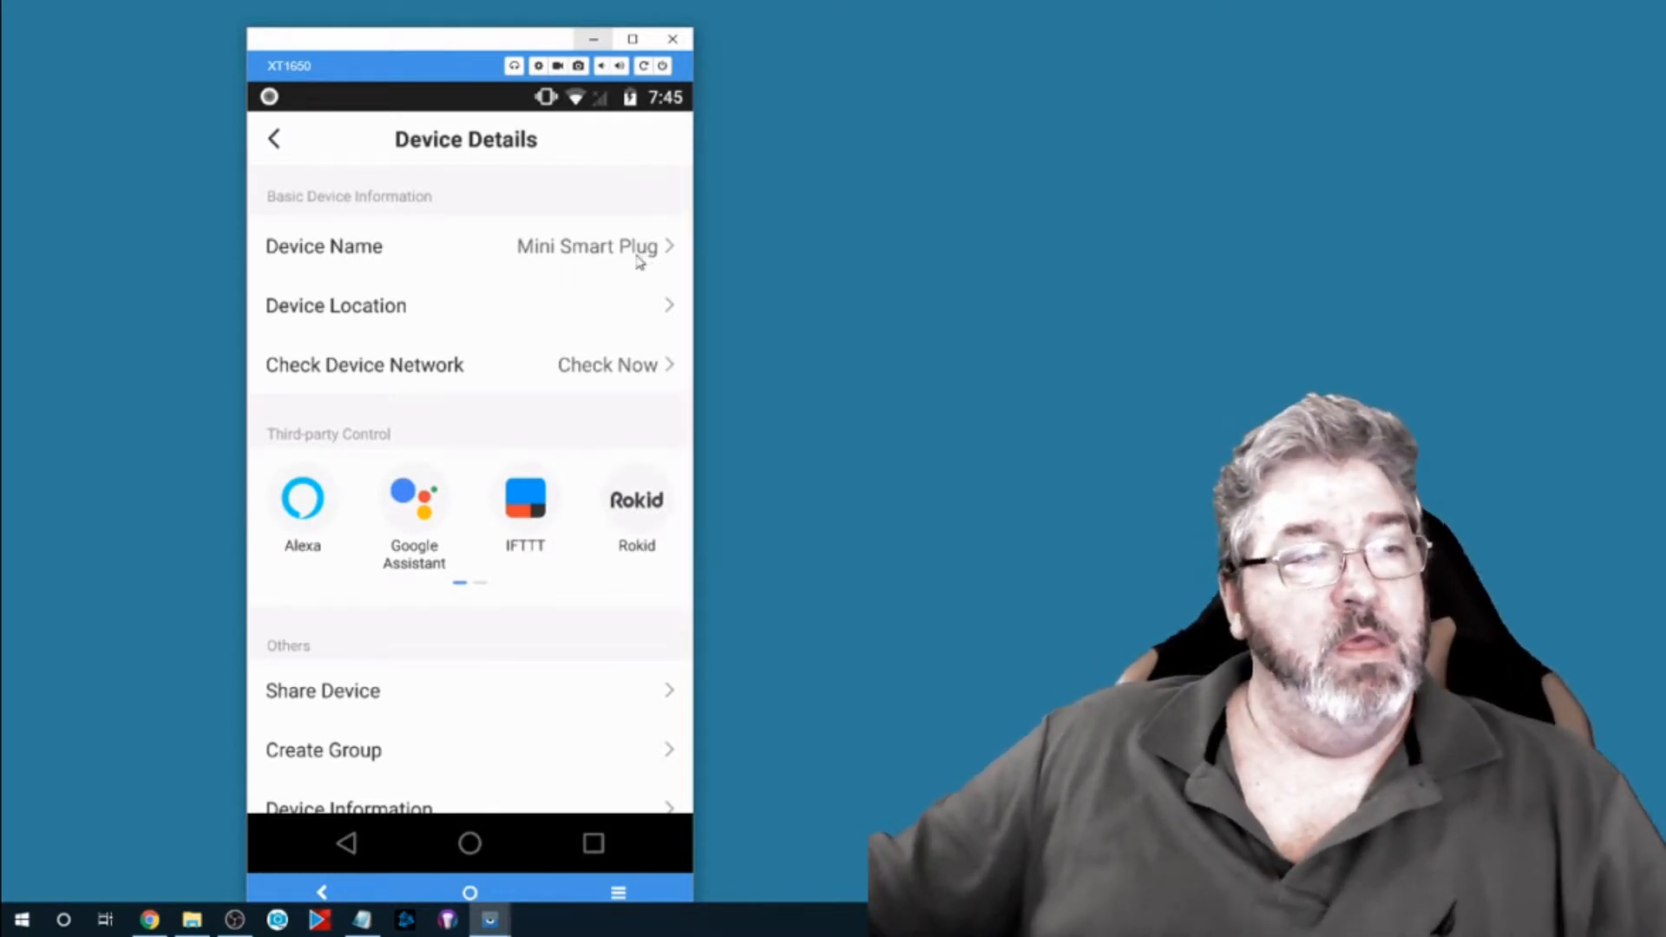
click(586, 247)
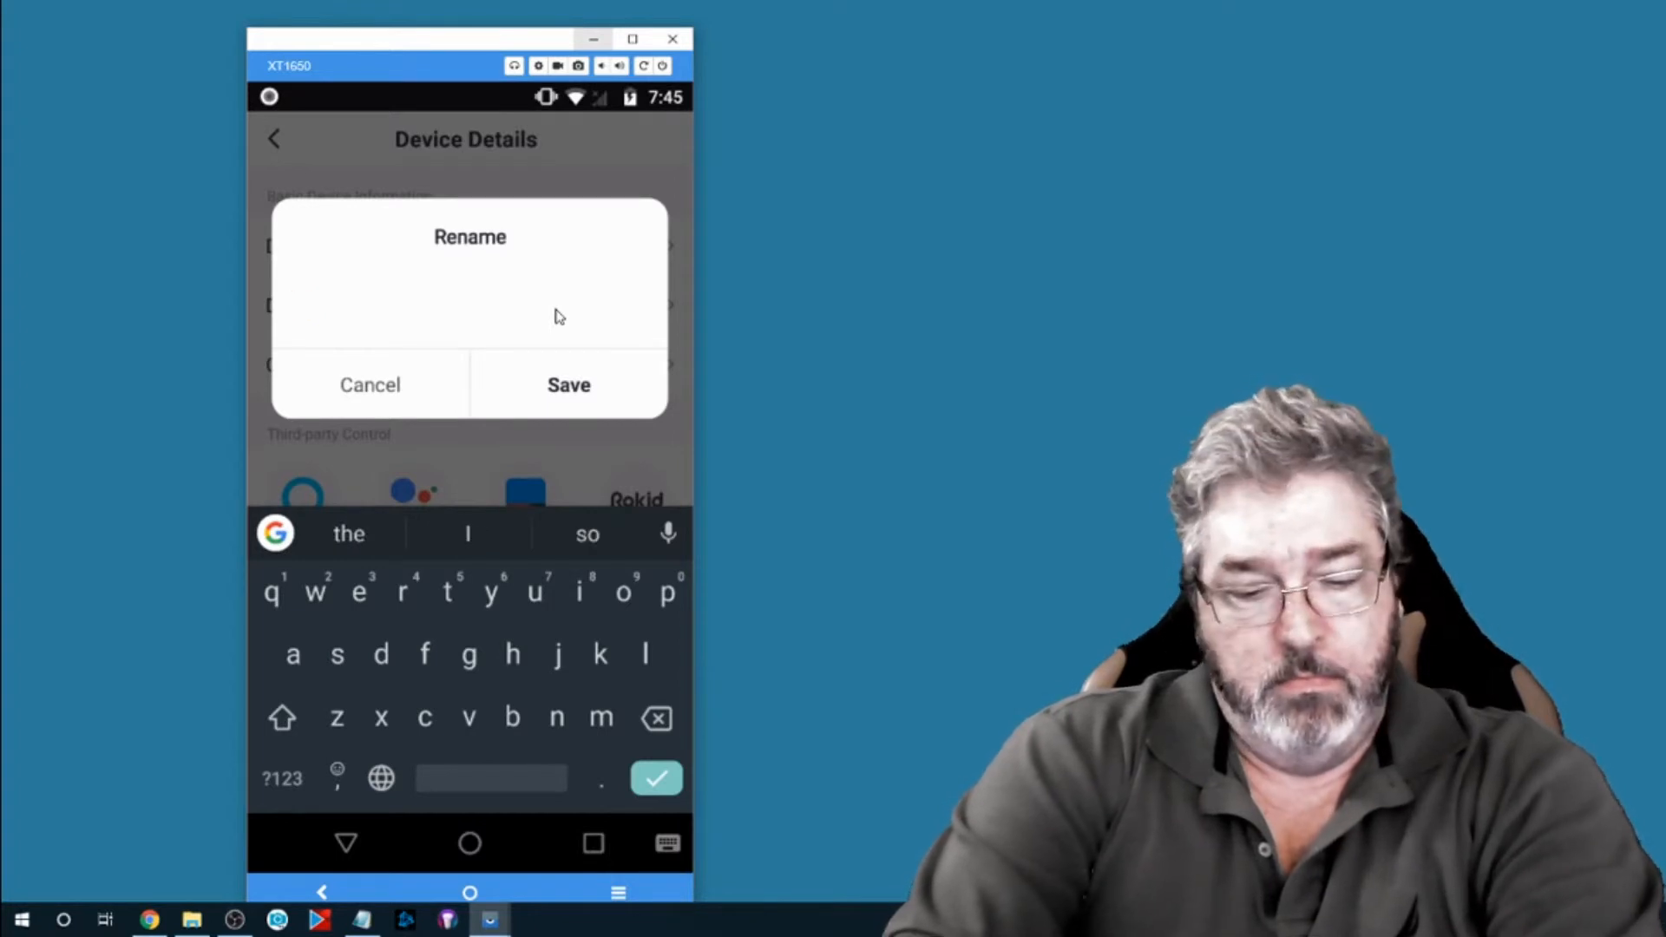
text(Fan)
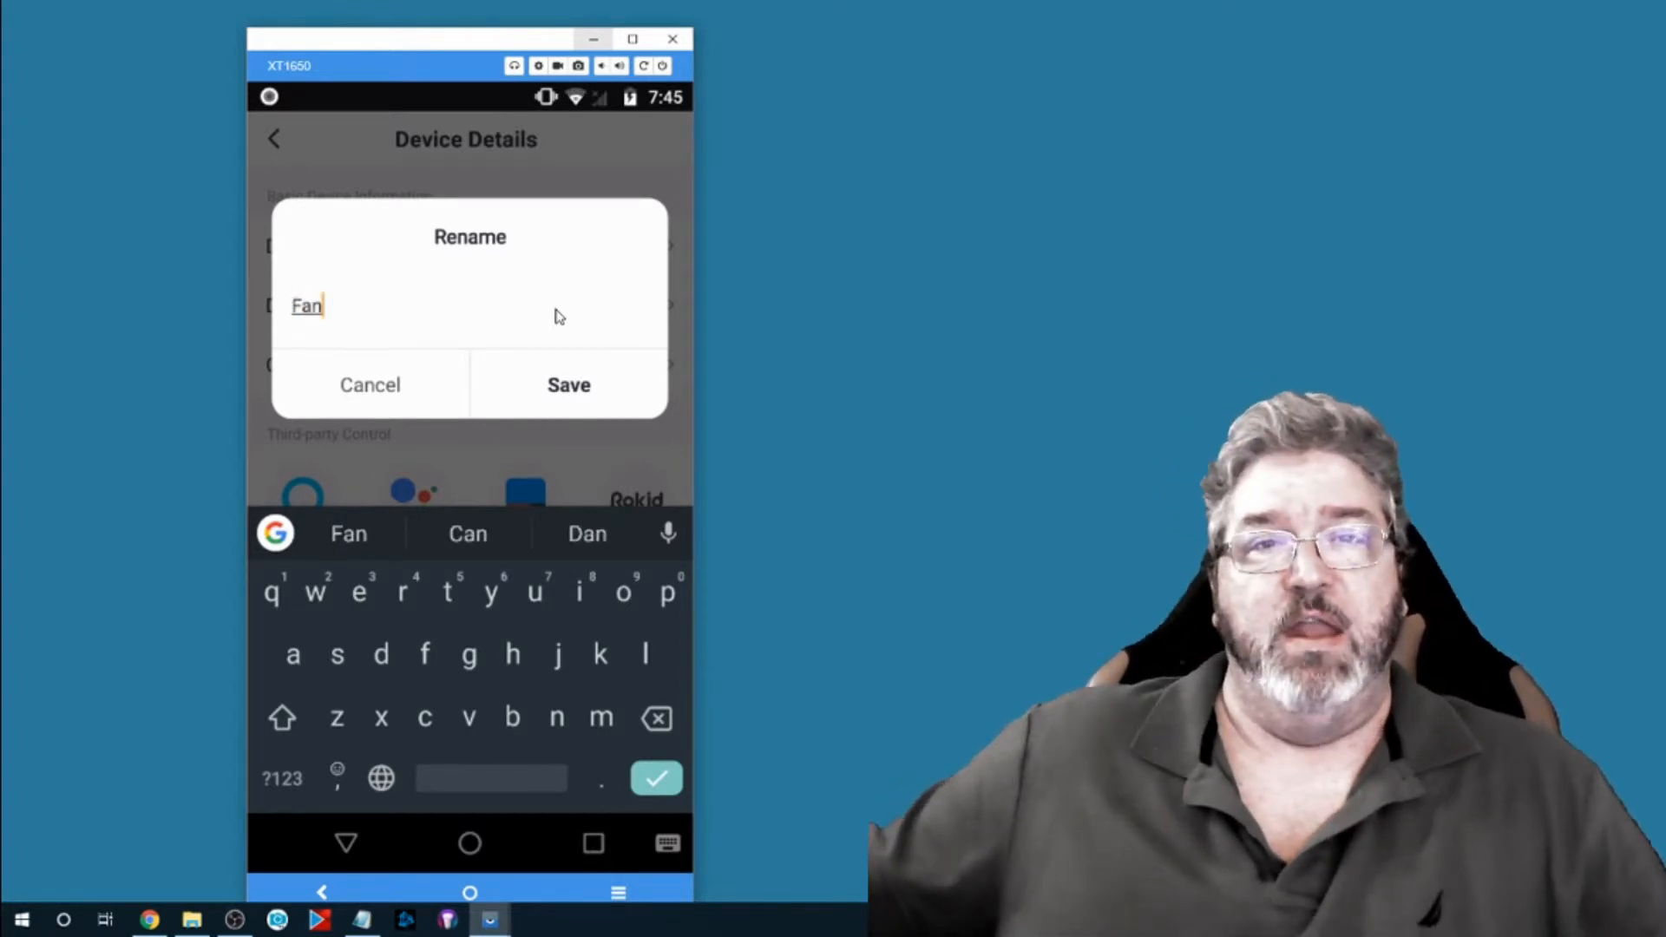
click(569, 384)
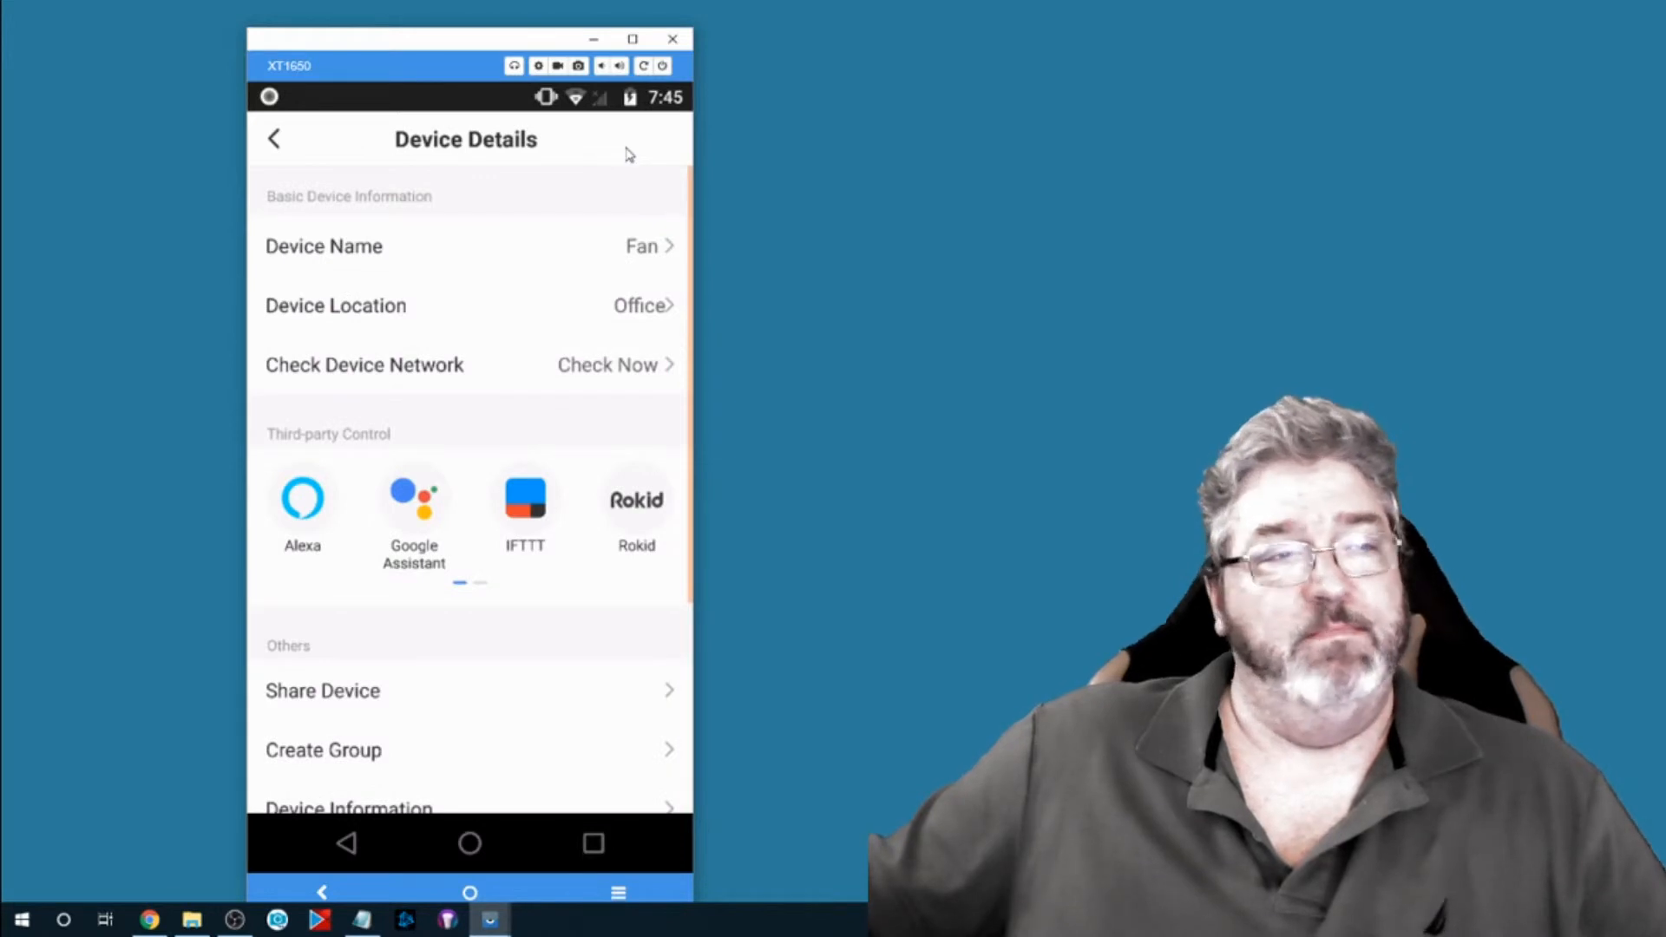
mouse_move(791, 446)
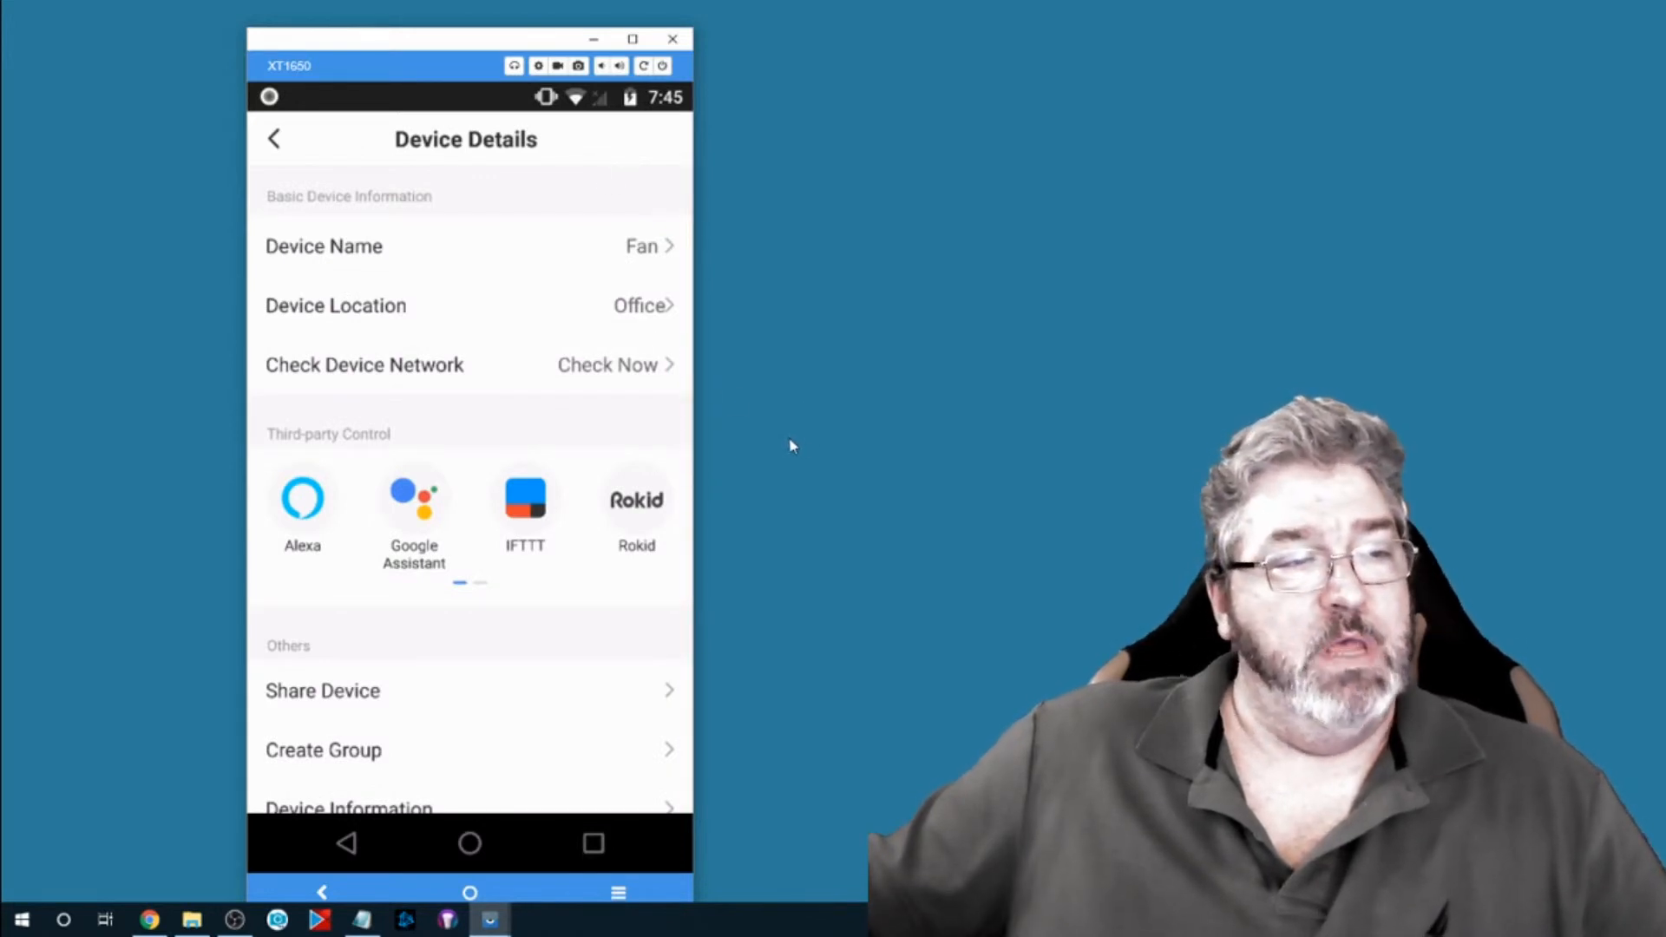
mouse_move(801, 448)
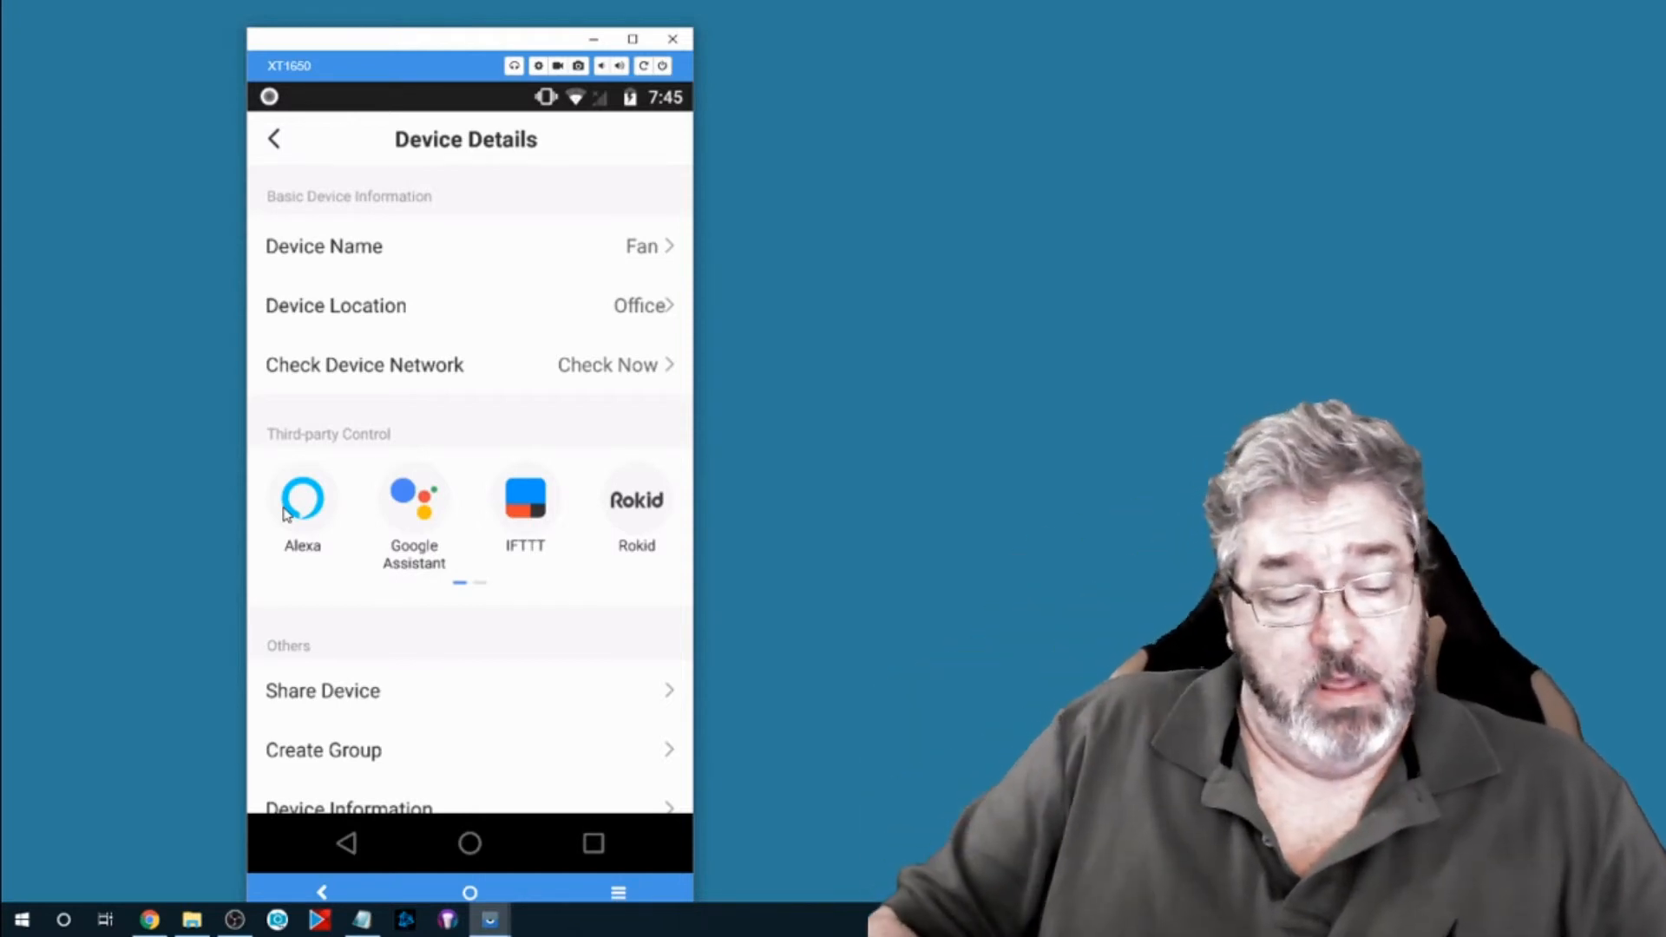
- Launch Amazon Alexa from the Fan plug's Third-party Control Alexa icon
click(302, 499)
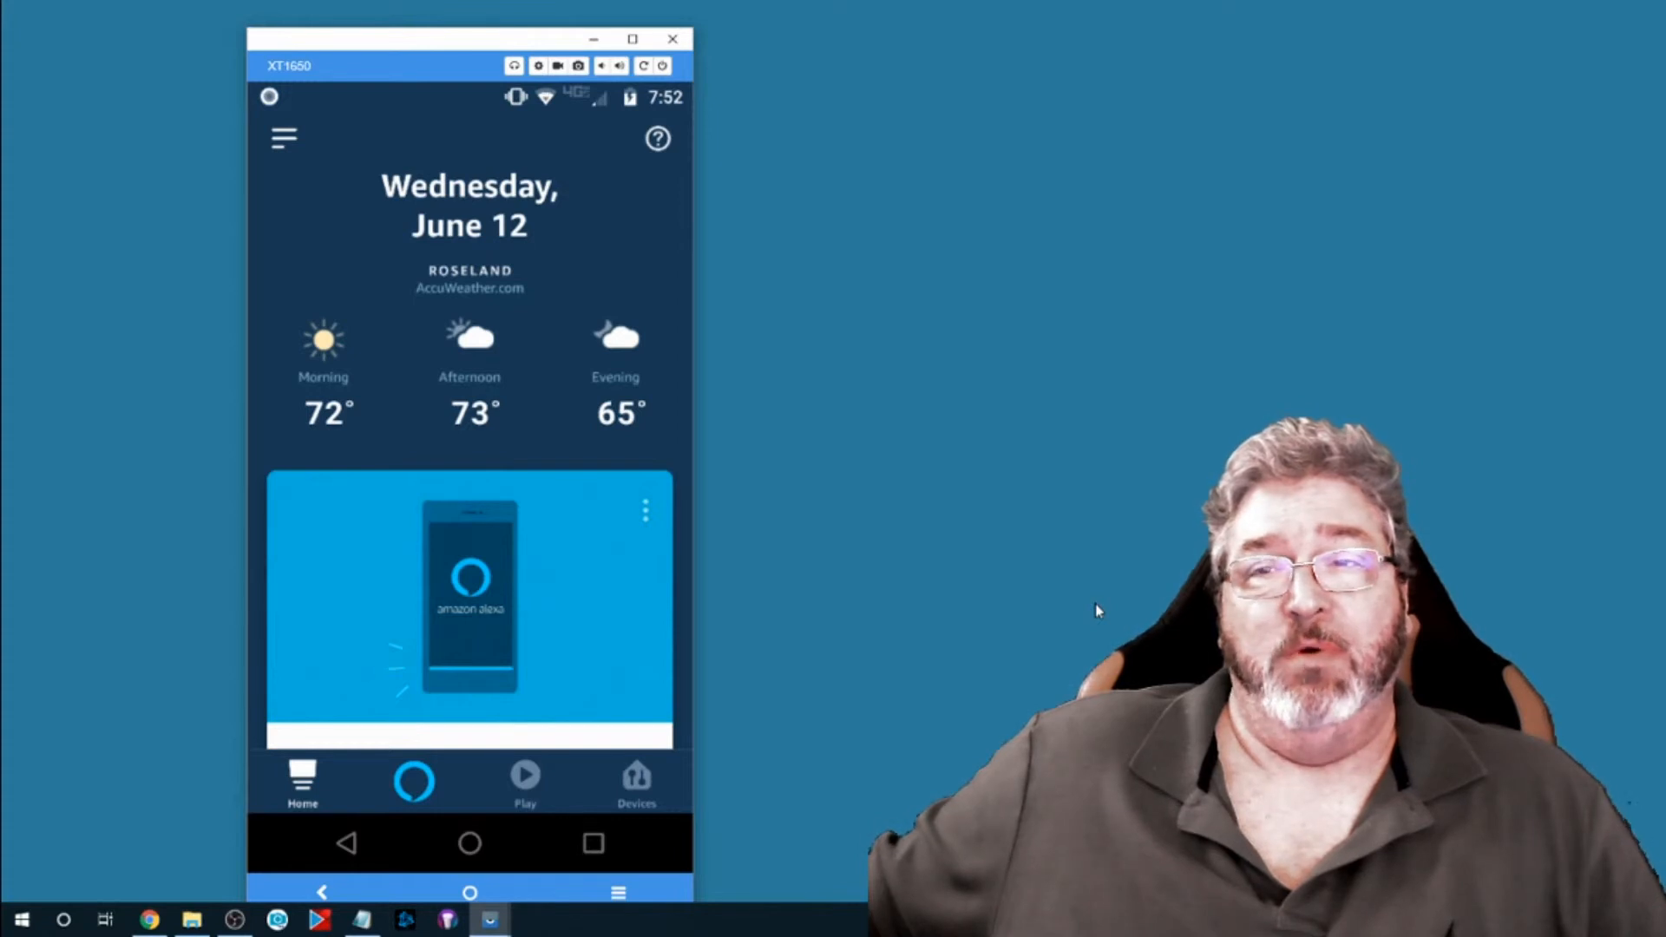
mouse_move(1084, 547)
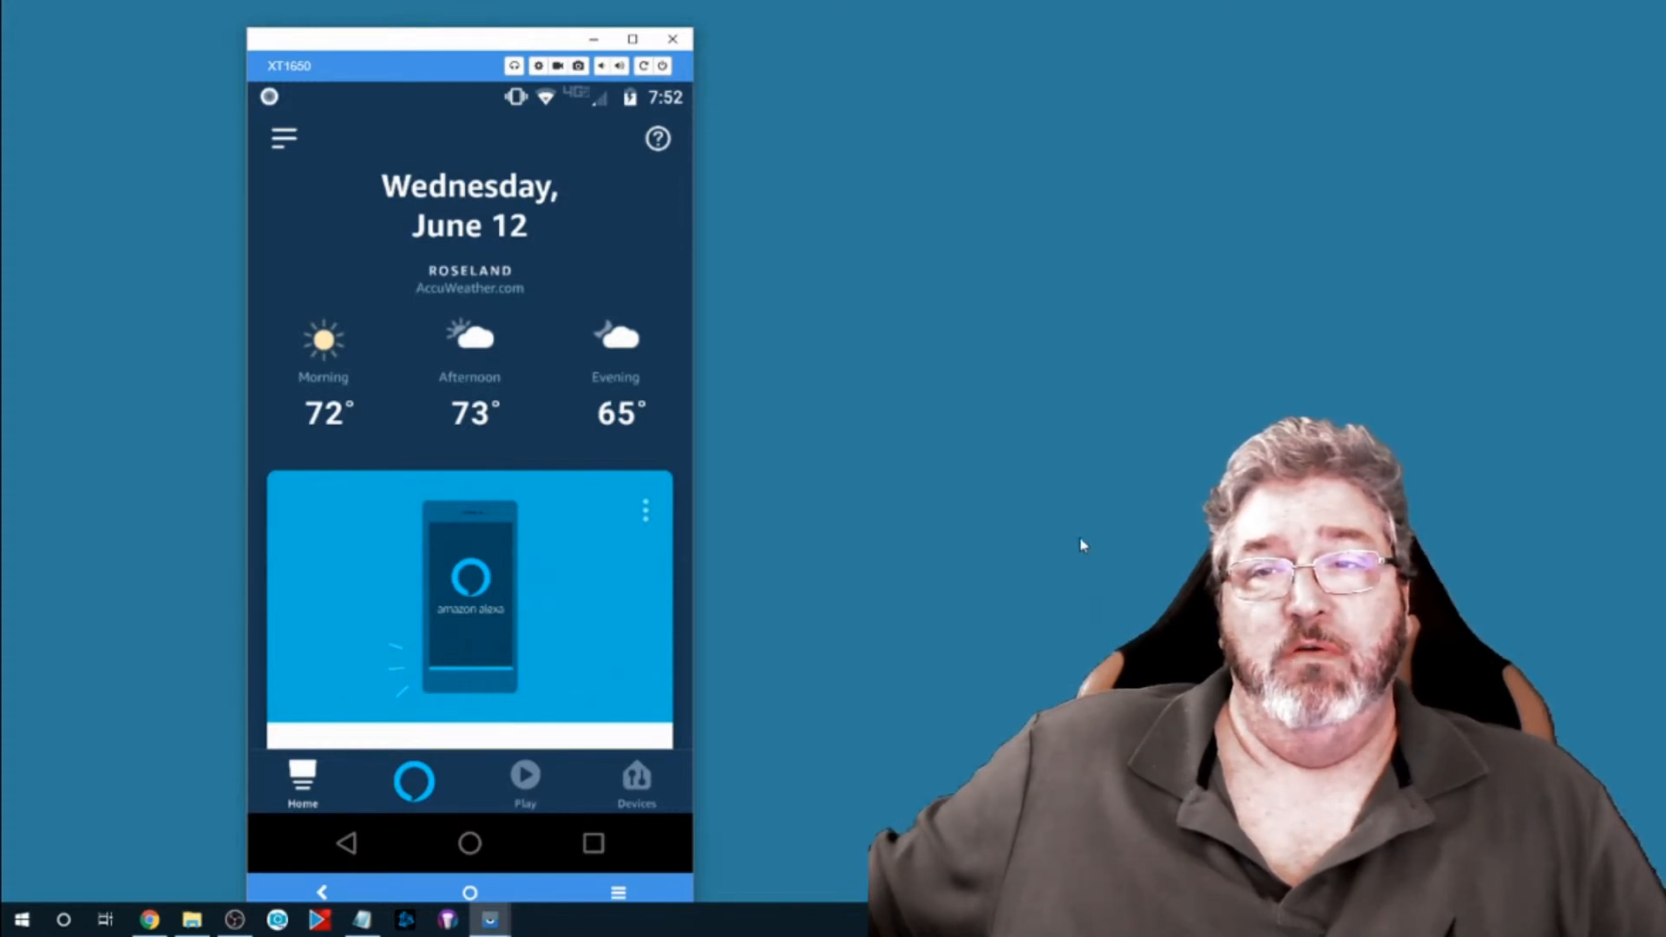
- Go to the Skills & Games catalogue from the Alexa menu
click(282, 137)
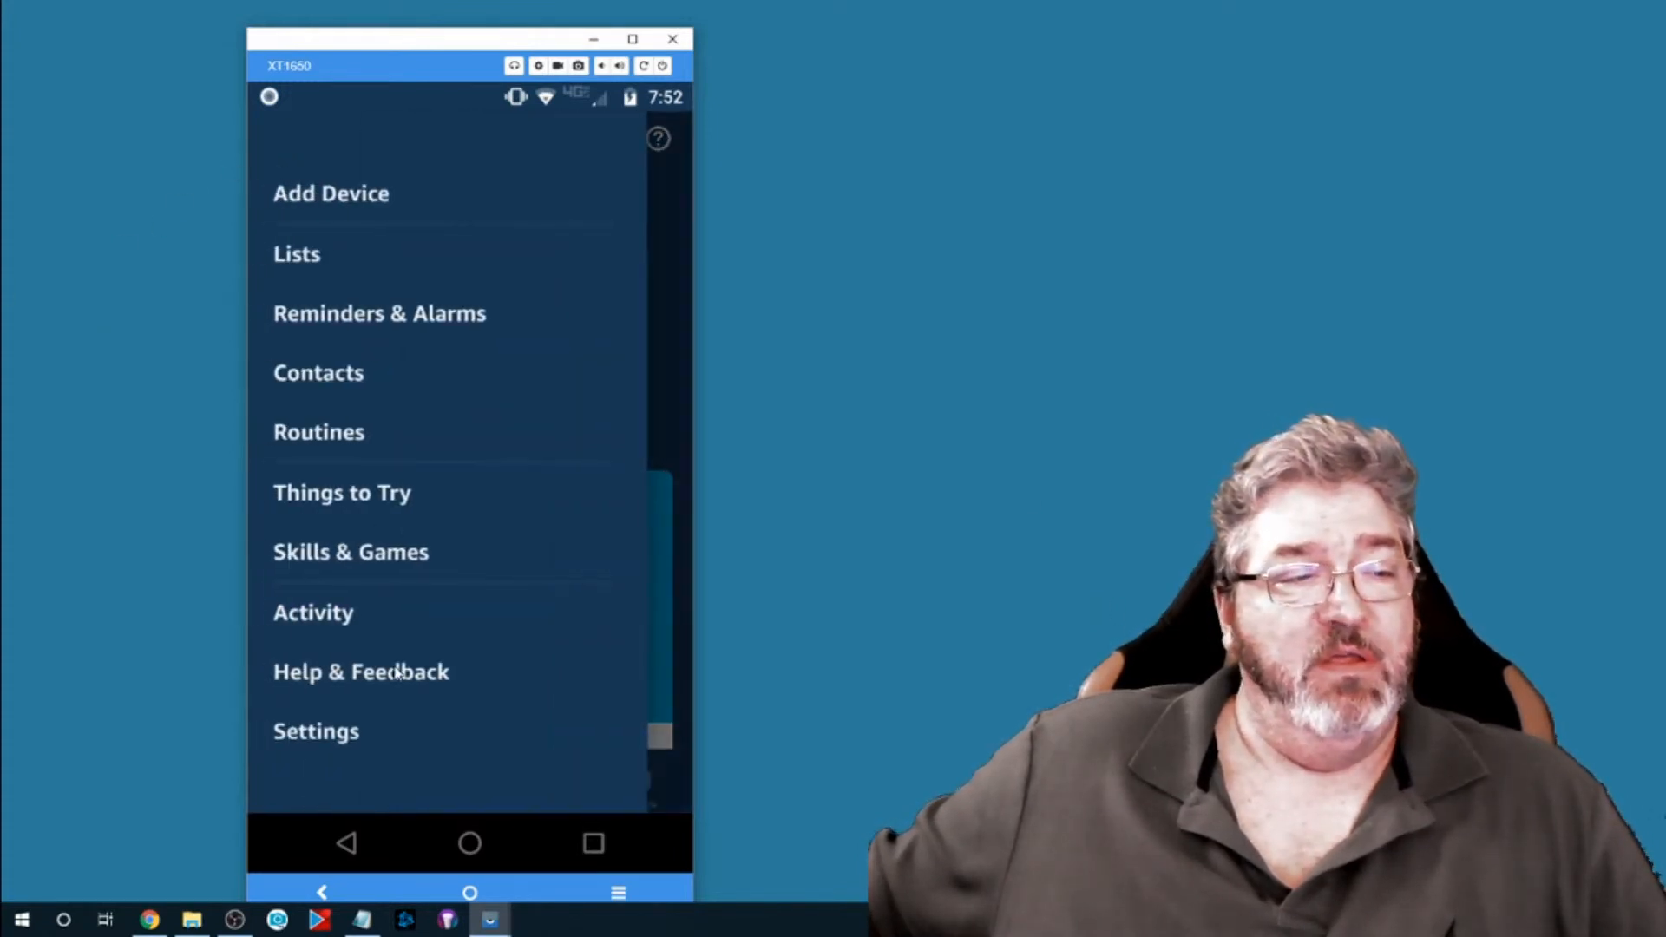
click(350, 552)
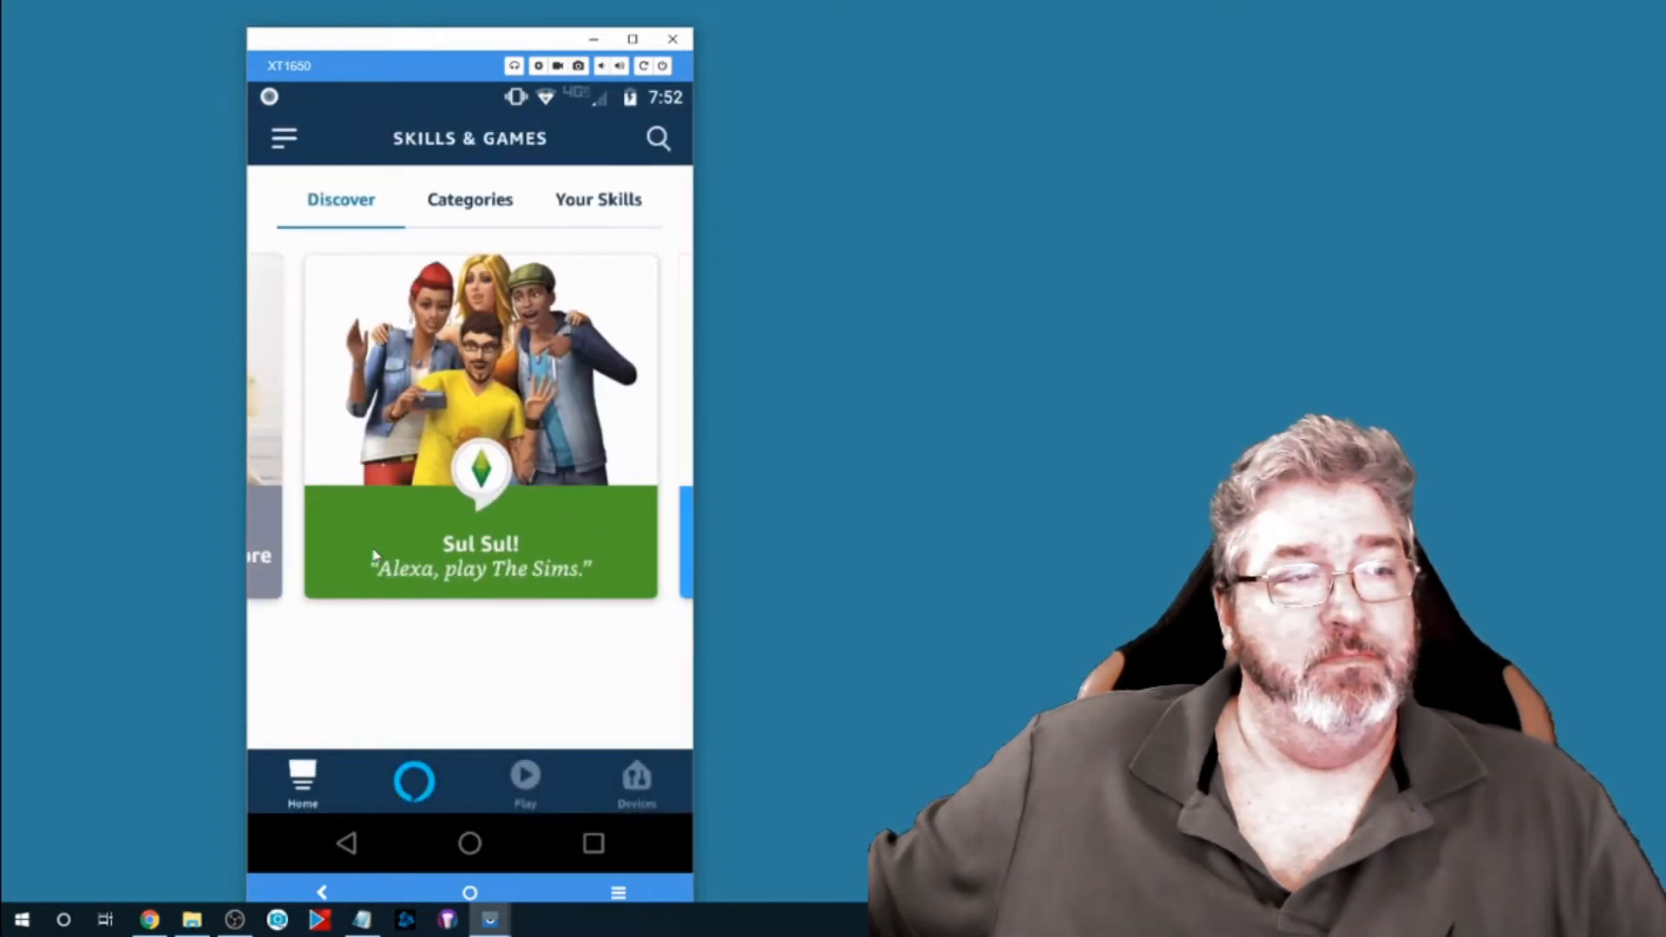
scroll(down, 3)
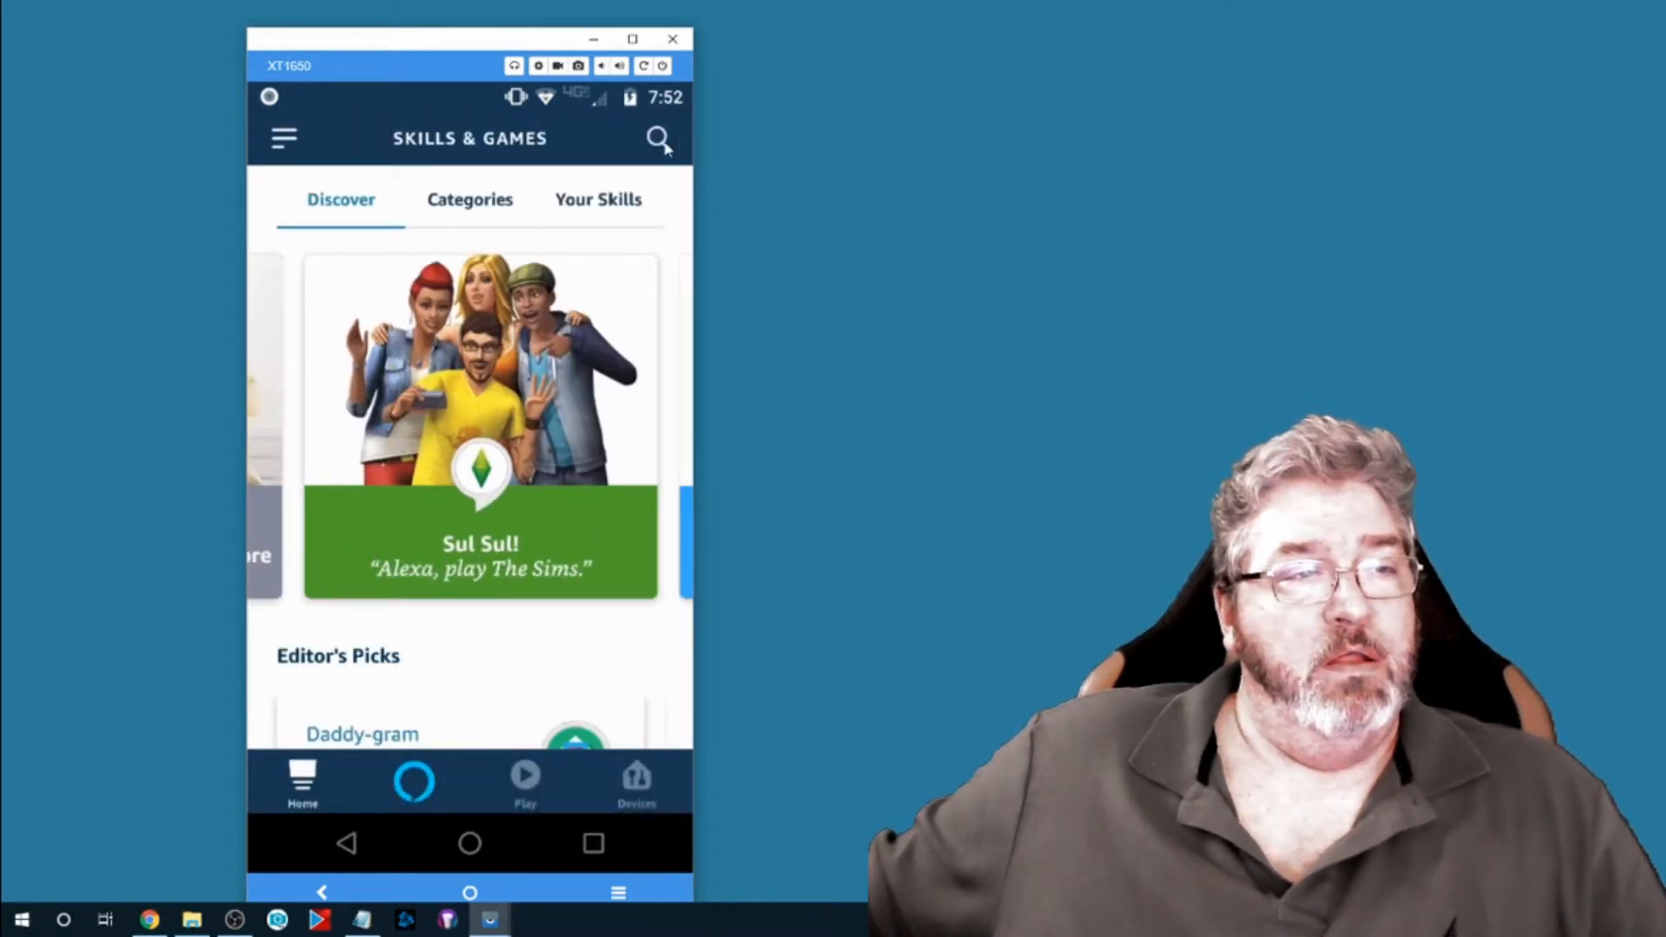
- Search 'smart life' and open the Smart Life skill page
click(658, 138)
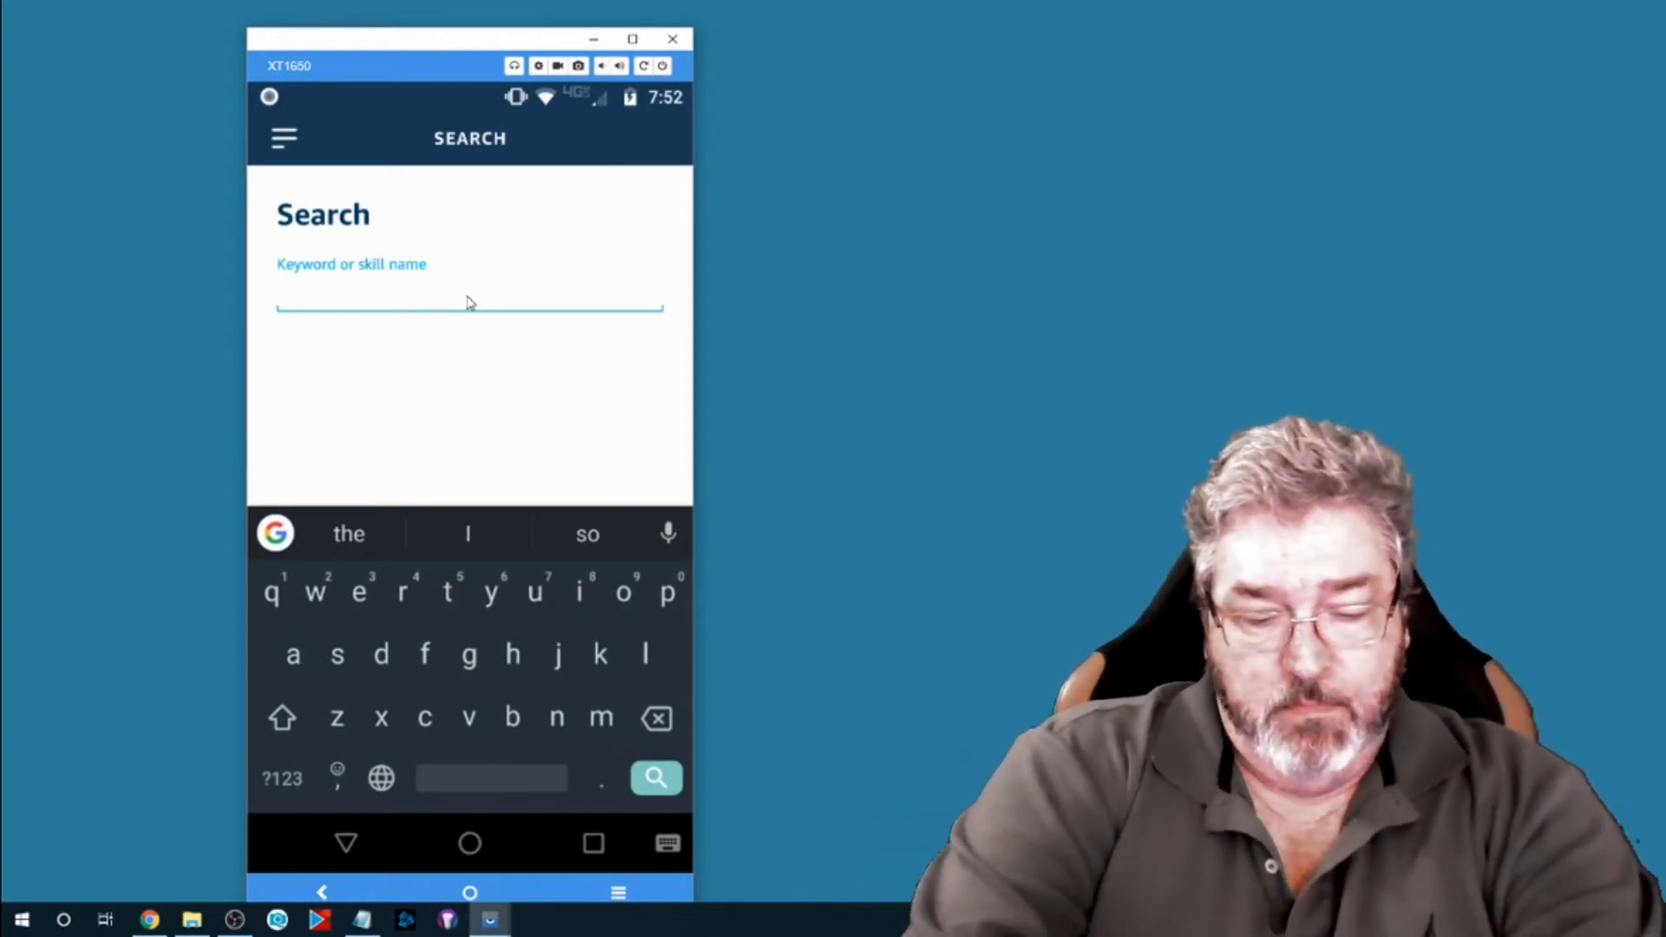
text(smart life)
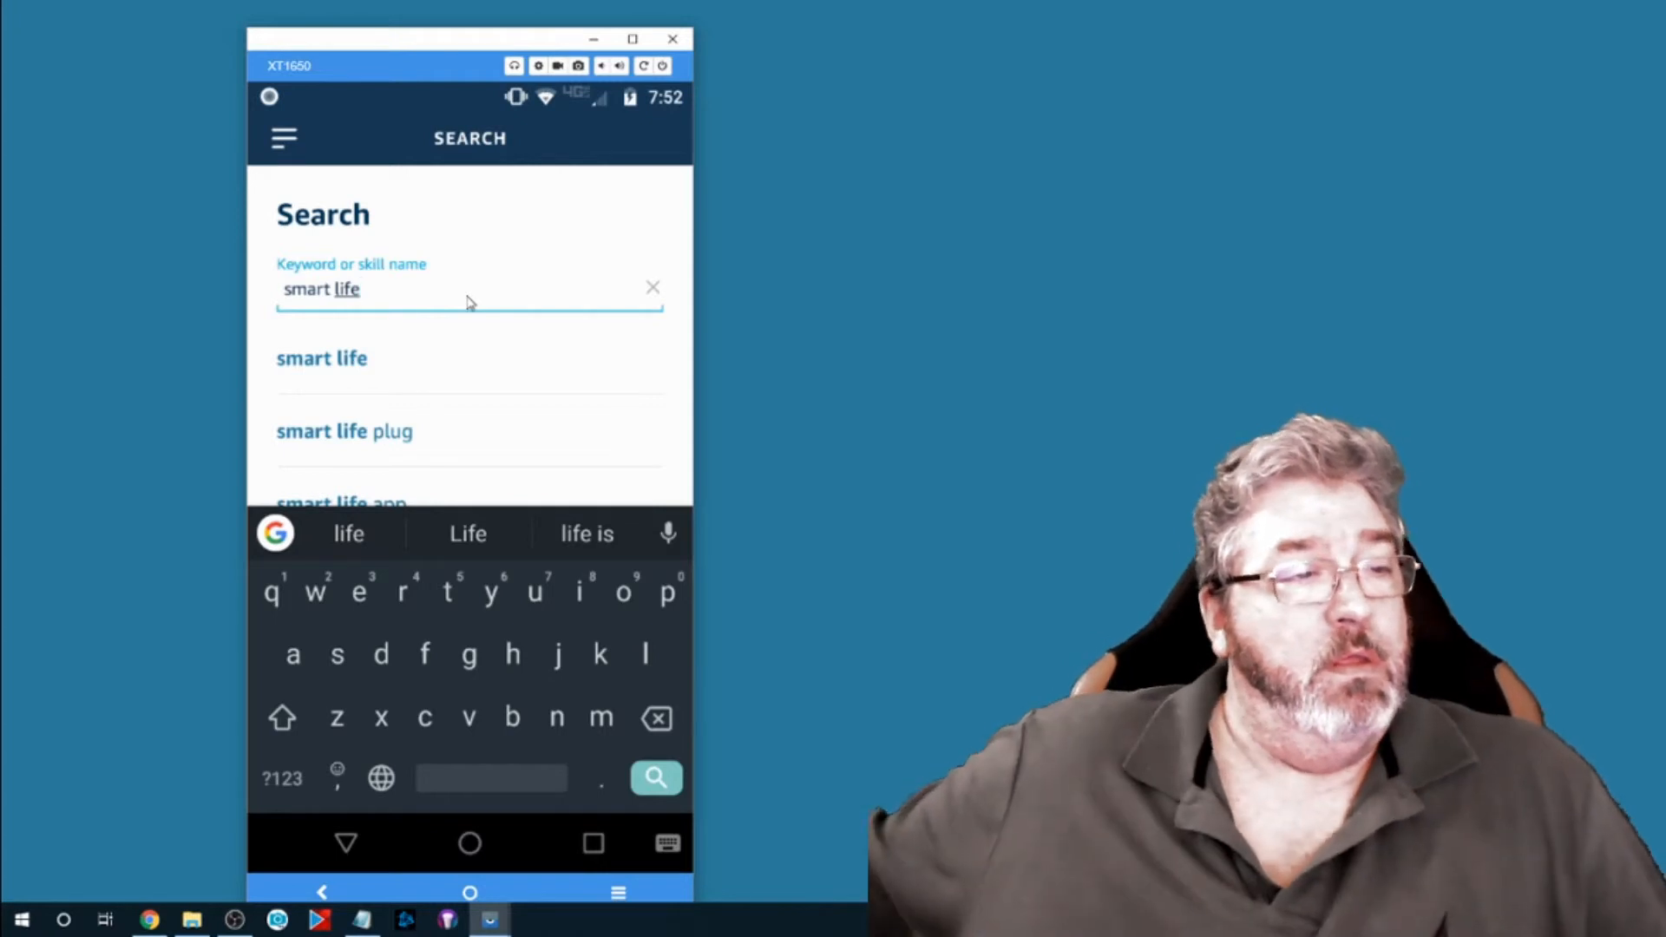
click(344, 431)
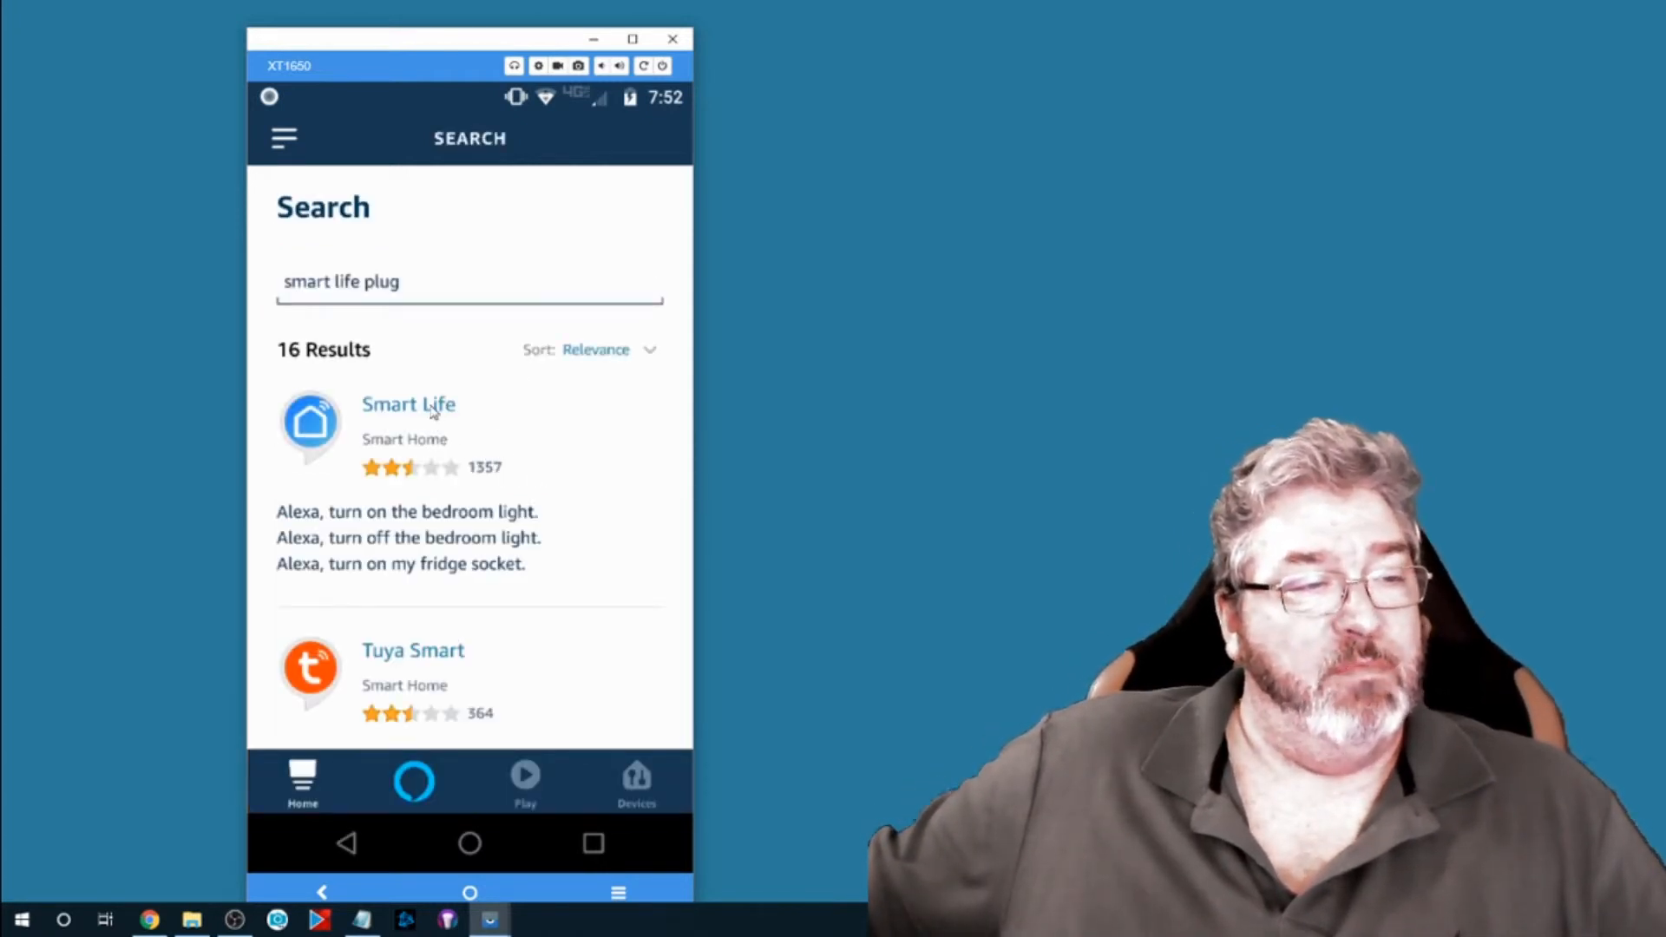
click(409, 404)
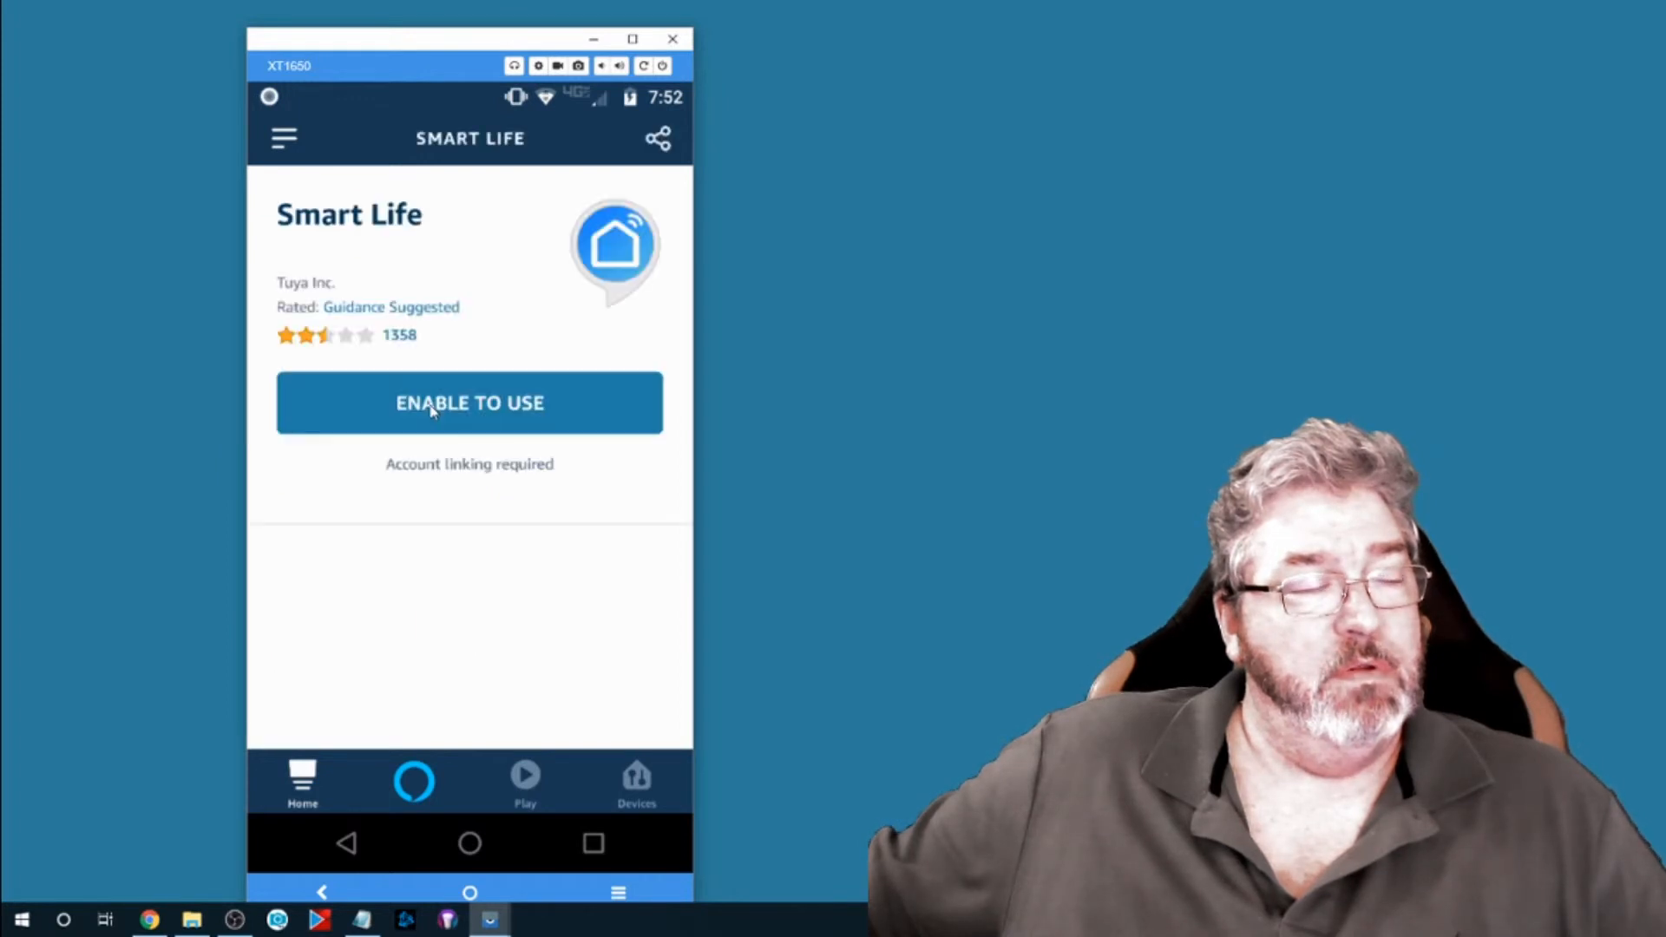
- Enable the Smart Life skill and sign in with the Smart Life account
click(469, 402)
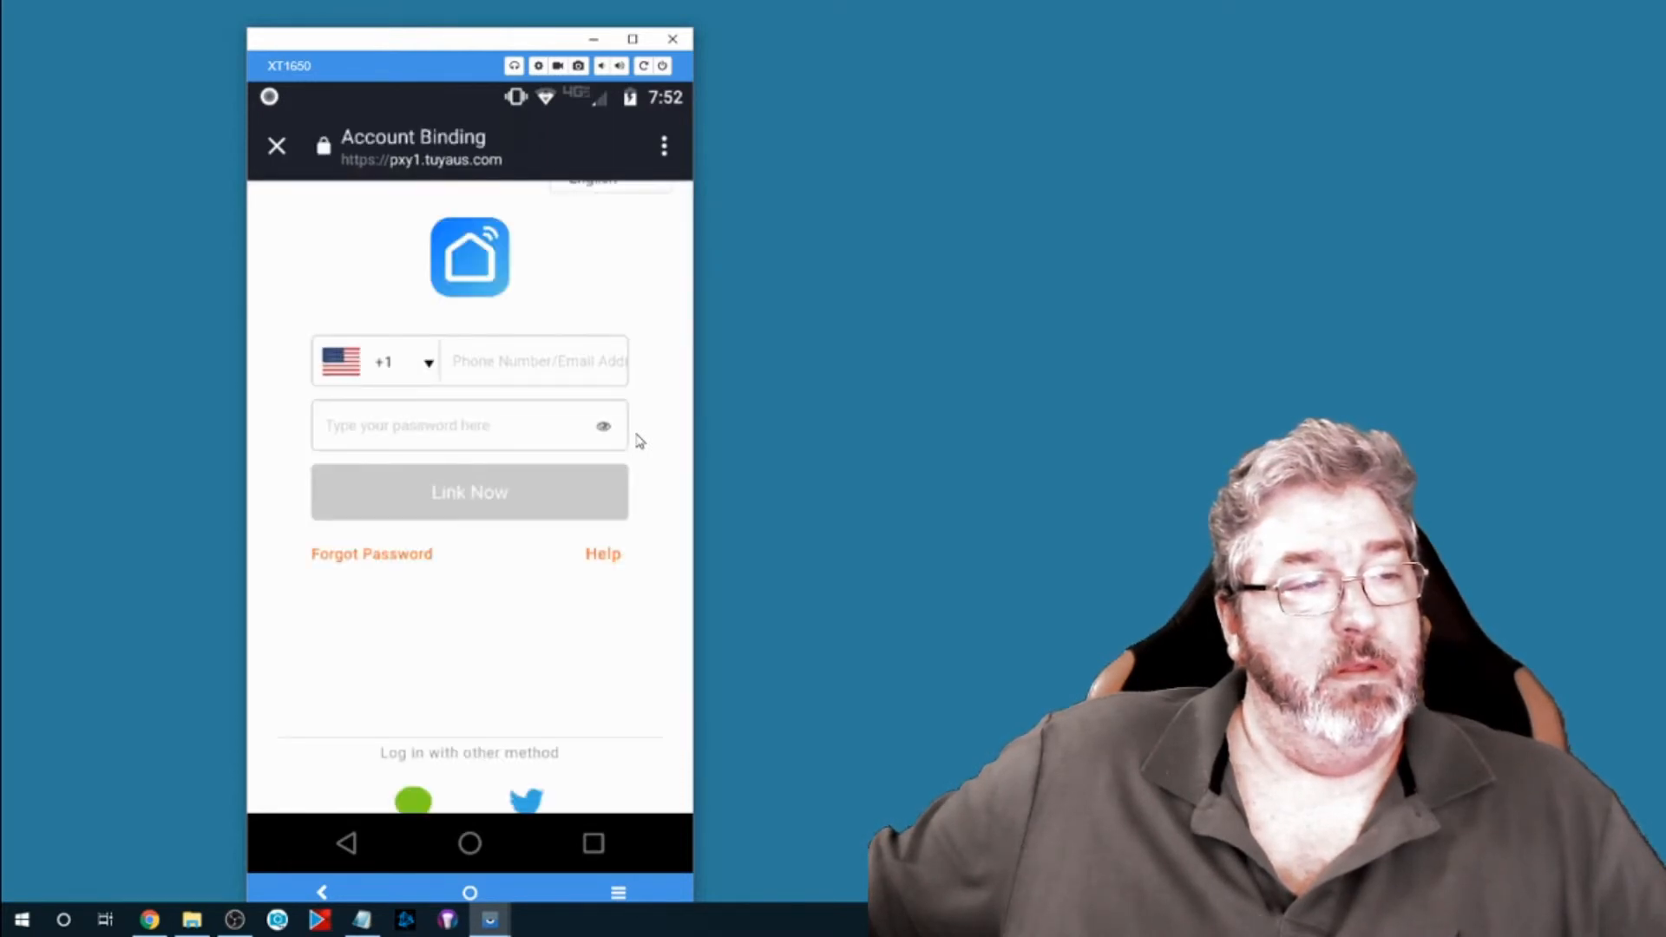
mouse_move(490, 447)
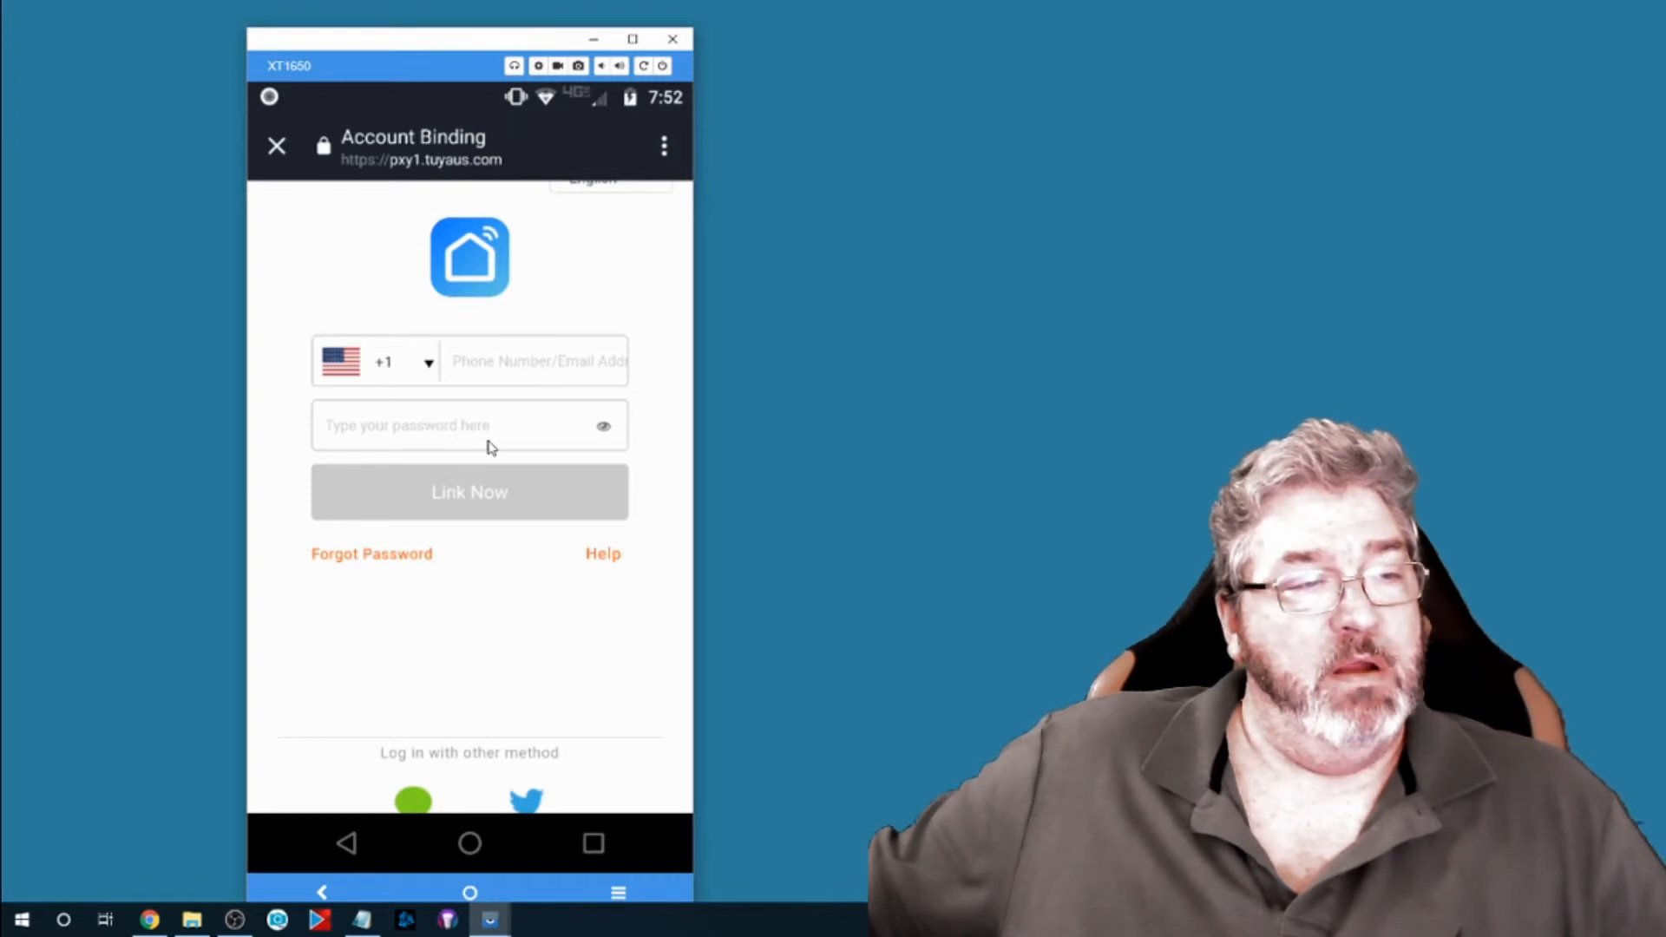
click(527, 362)
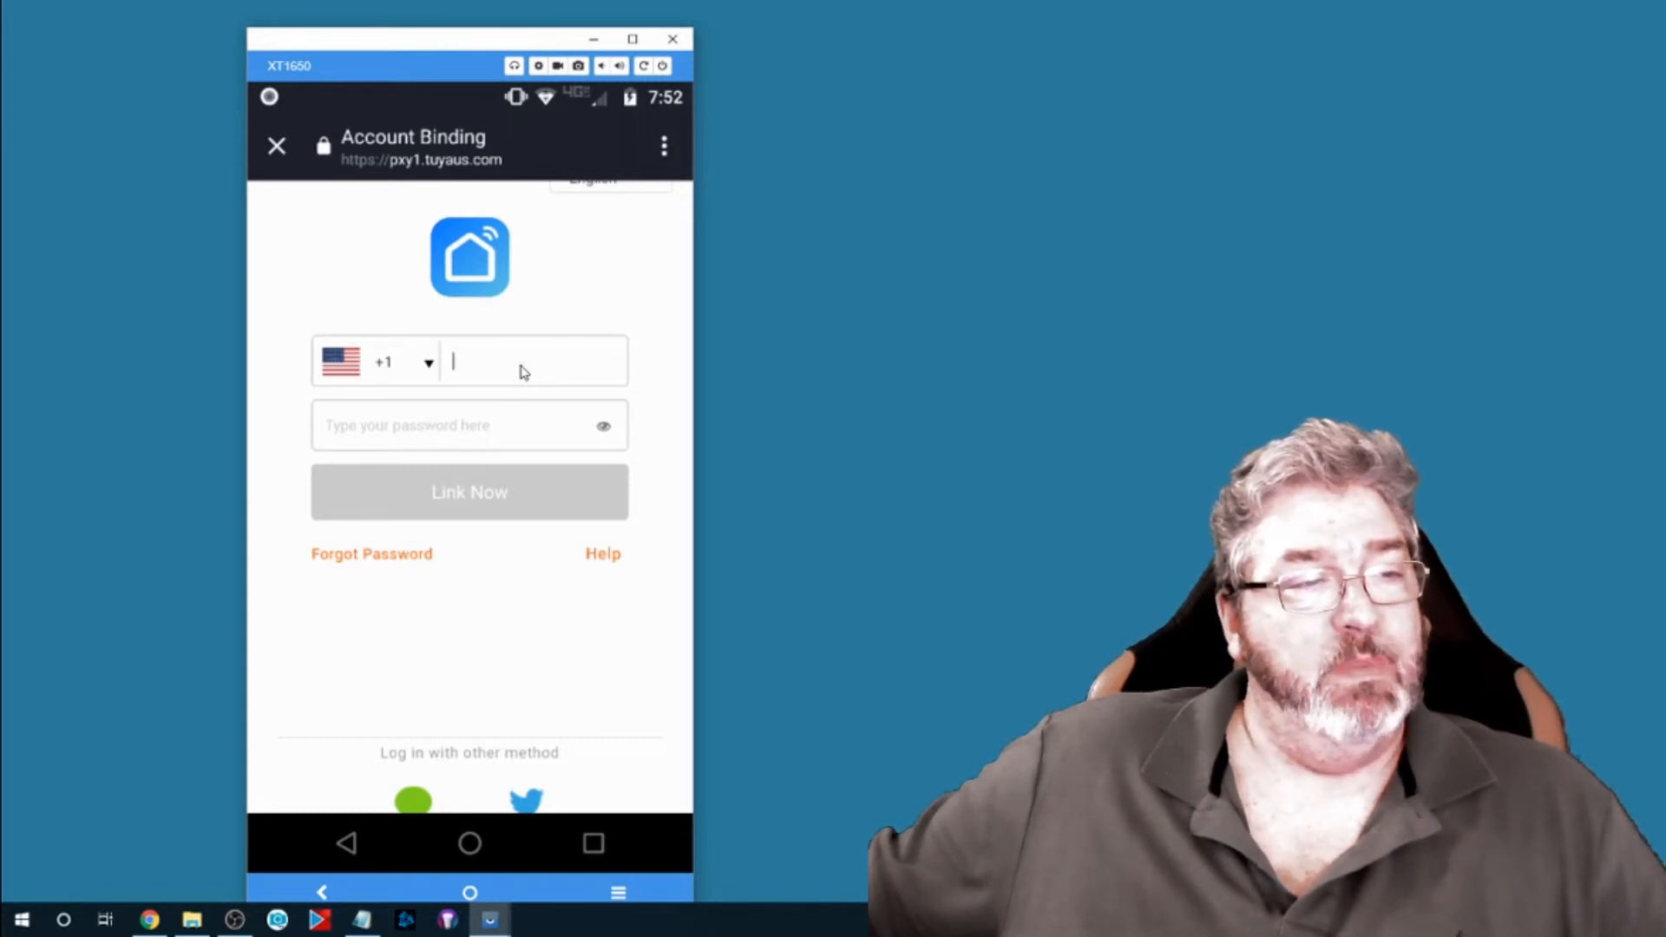
click(523, 361)
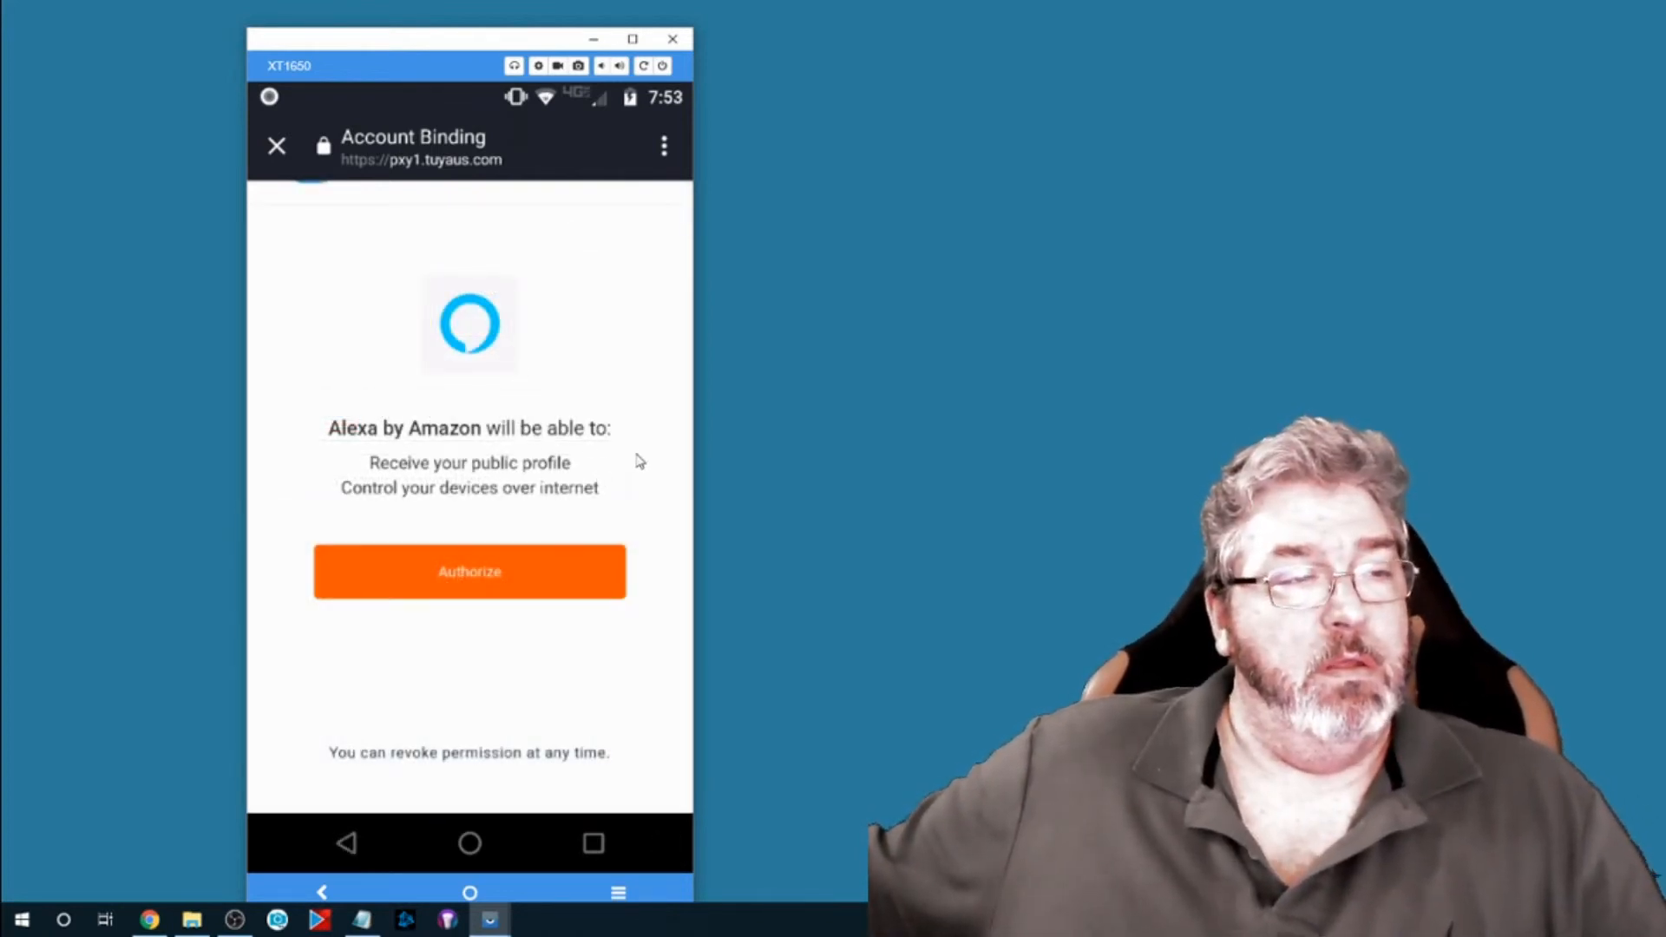
mouse_move(645, 465)
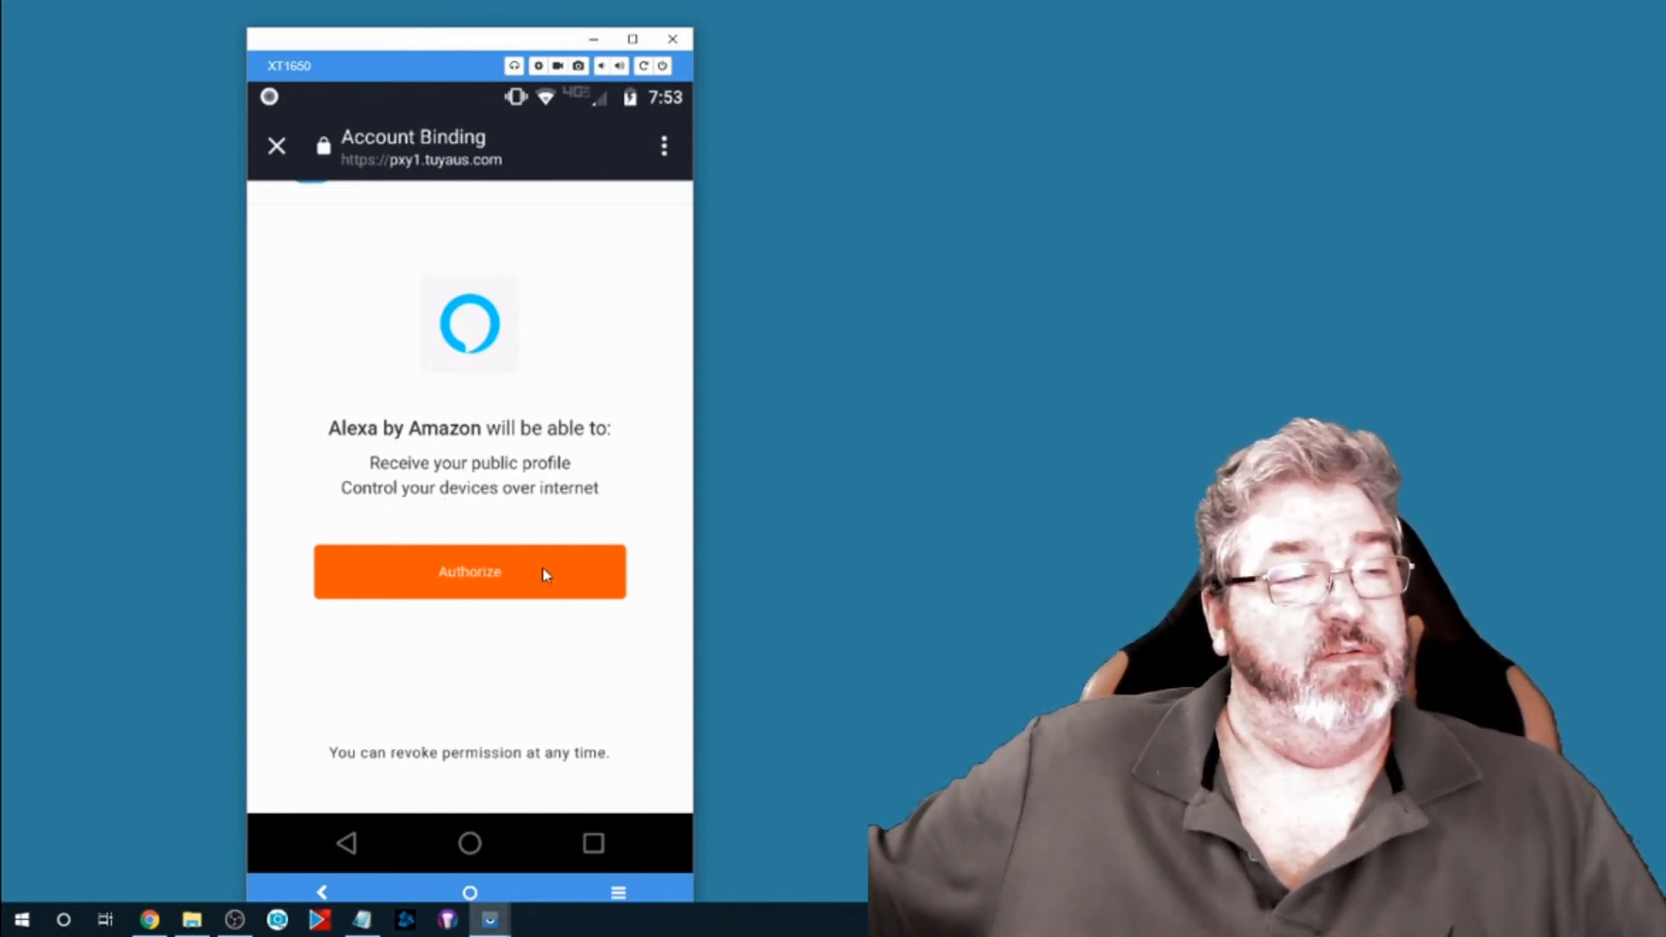
- Authorize Alexa to control Smart Life devices until linking succeeds
click(469, 572)
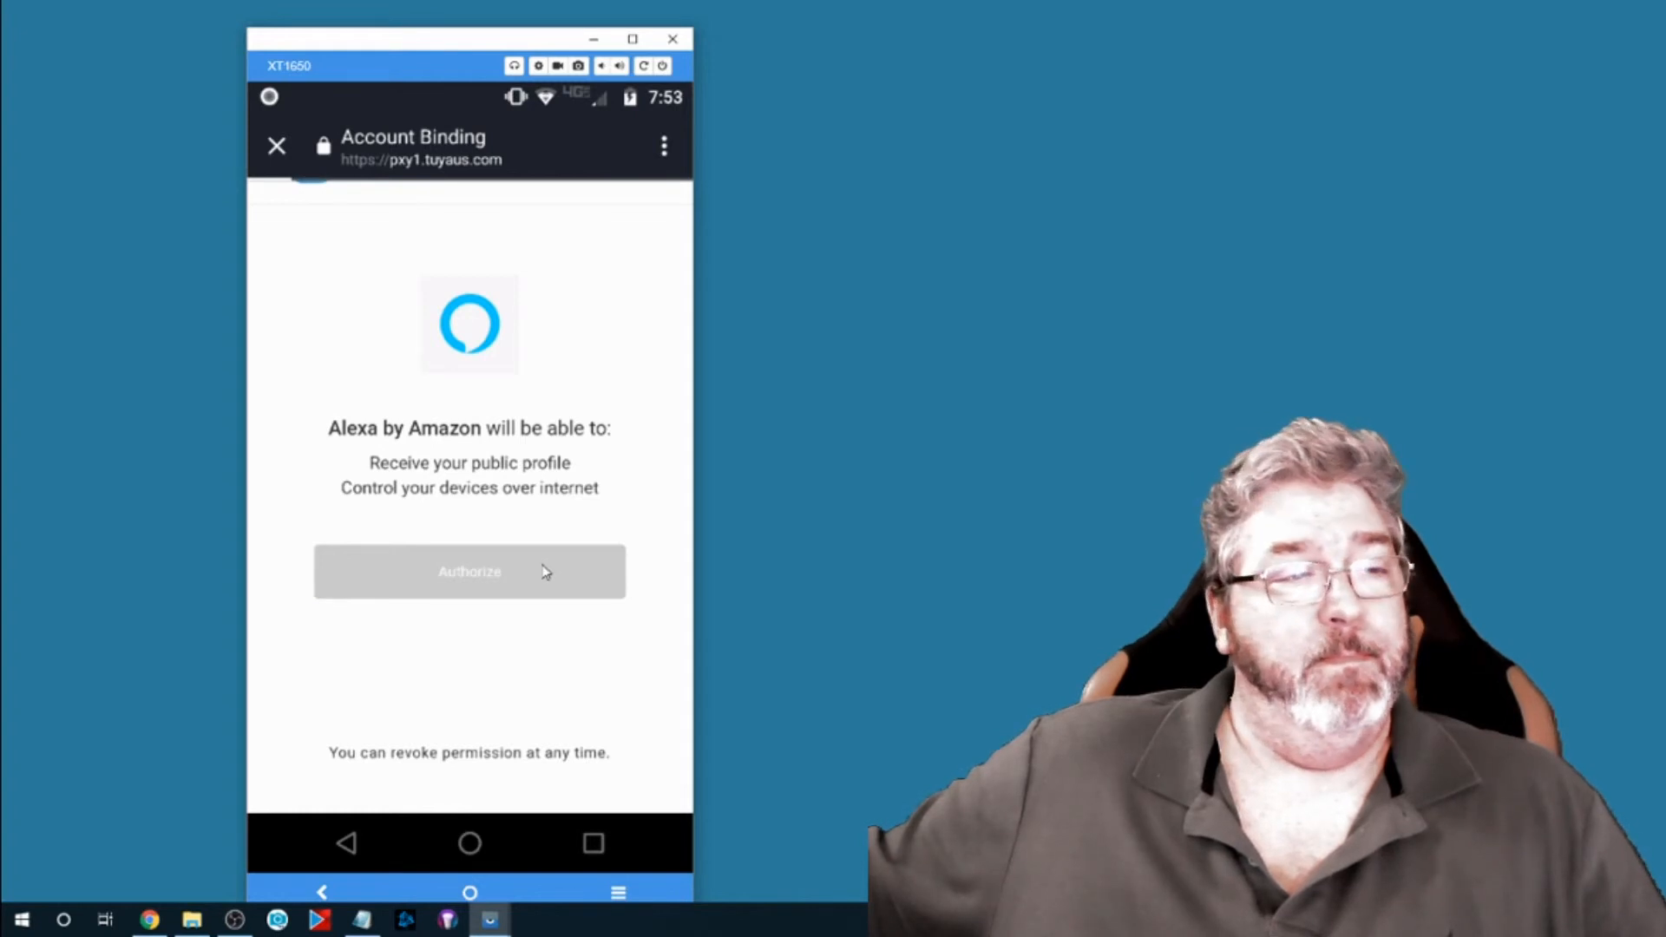
click(470, 572)
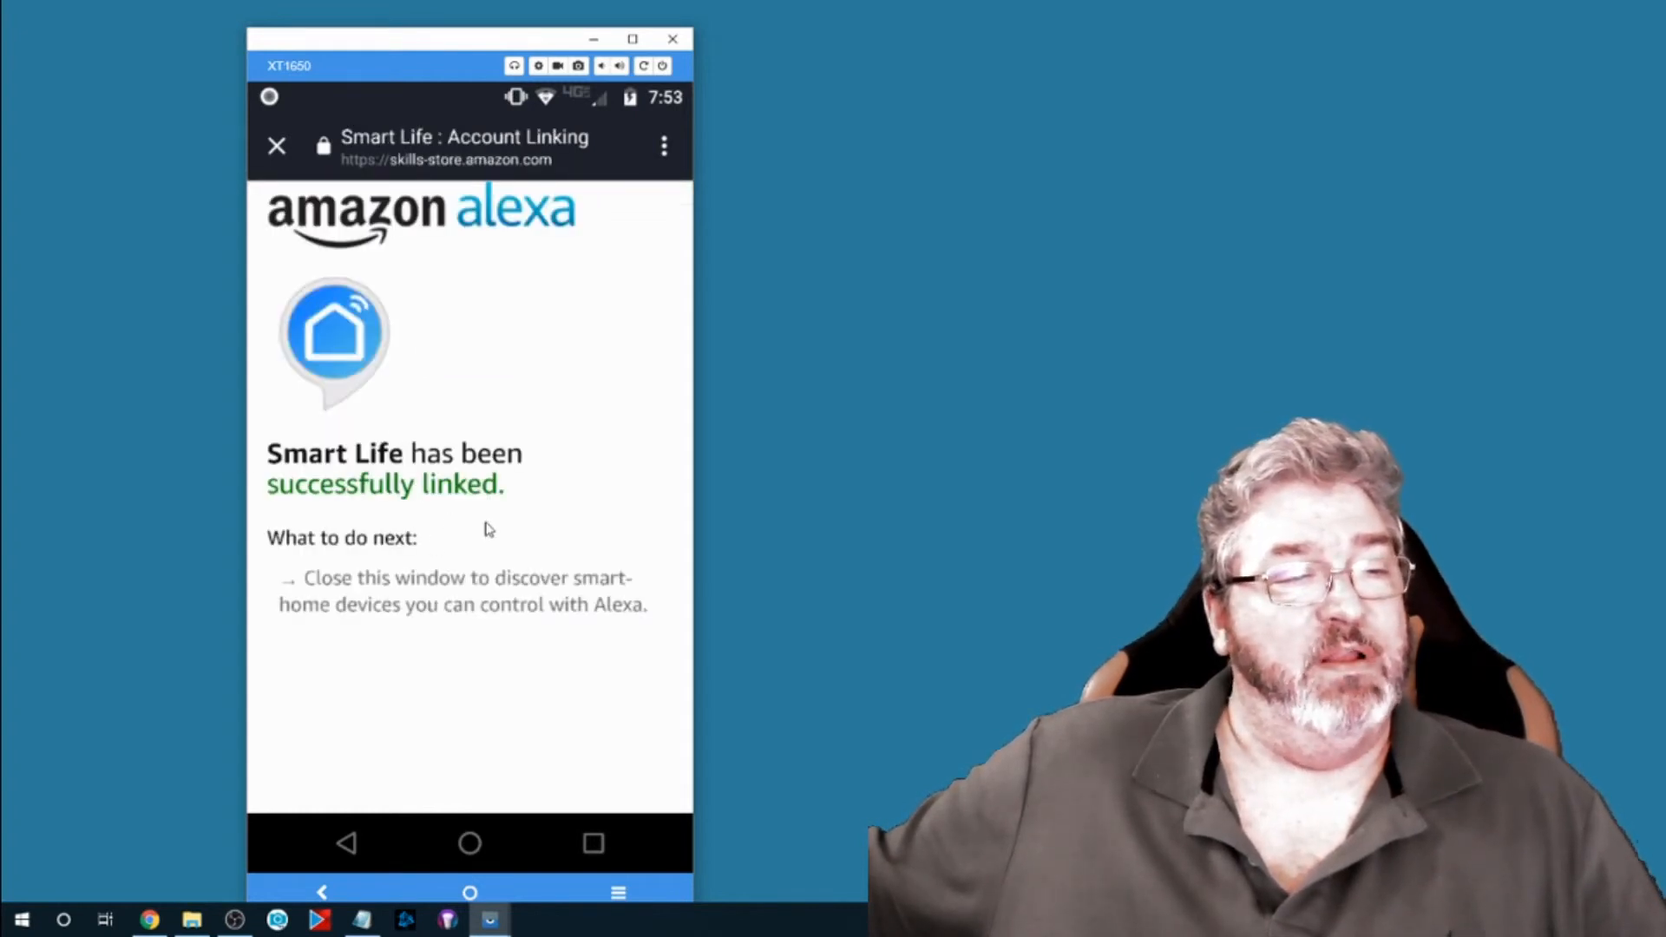
mouse_move(572, 597)
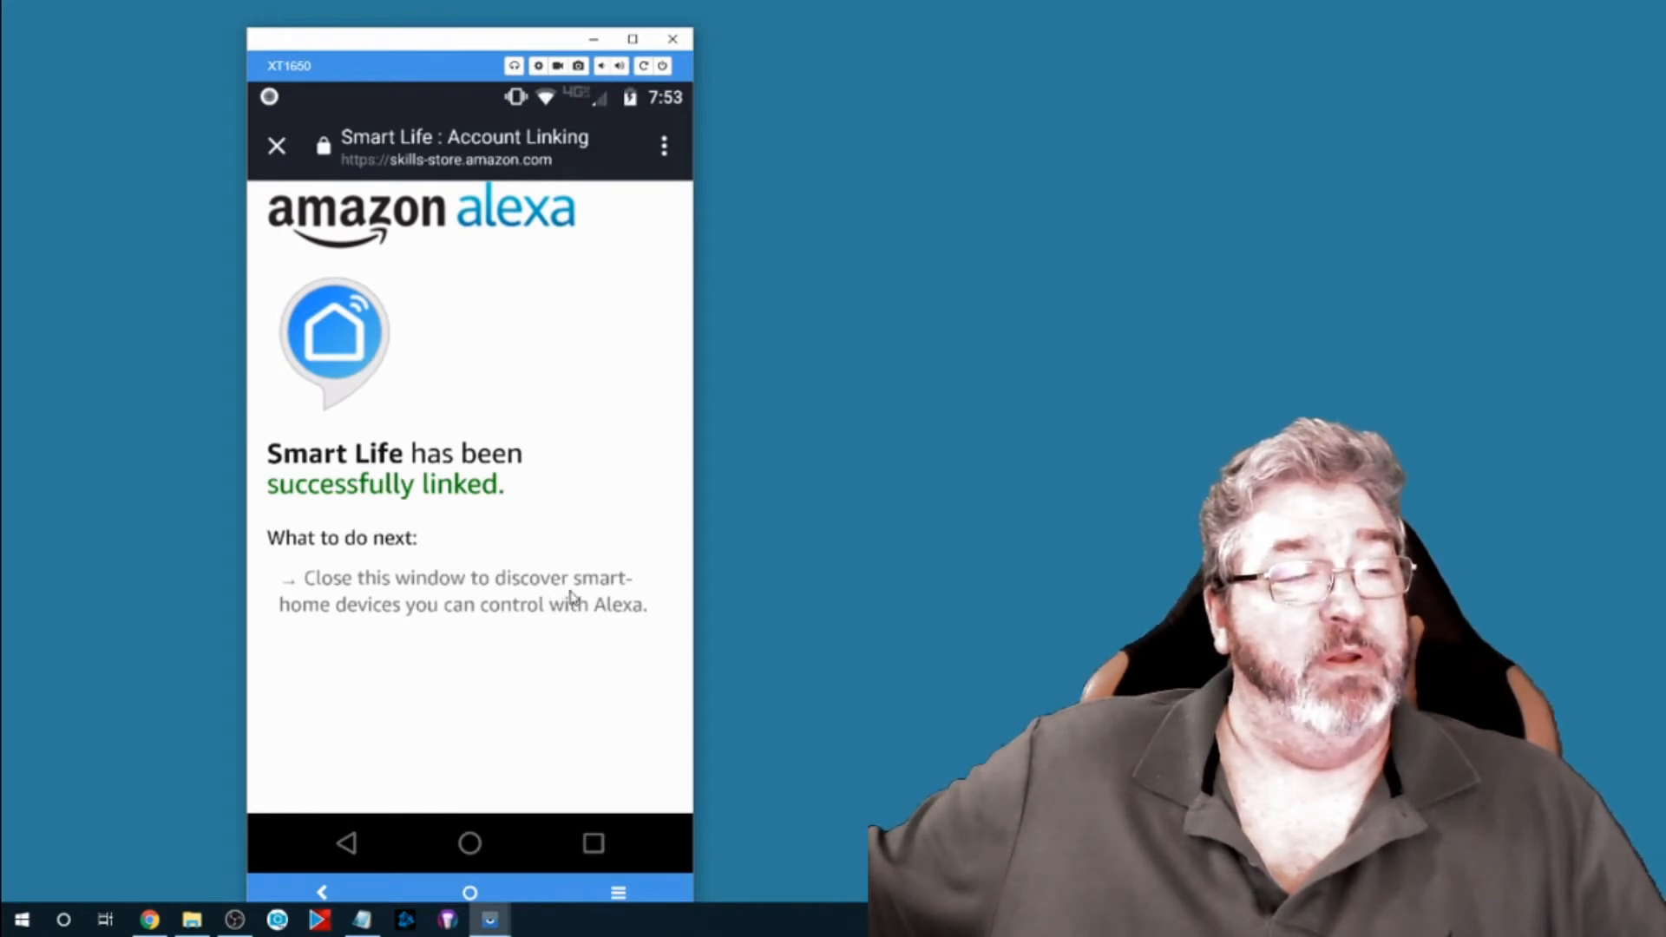
mouse_move(456, 624)
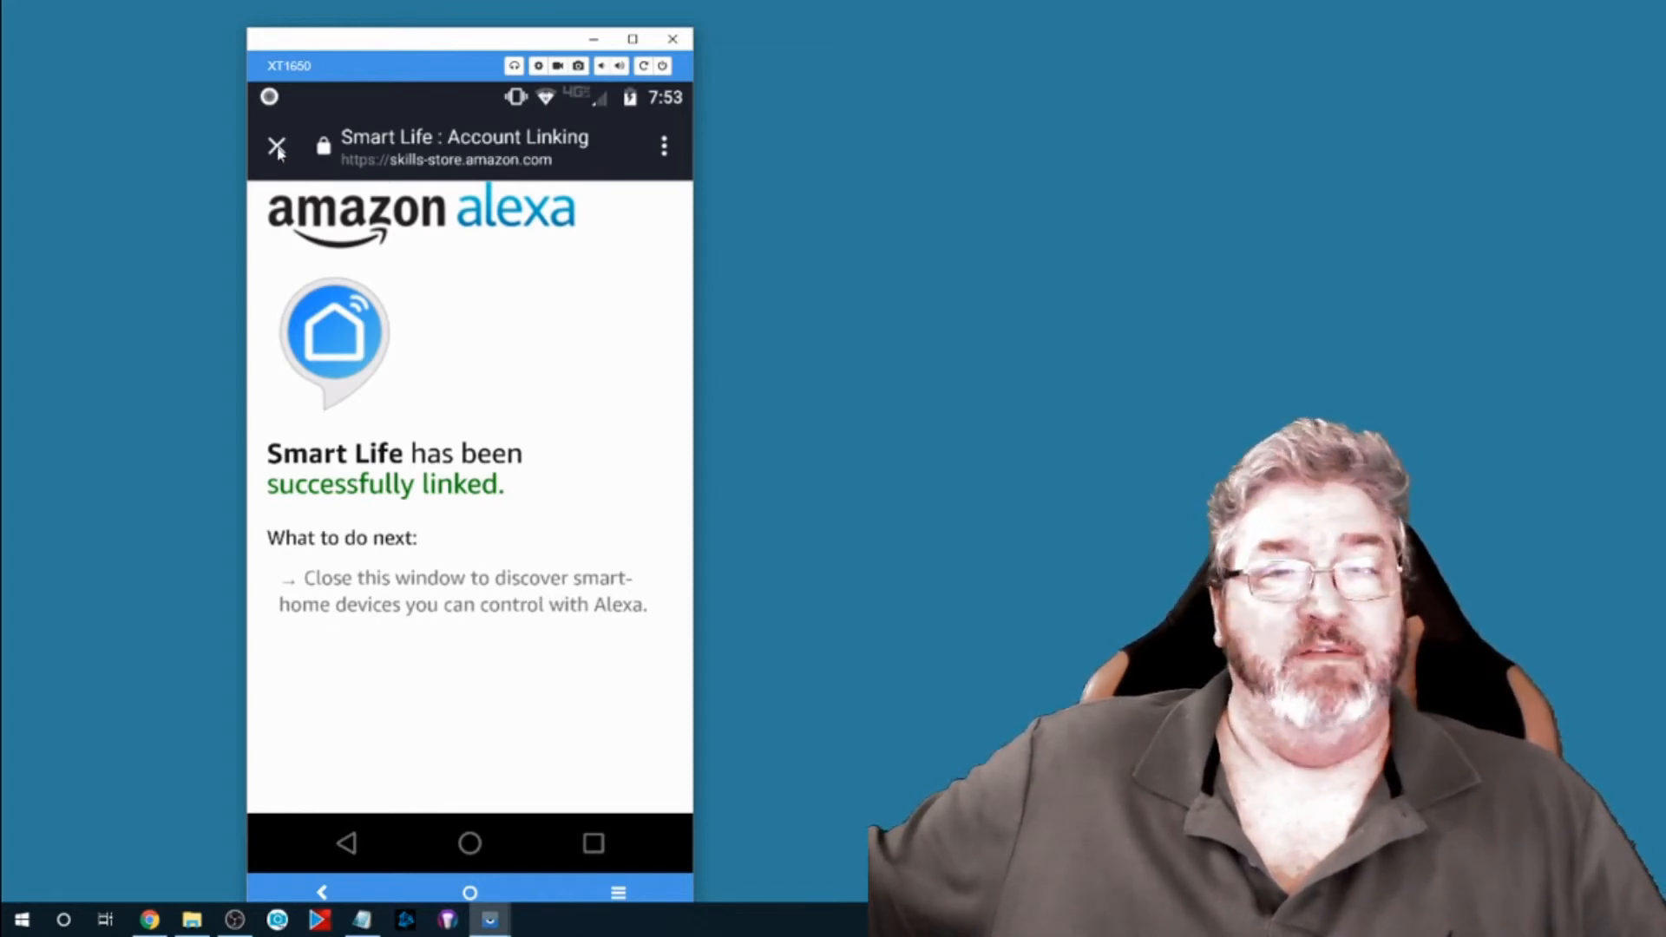
- Dismiss the linking confirmation and run Discover Devices
click(278, 142)
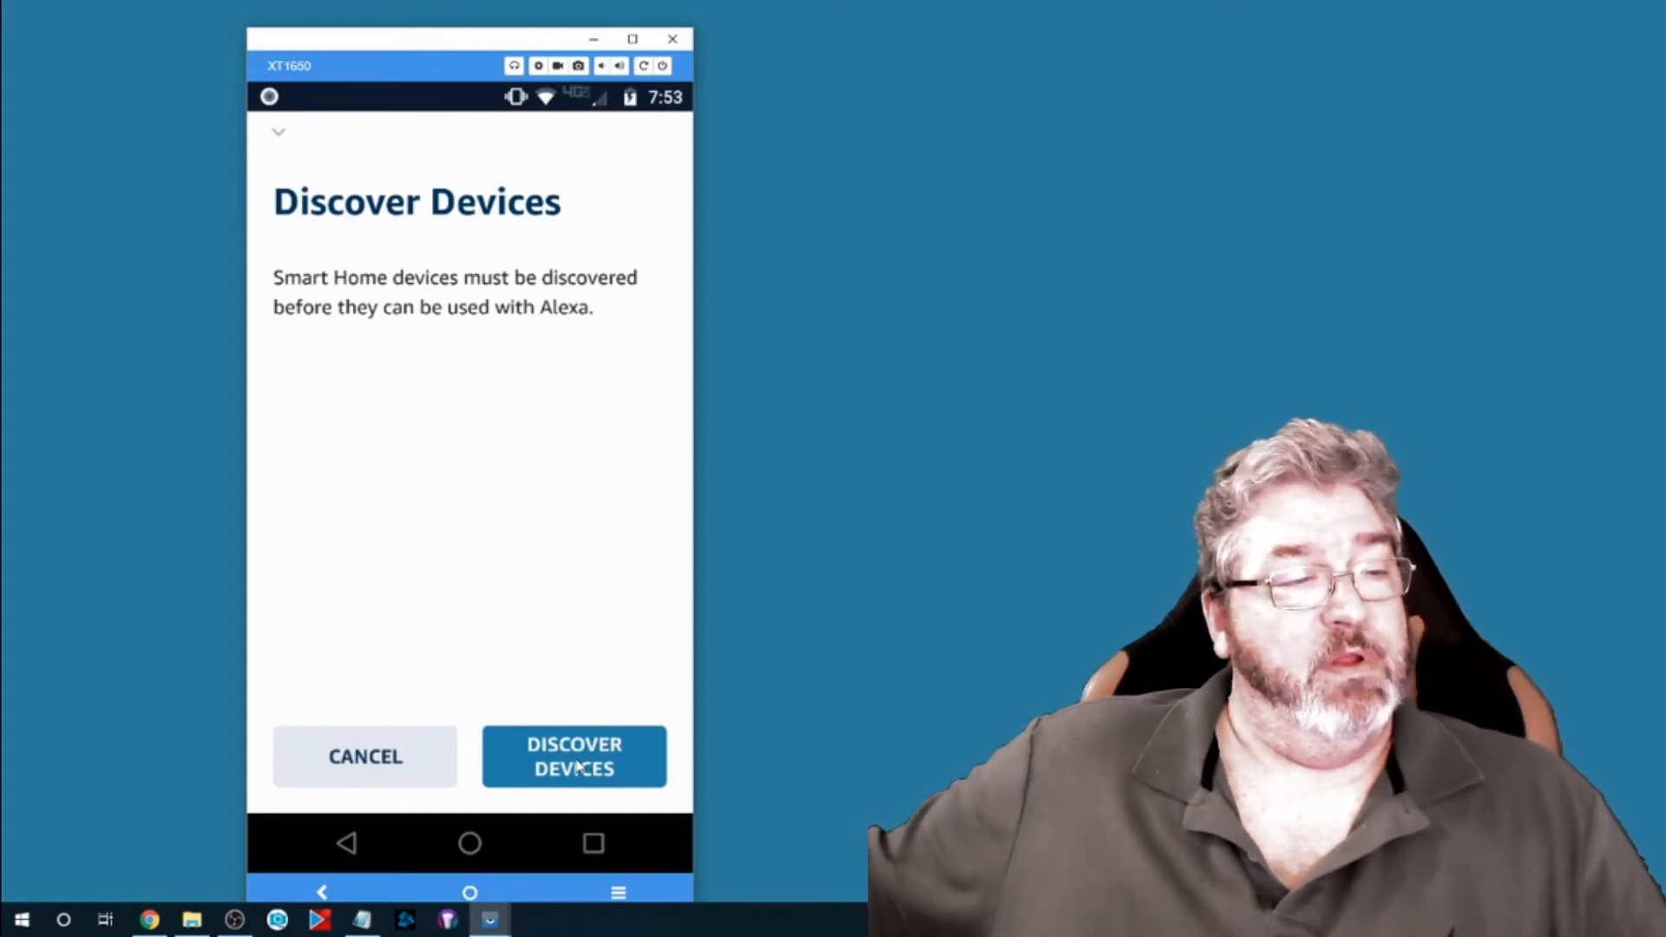
click(573, 757)
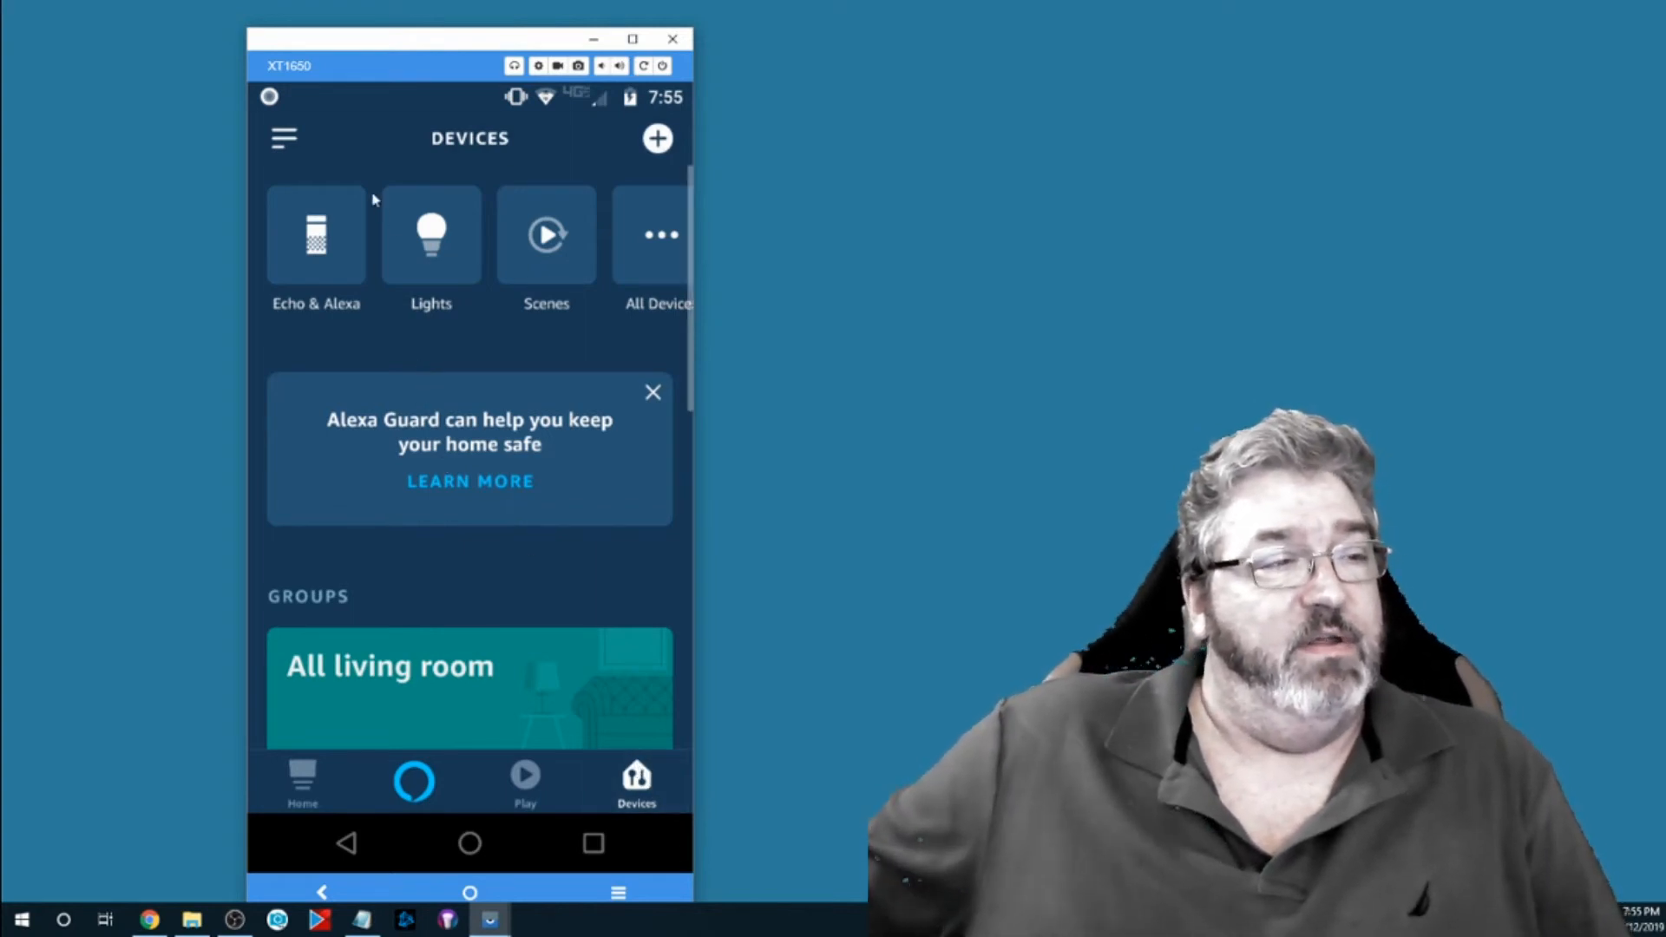
- Start adding a new device from the All Devices list
click(655, 235)
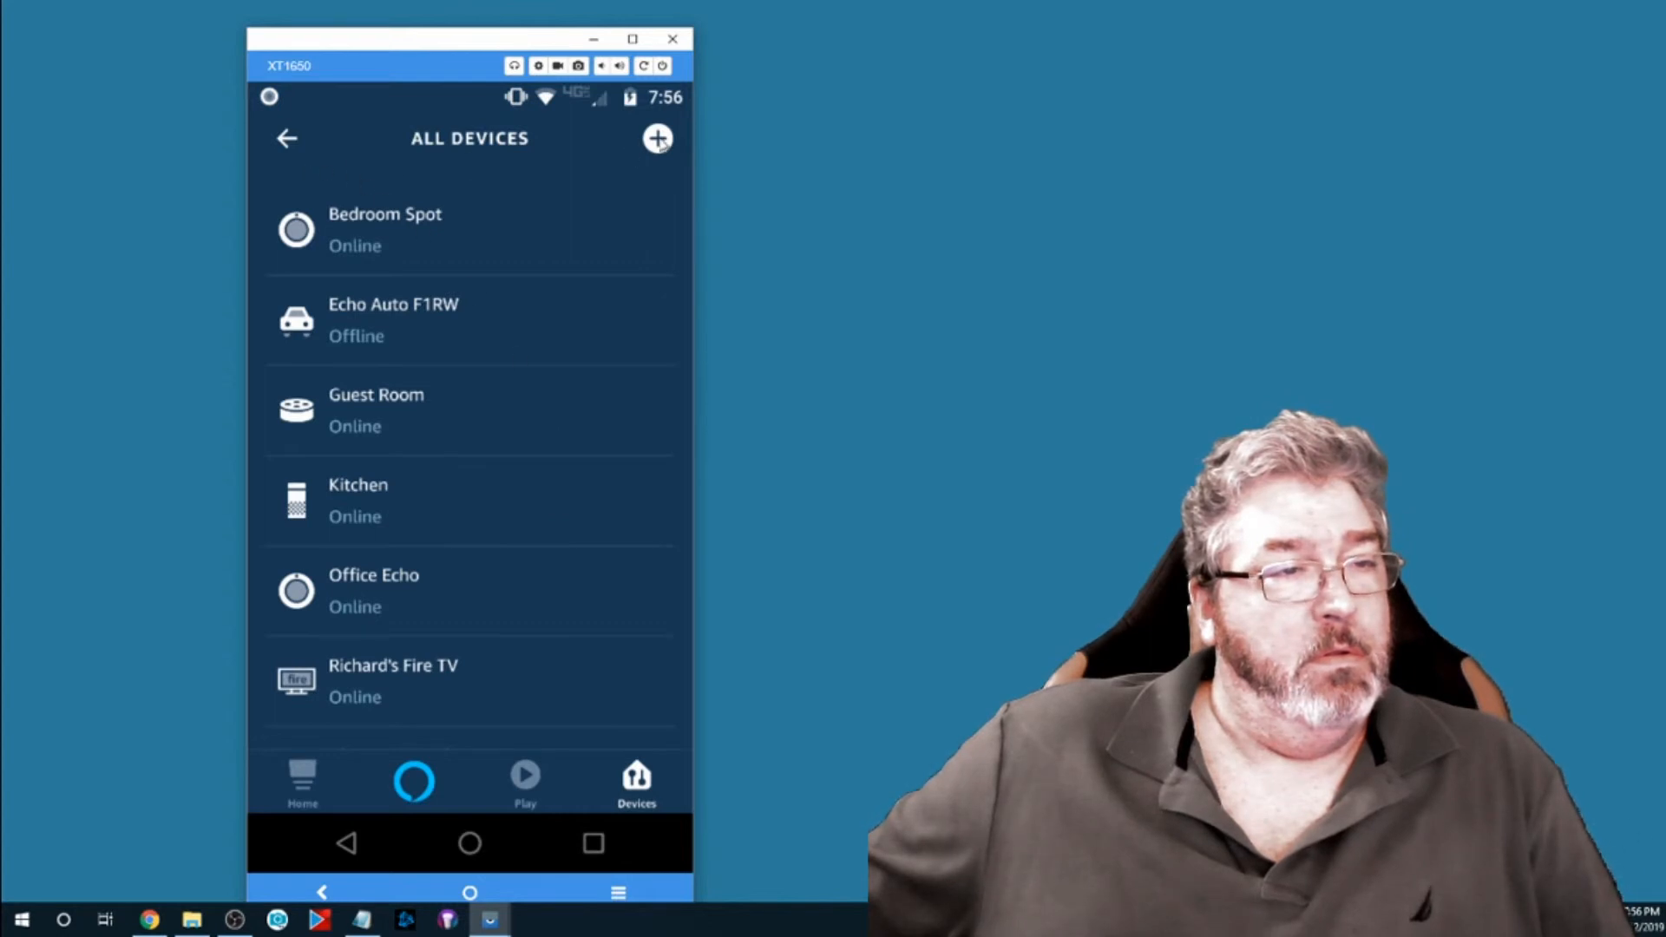
click(658, 138)
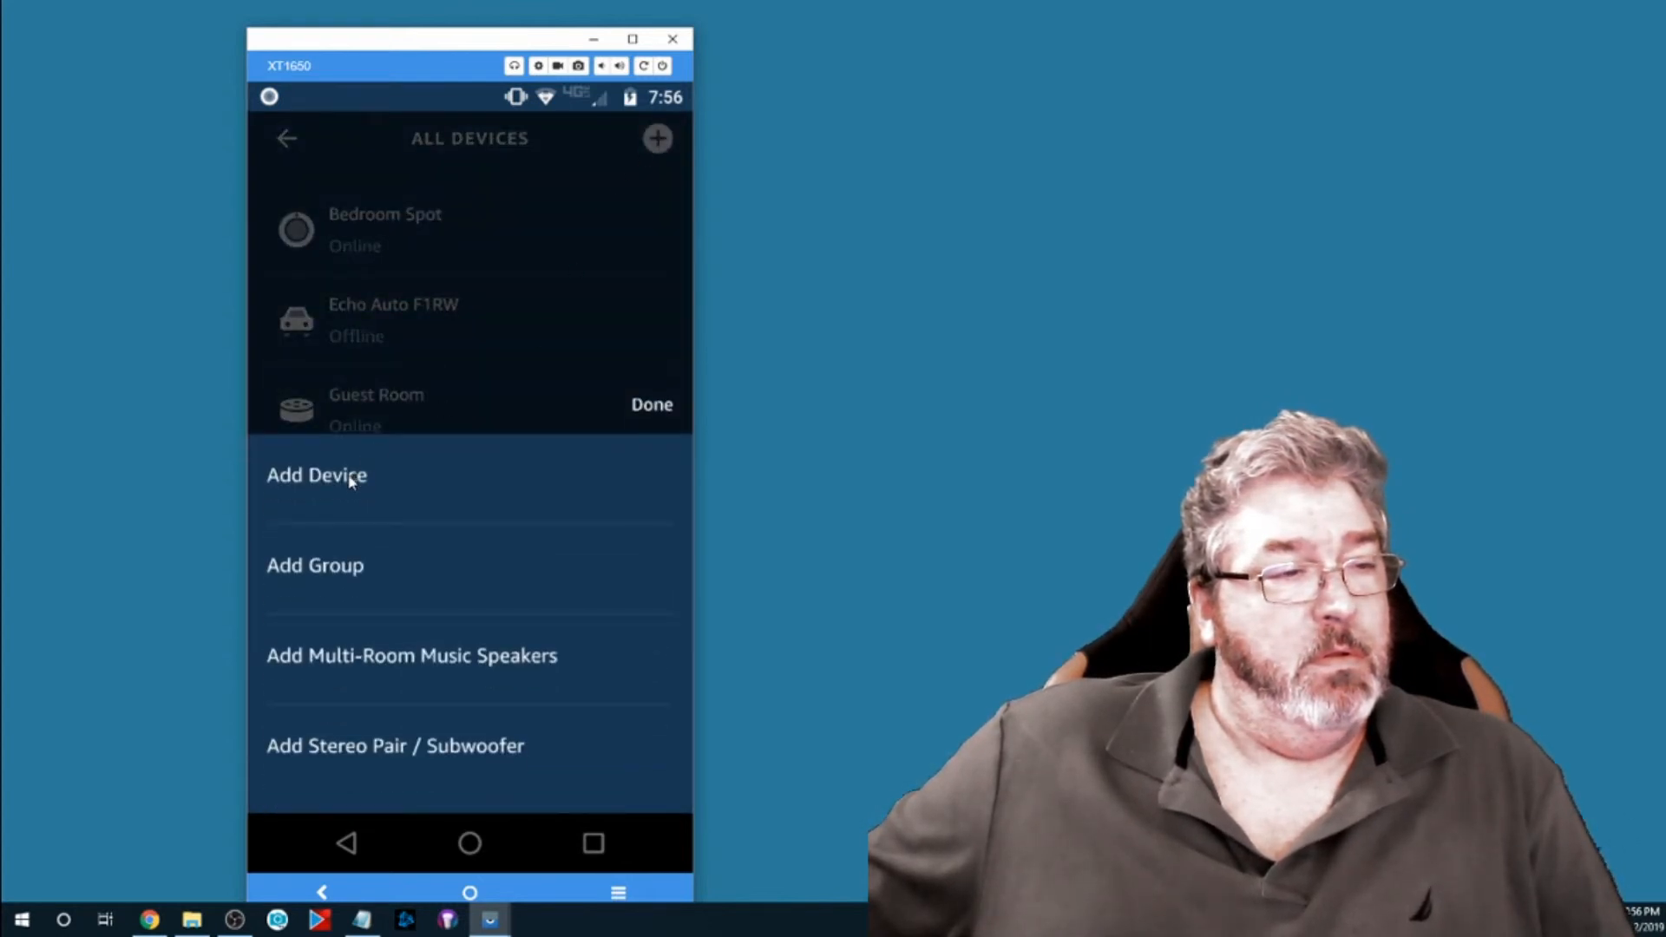
click(317, 476)
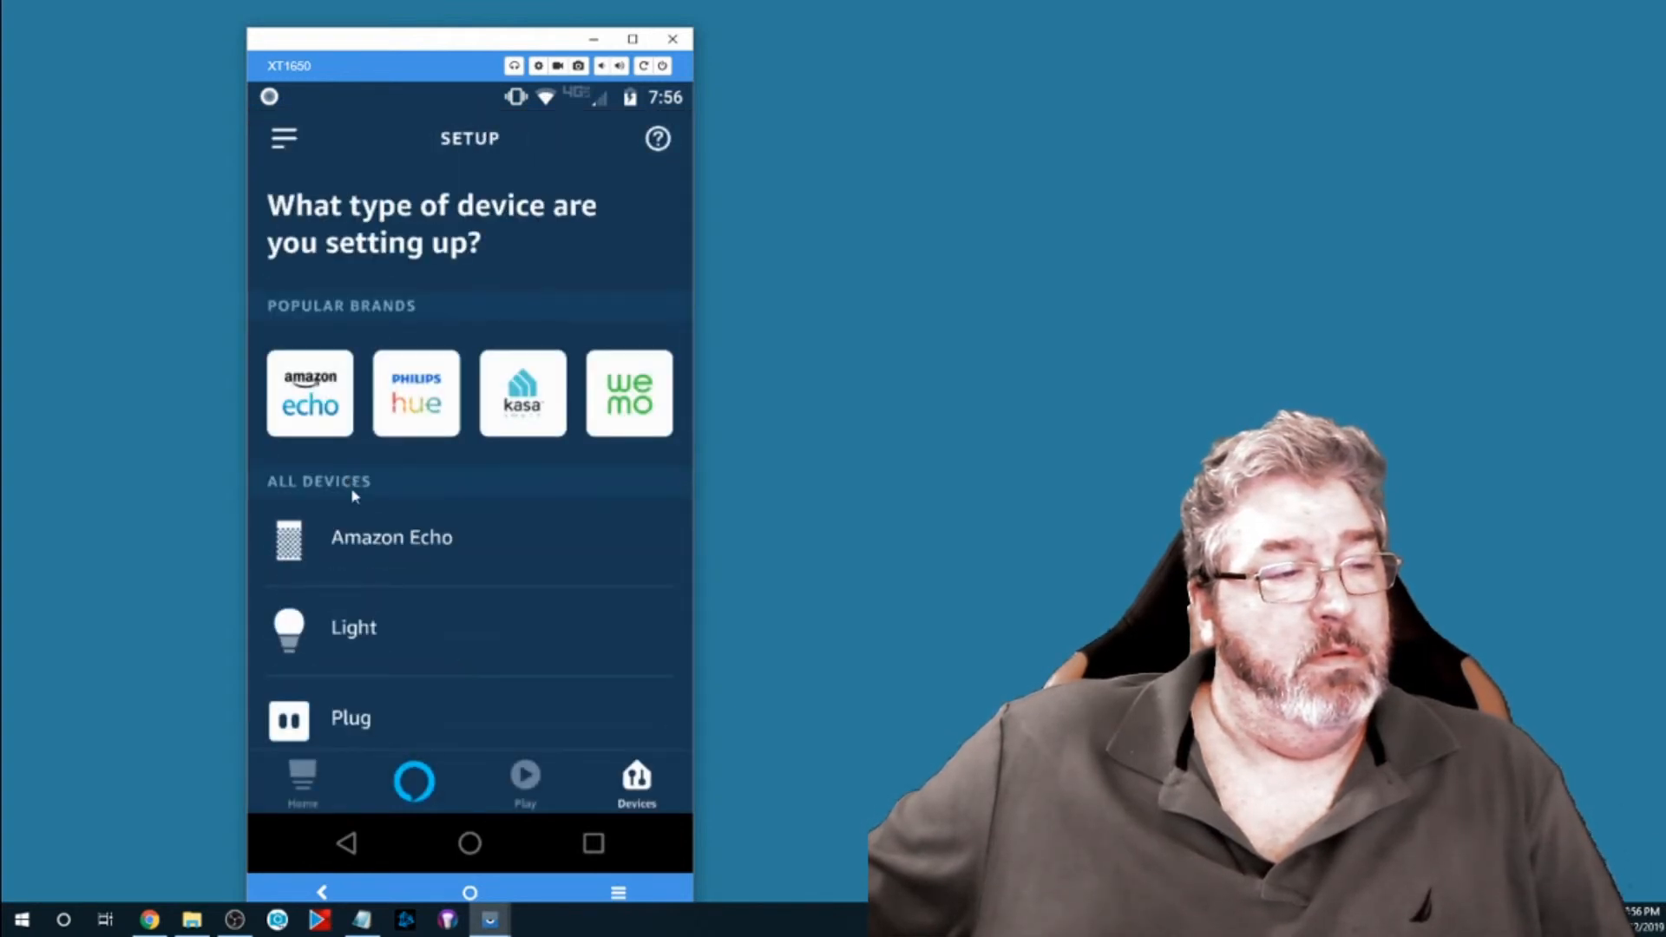
- Choose Plug as the device type and discover the plug
click(350, 719)
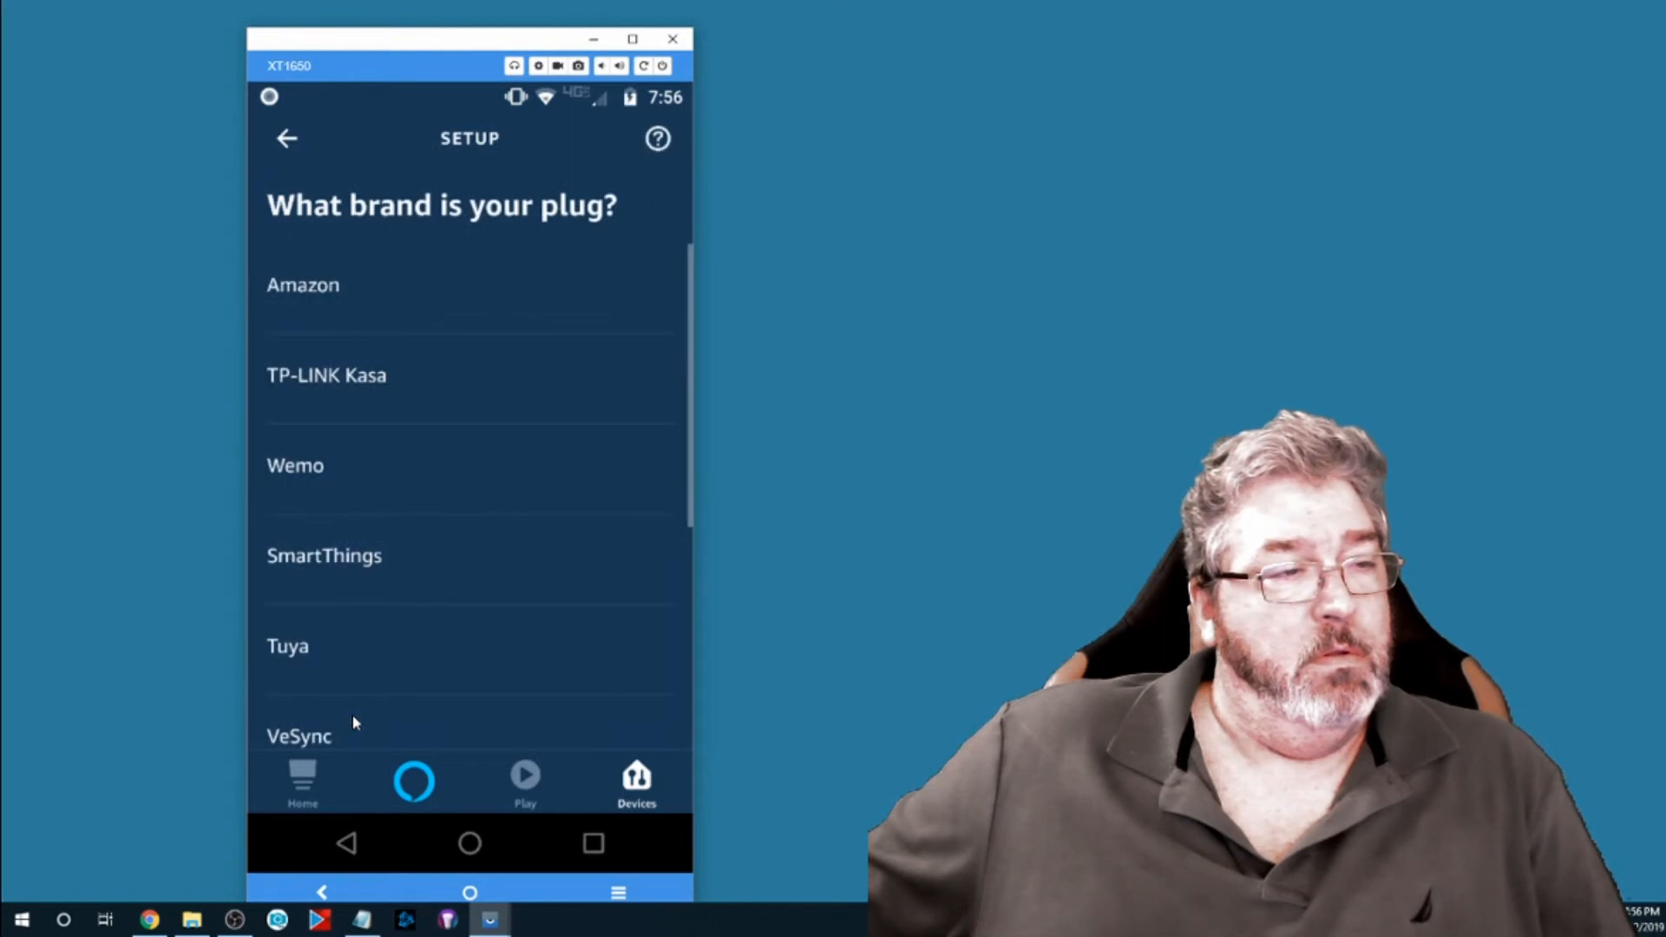
scroll(down, 3)
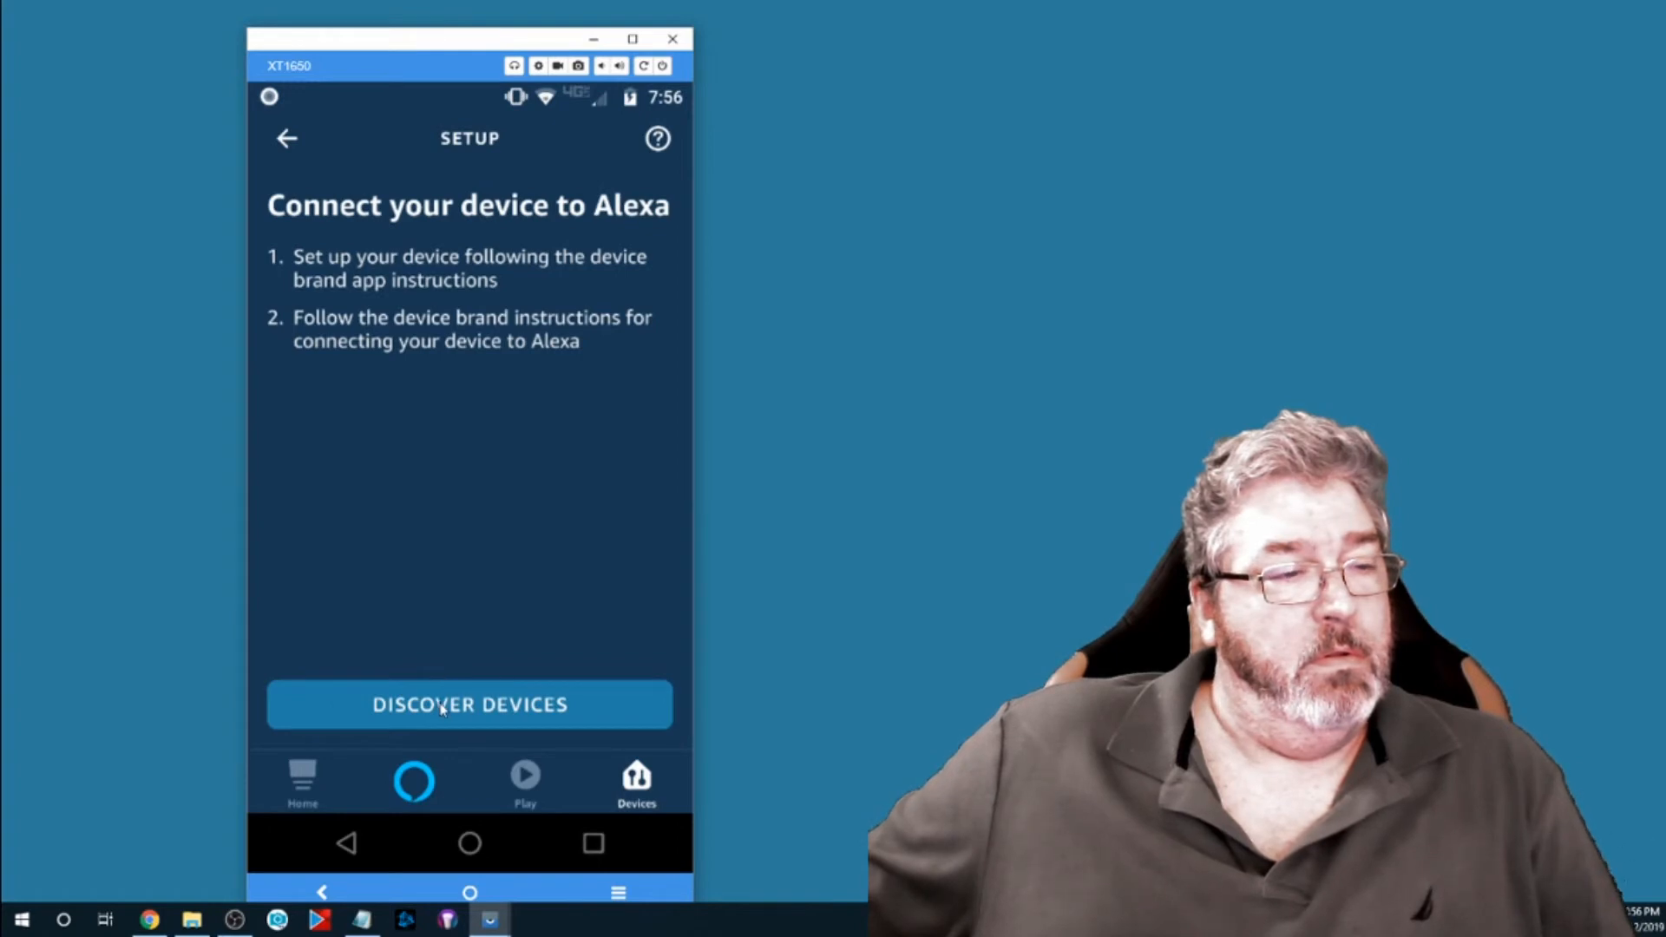
click(469, 705)
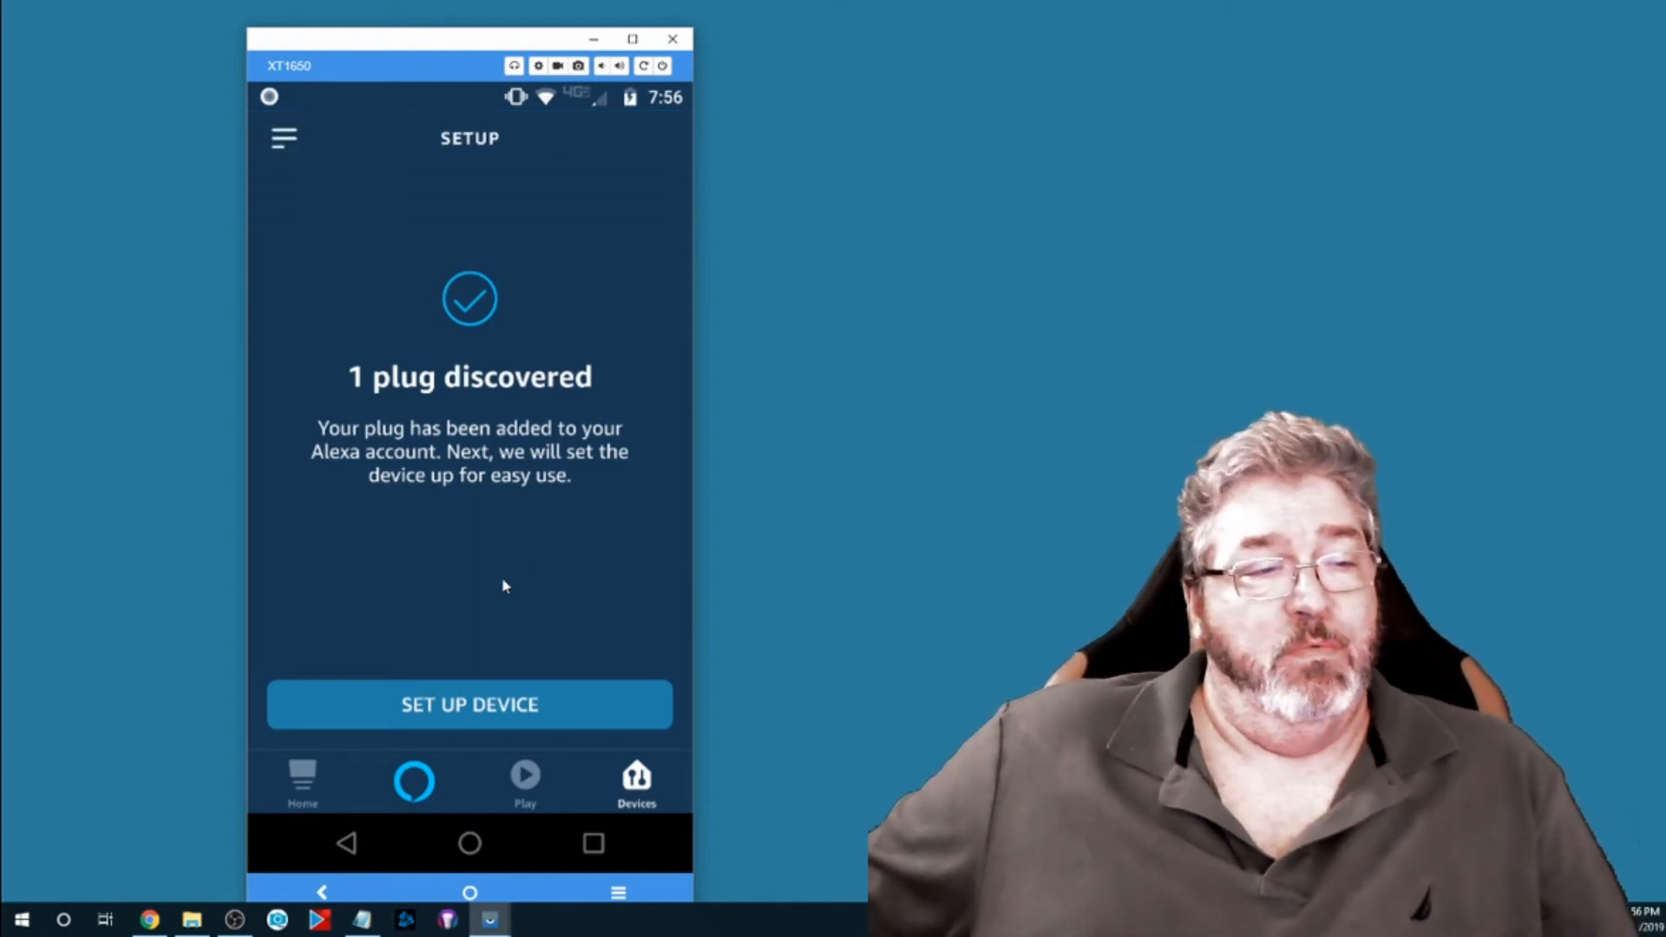
mouse_move(516, 580)
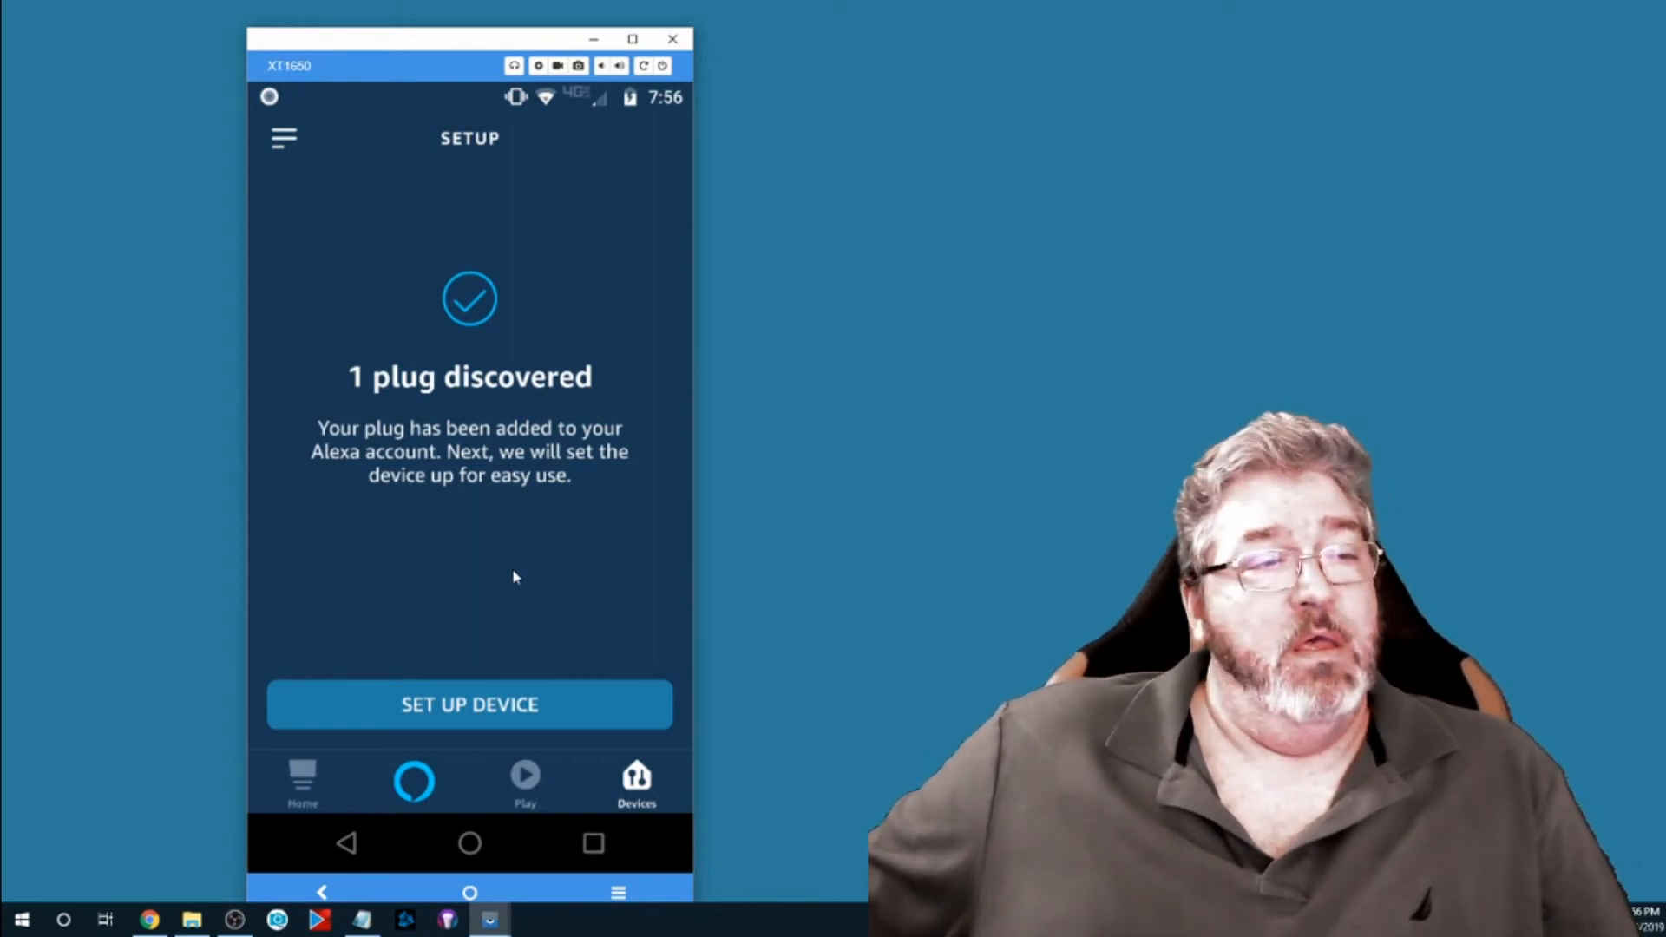
mouse_move(483, 446)
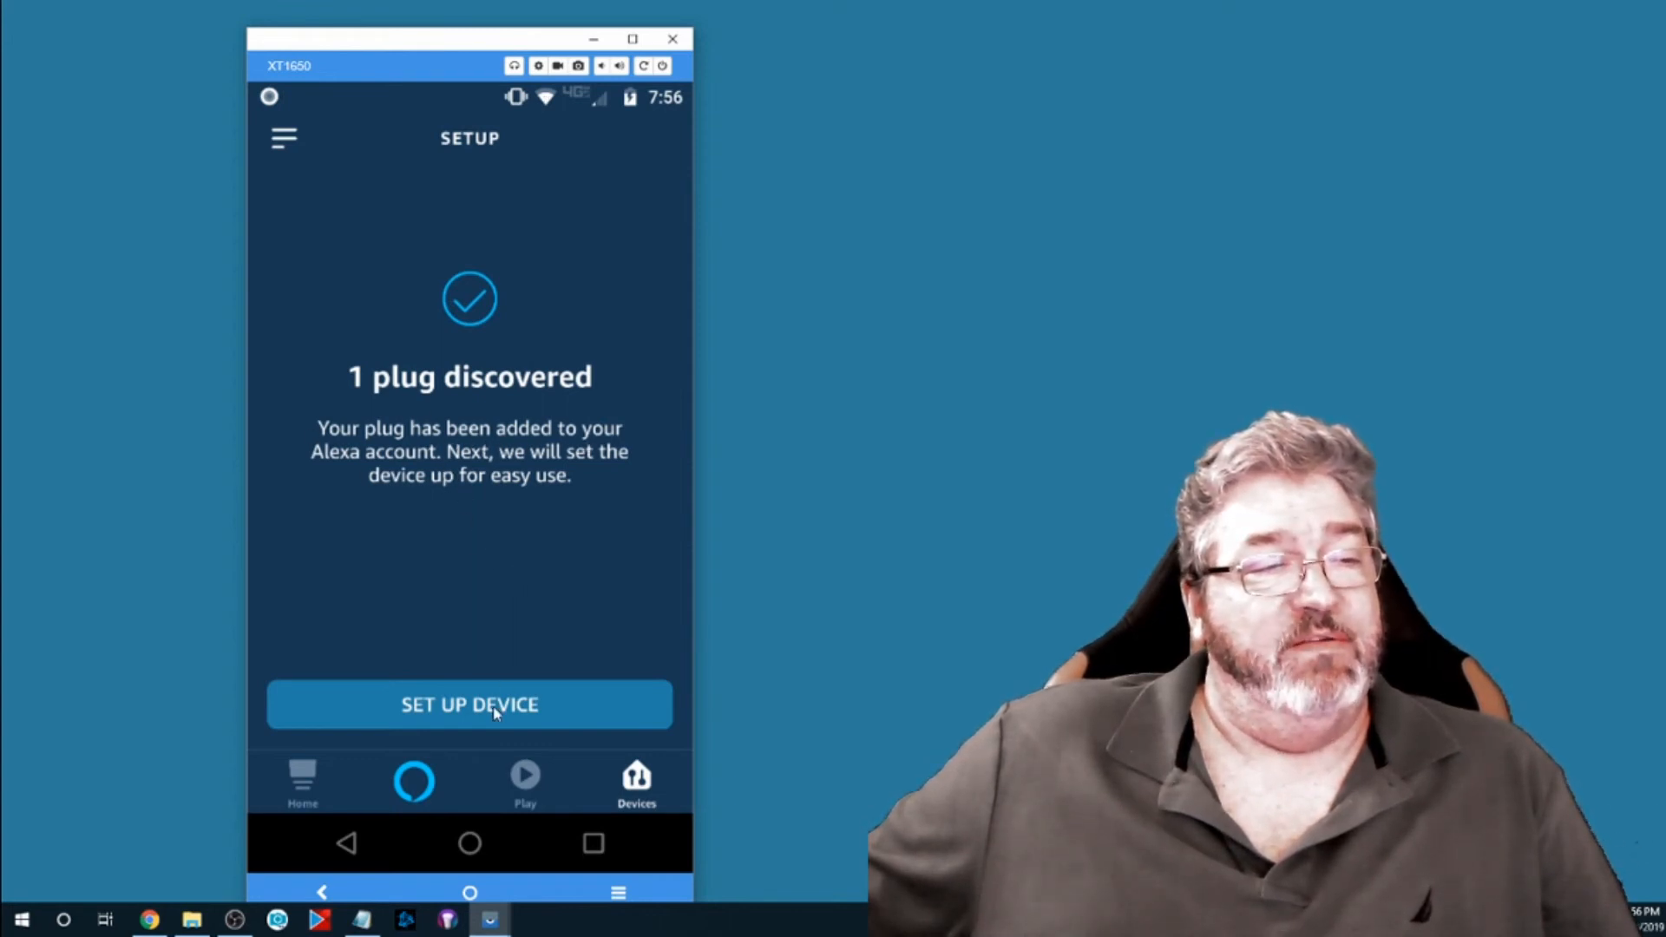
- Set up the Fan plug with Office as its room and add it to that group
click(470, 705)
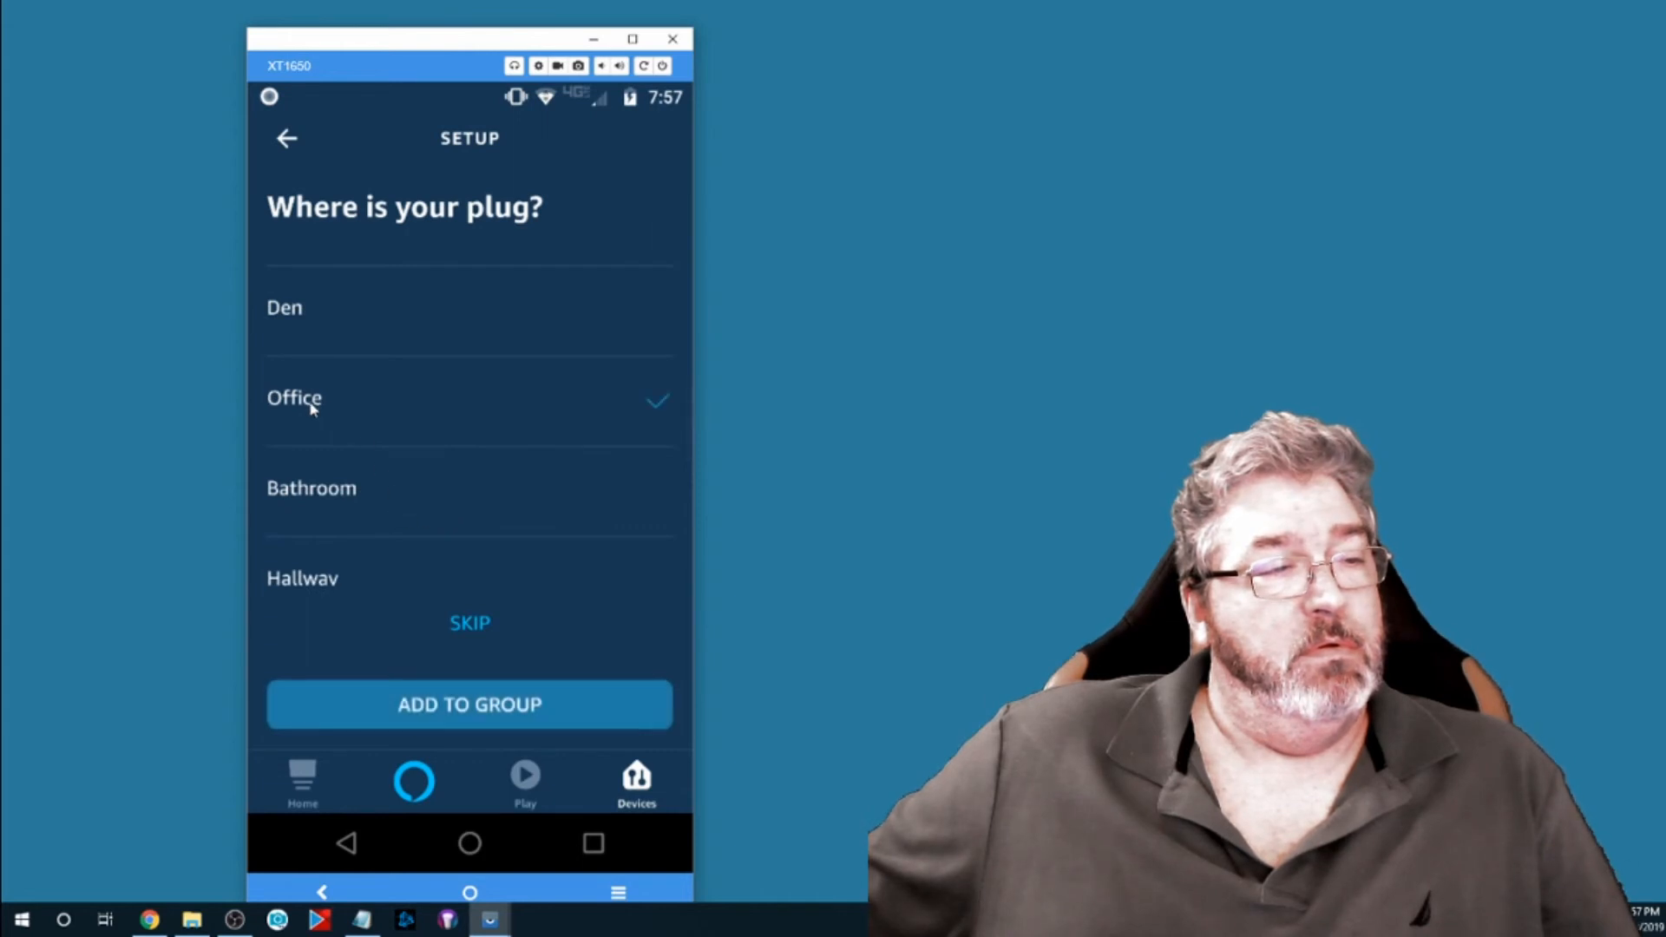
click(311, 401)
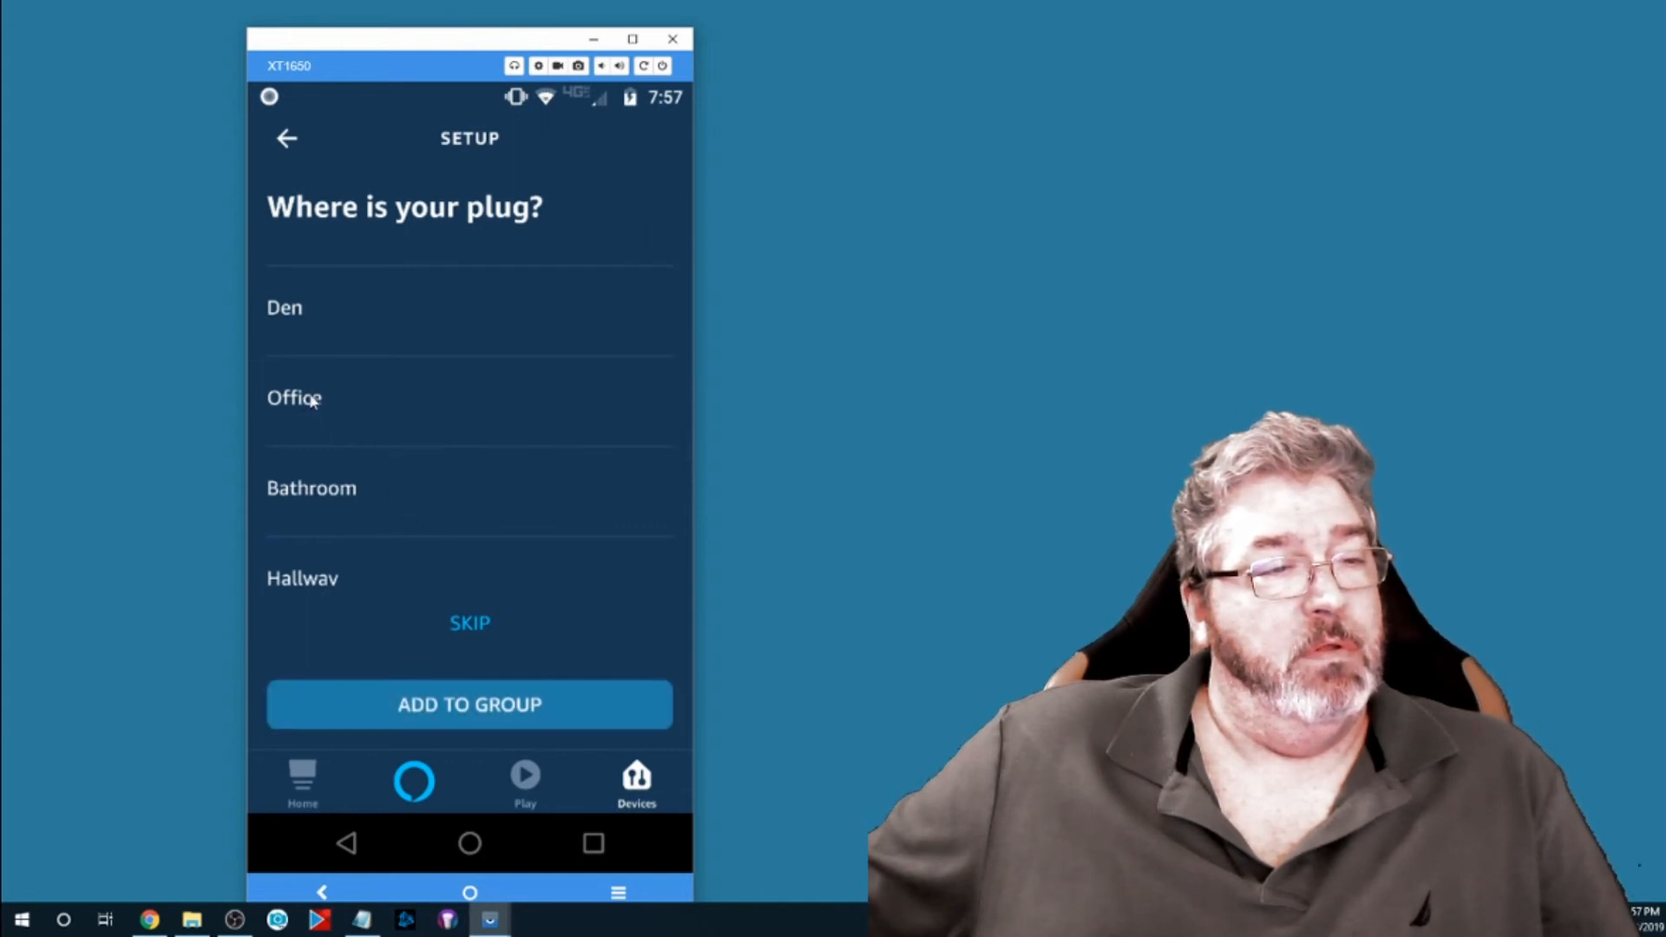
click(295, 398)
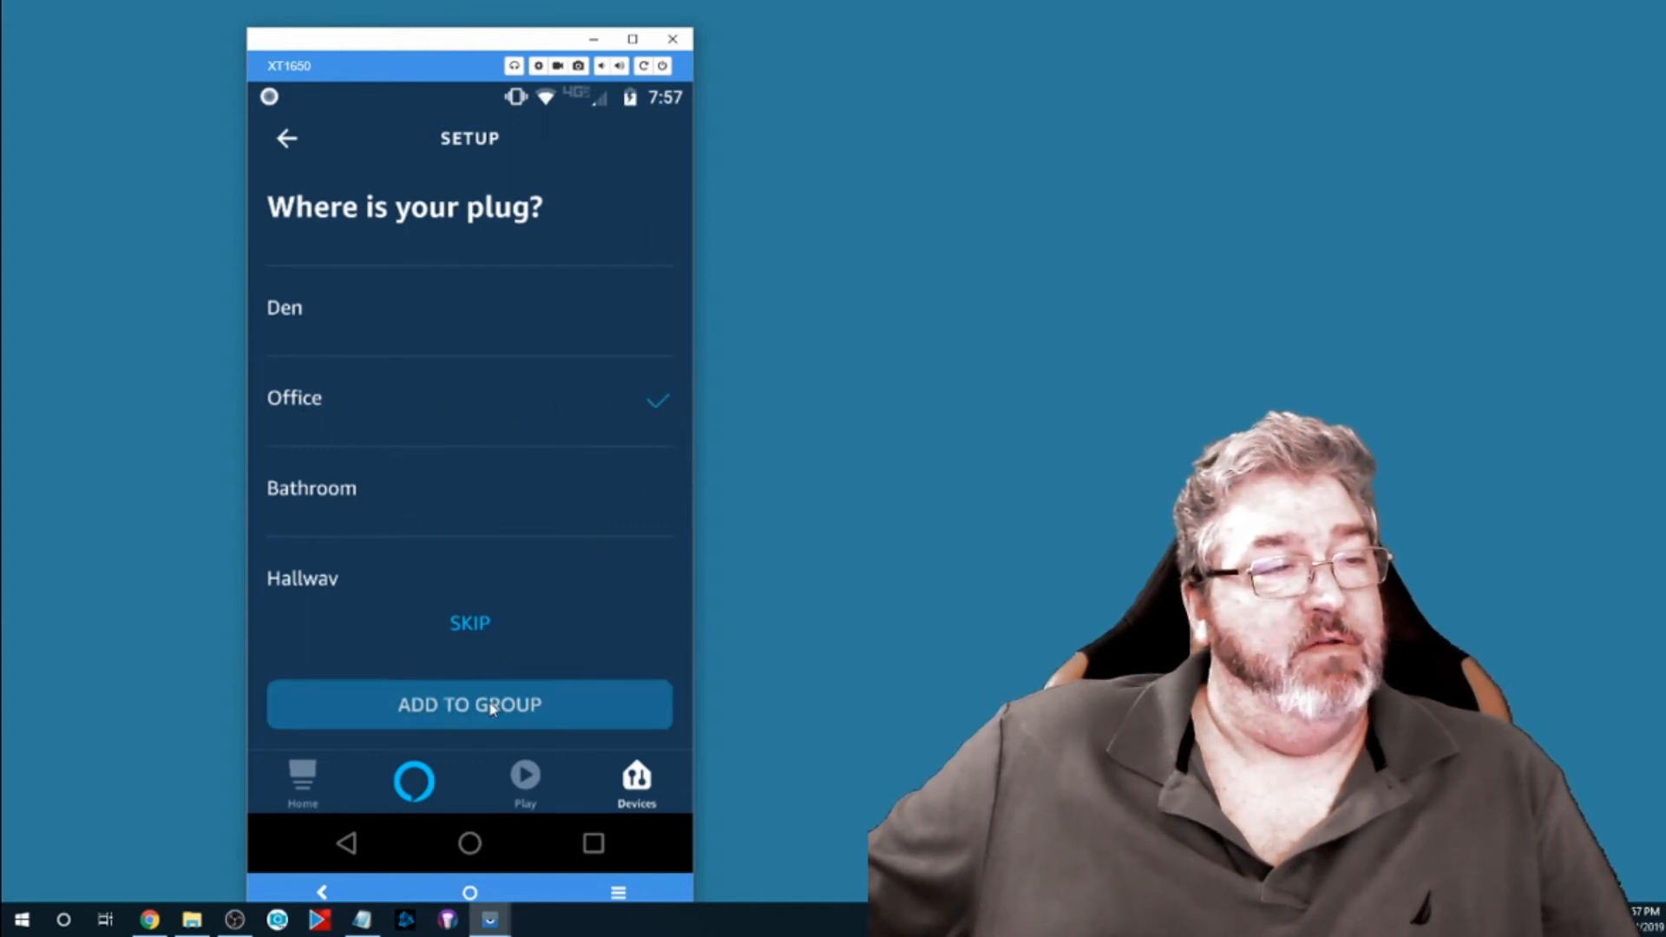
click(470, 705)
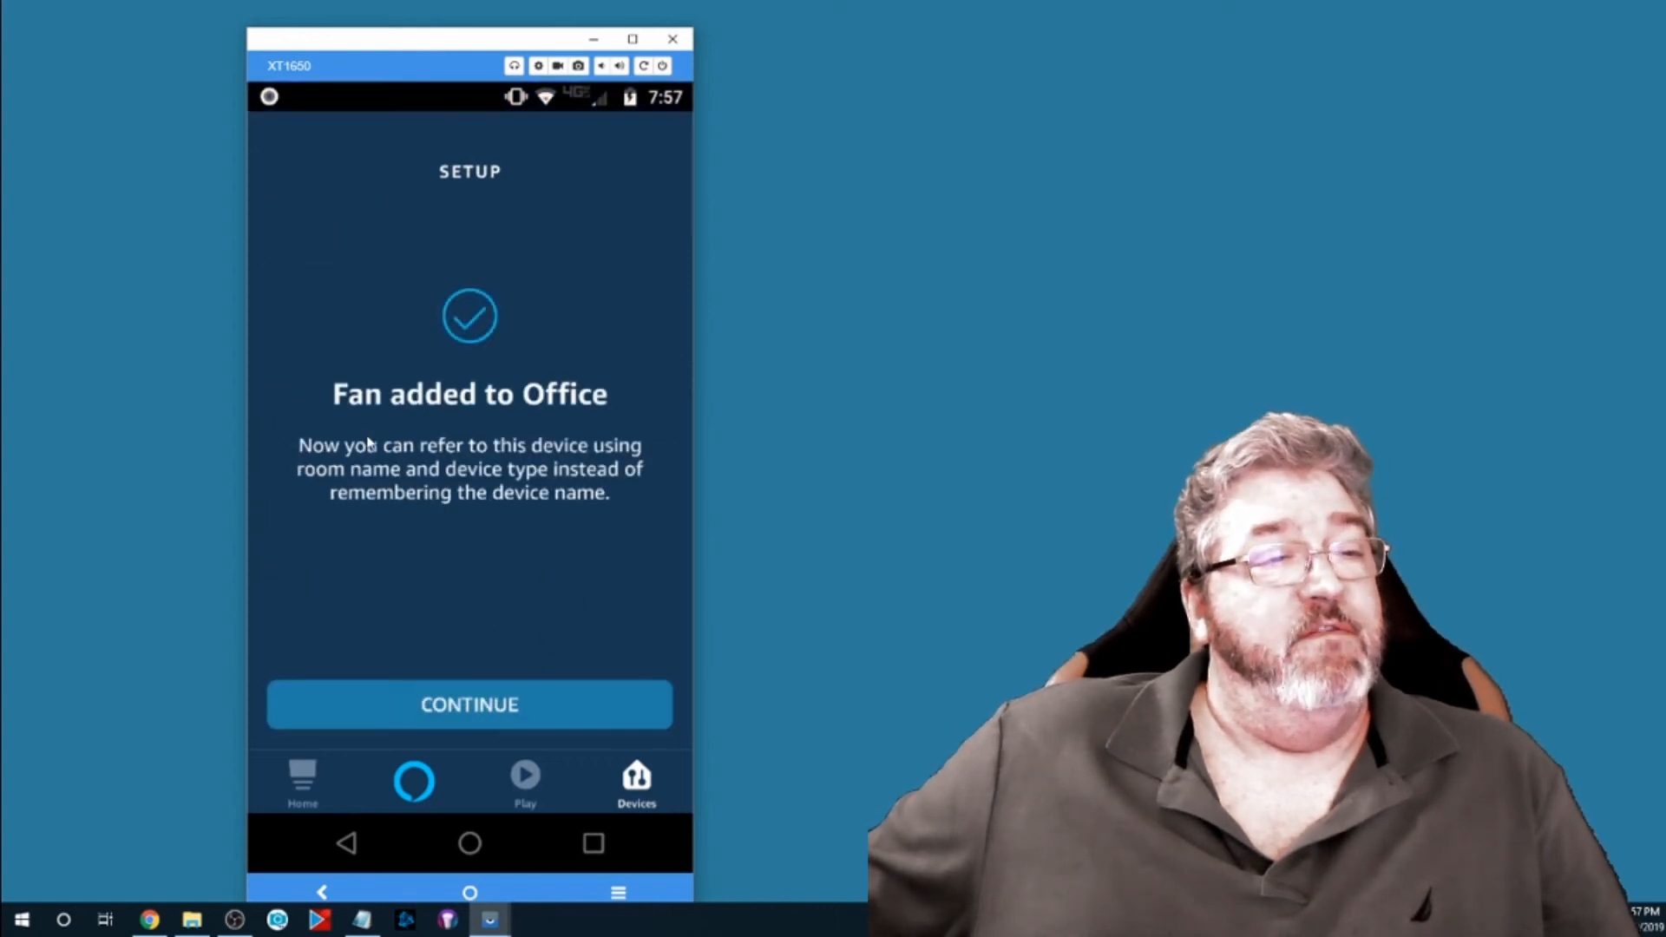
mouse_move(380, 470)
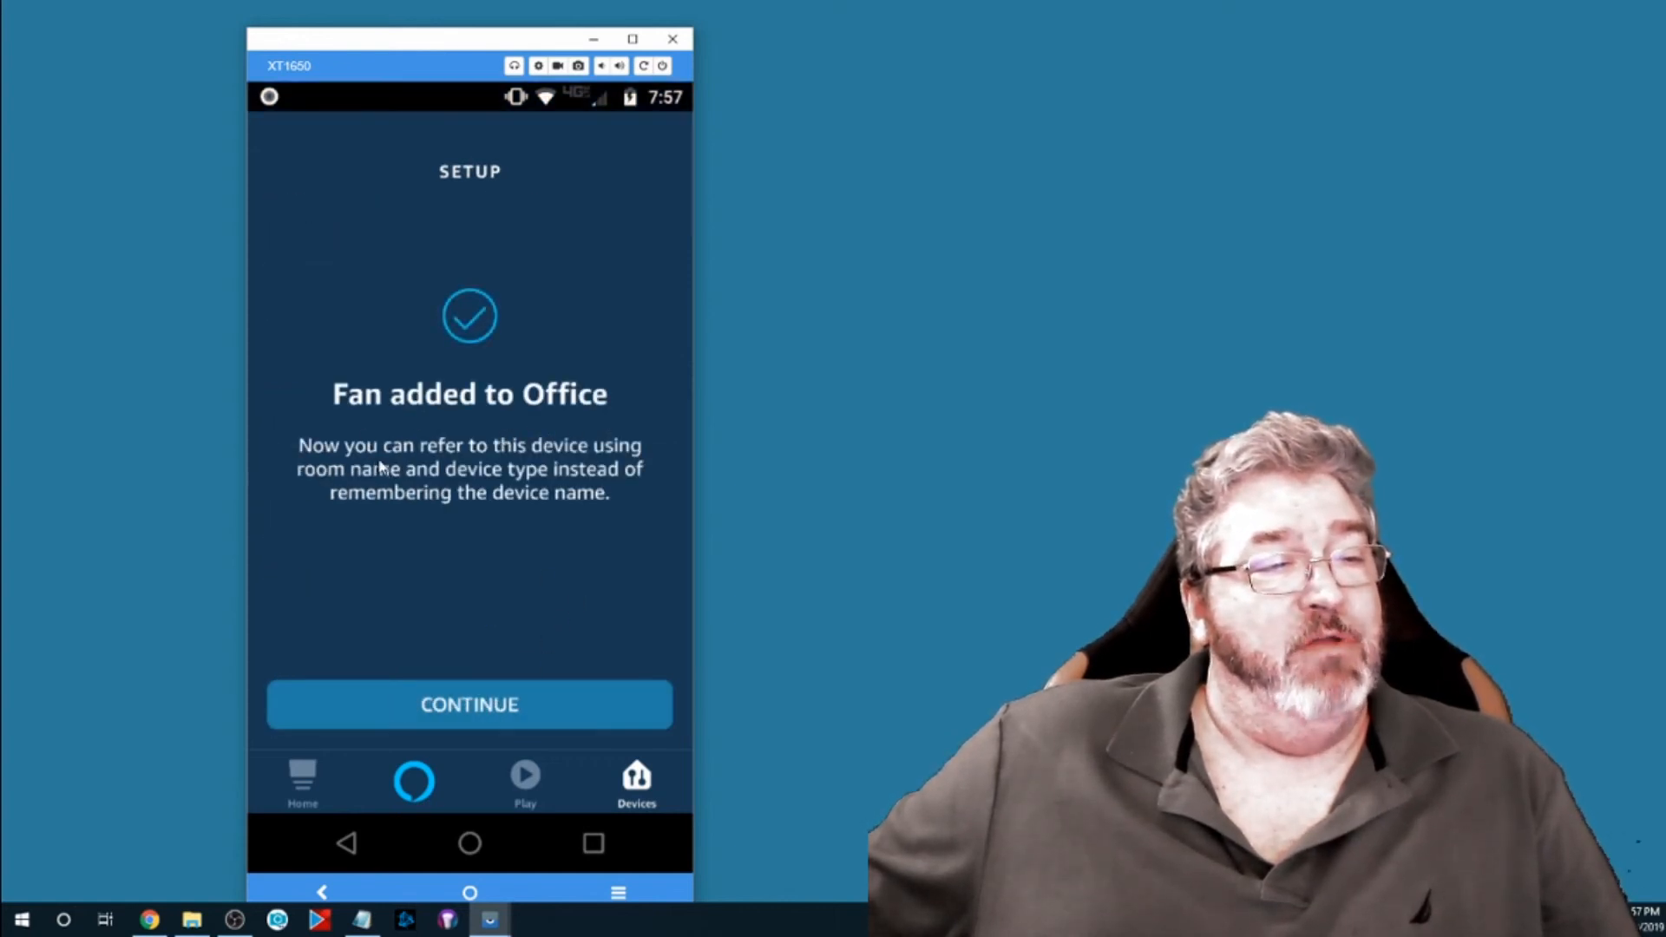
mouse_move(361, 493)
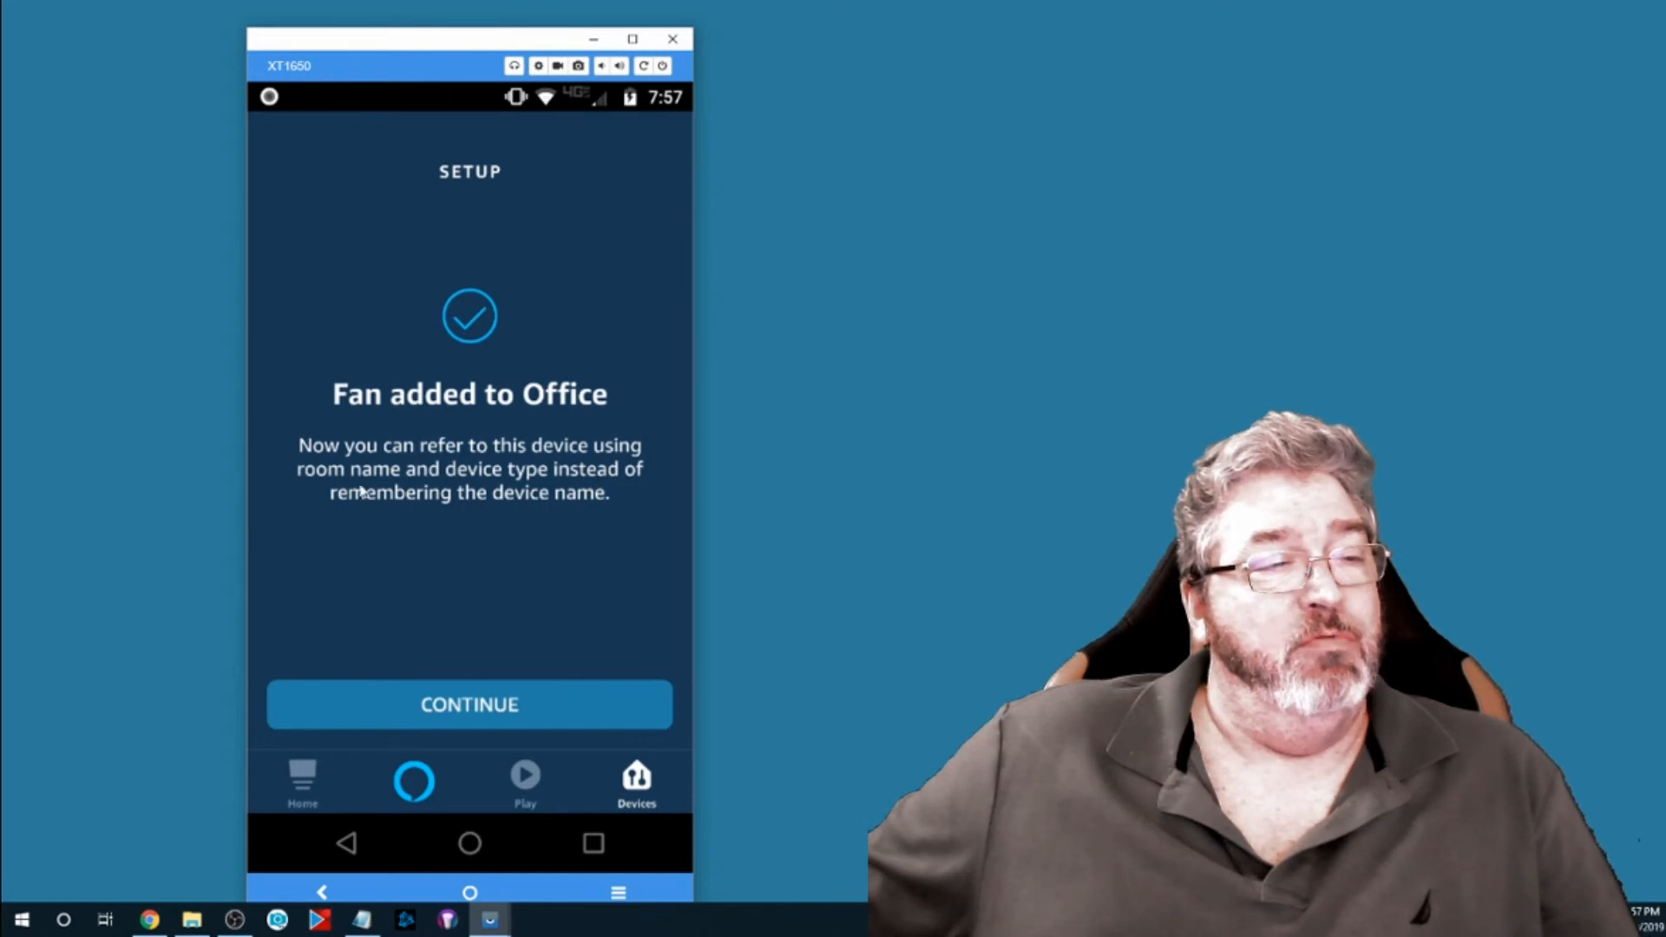
mouse_move(622, 503)
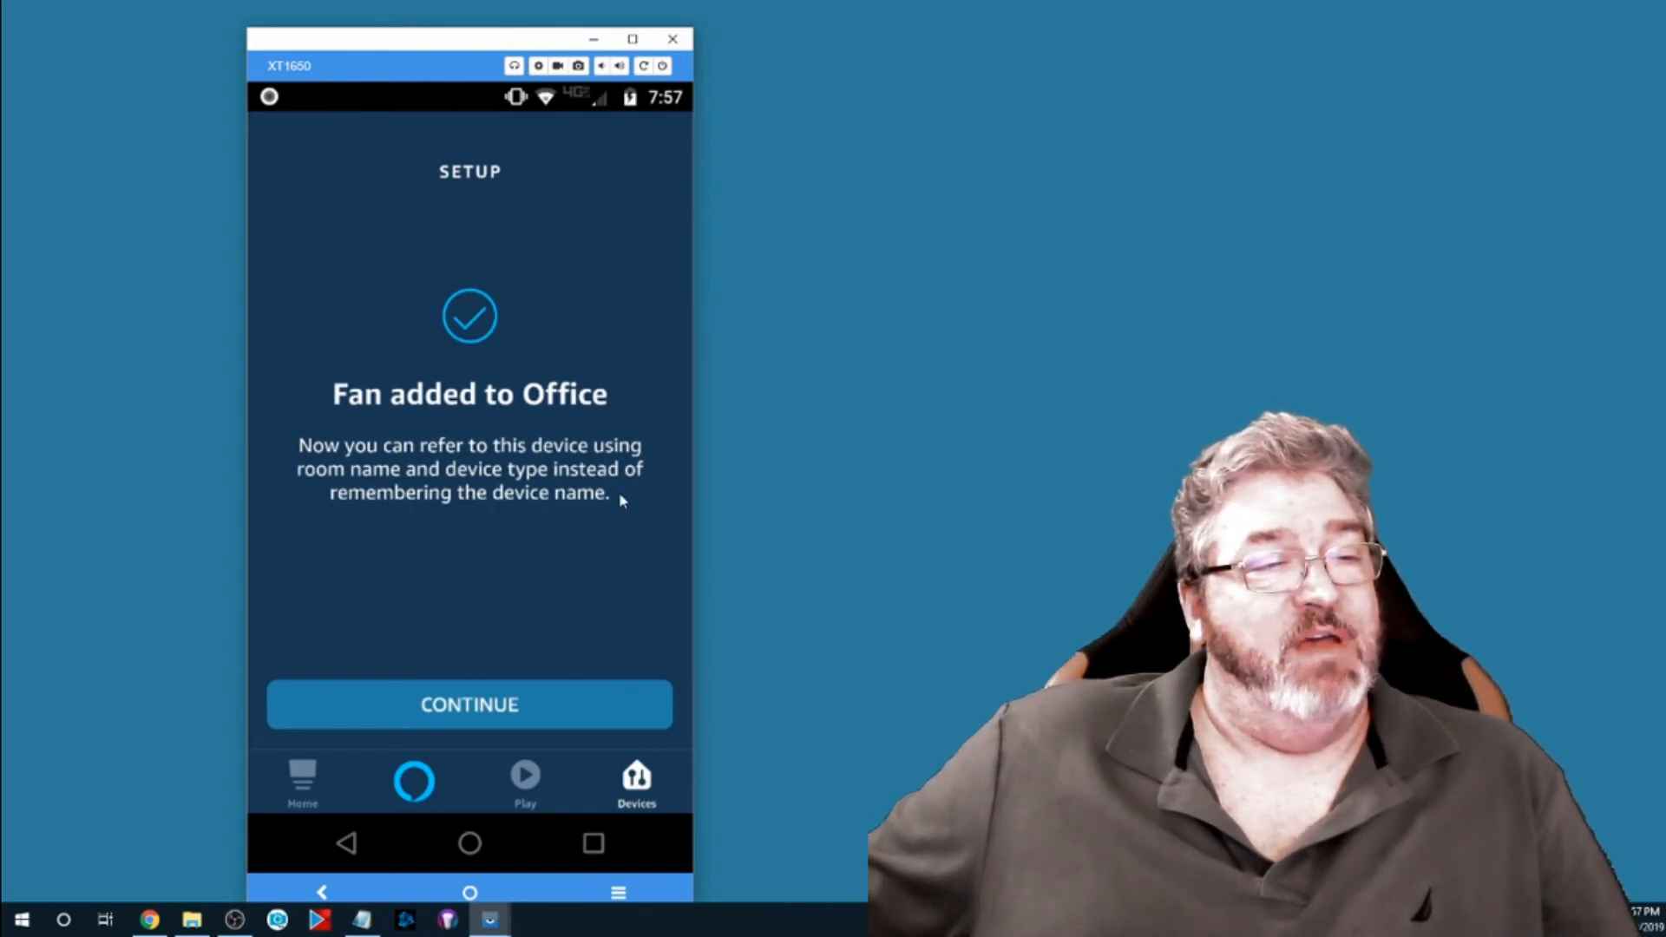
mouse_move(561, 523)
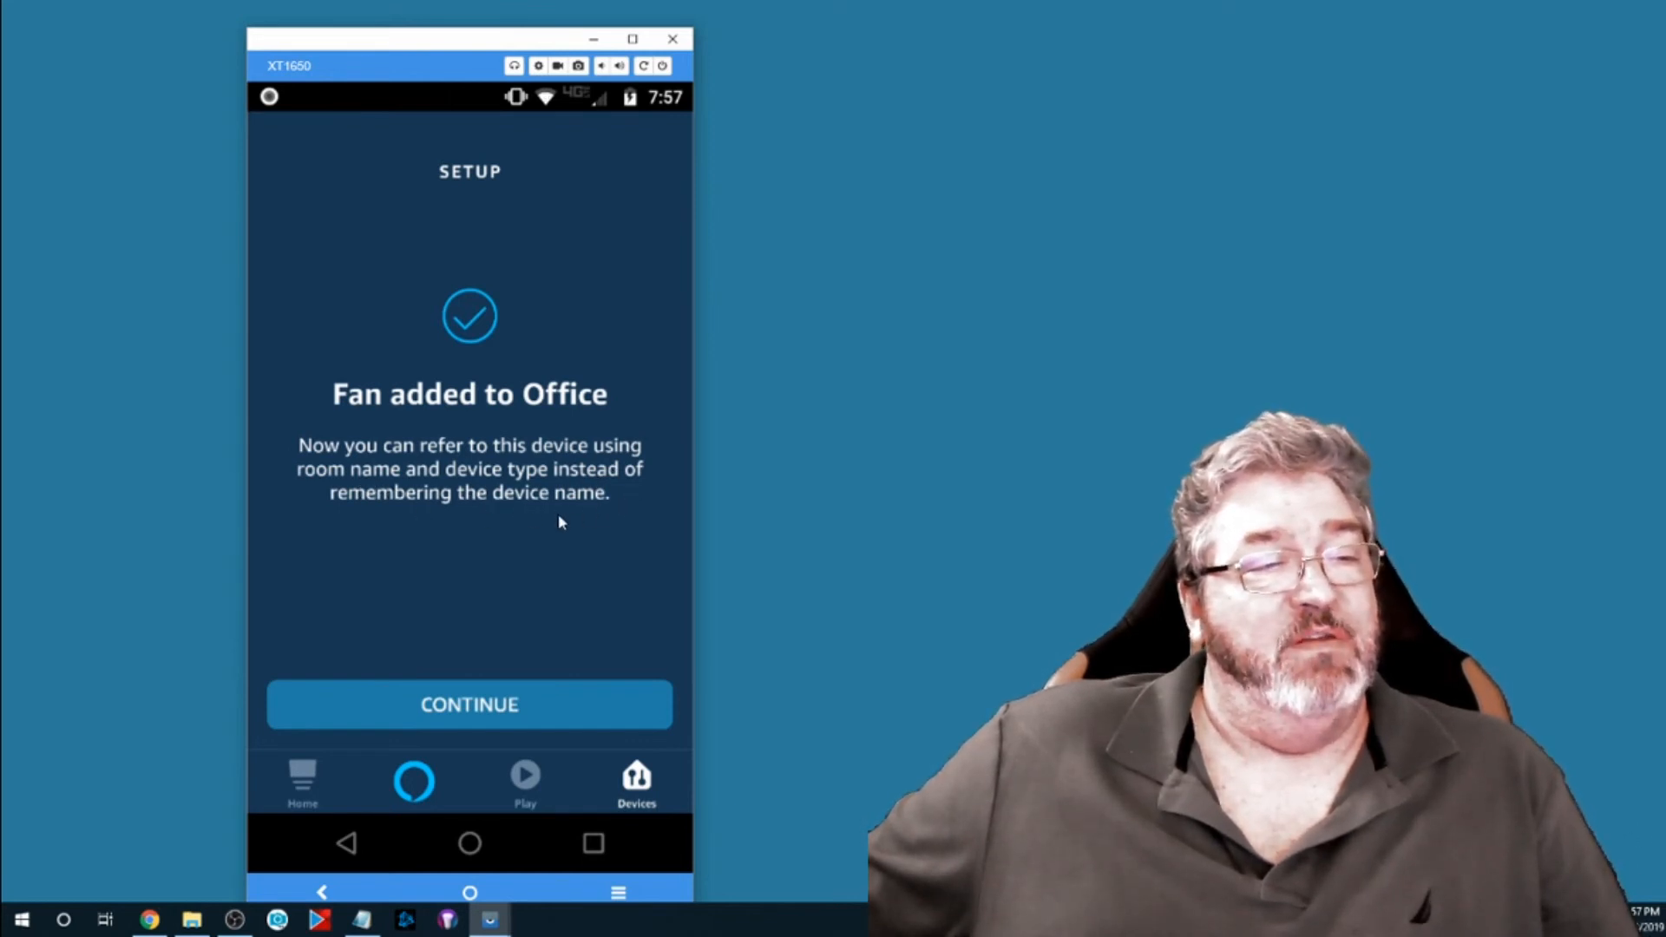
mouse_move(495, 660)
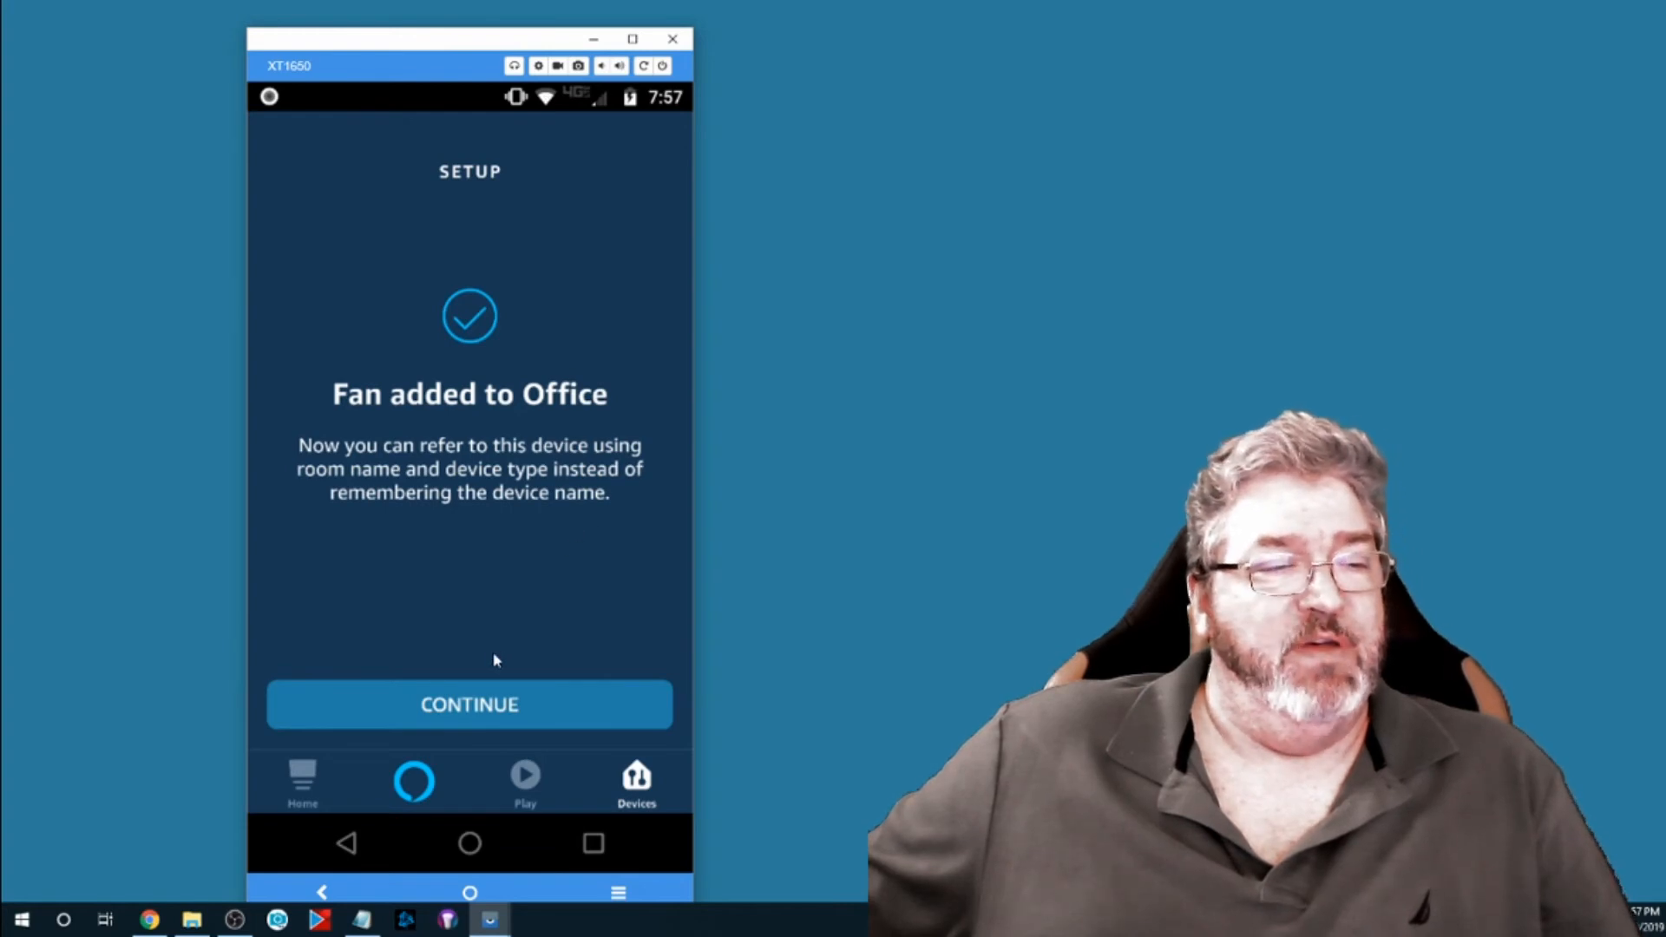
- Confirm the group, then finish Fan's setup back on the Devices page
click(470, 705)
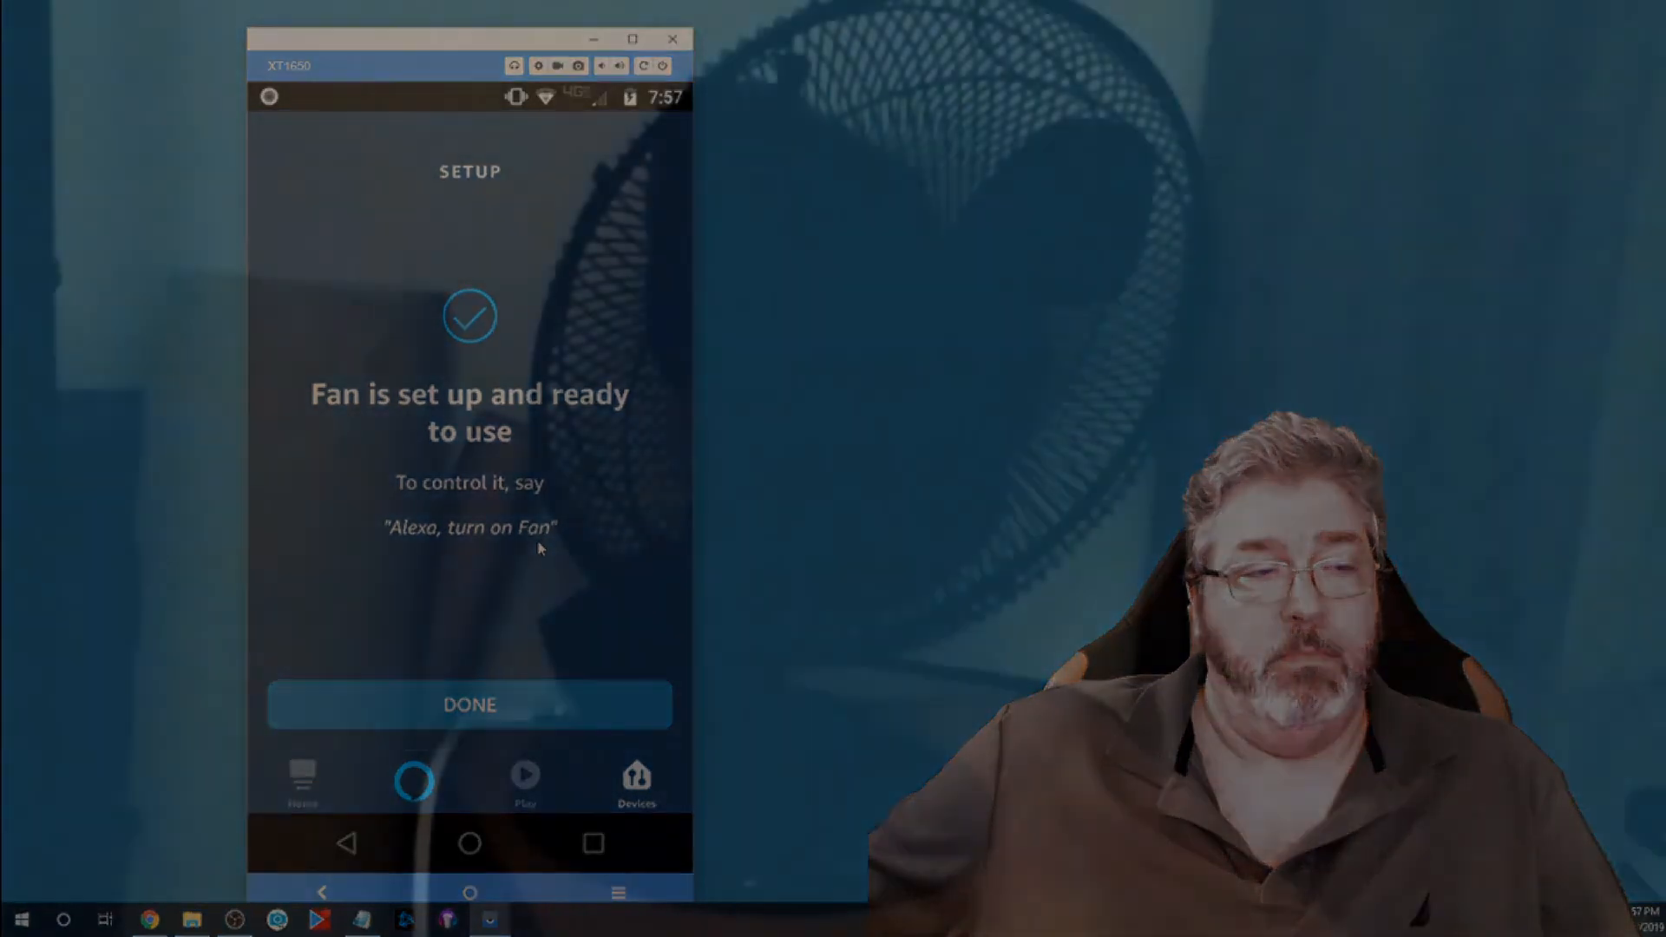
click(470, 703)
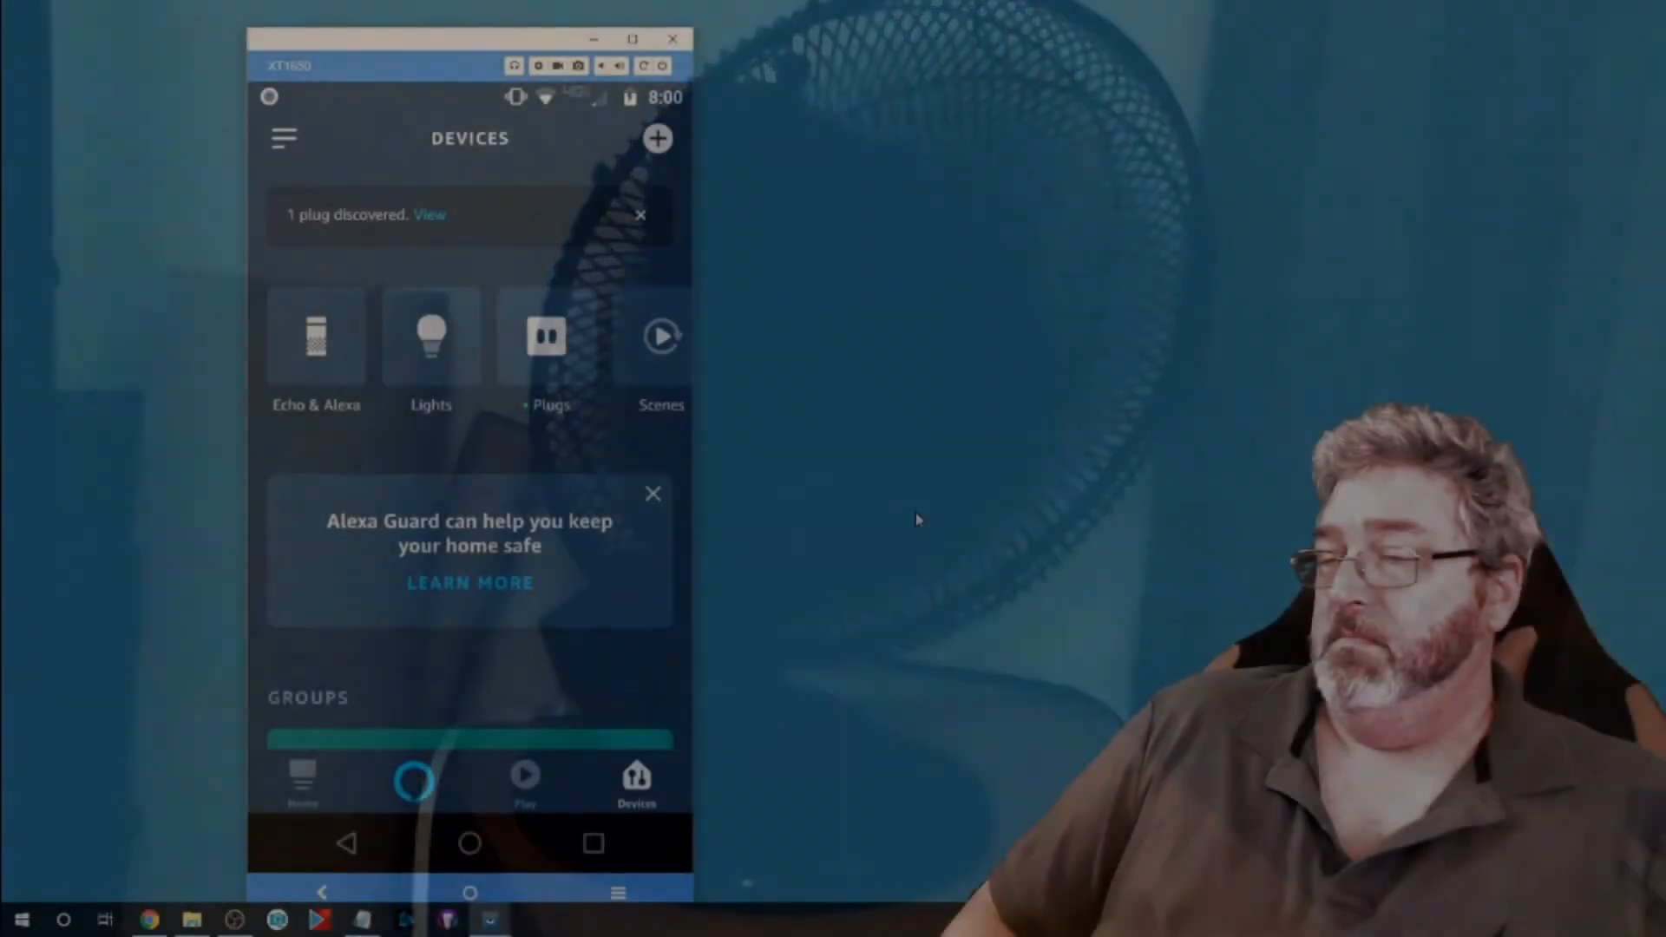